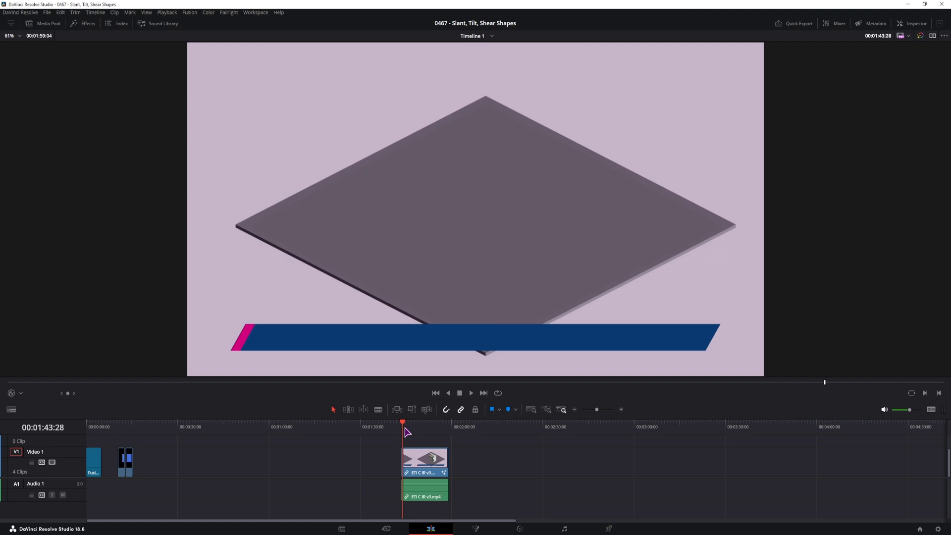
{"action": "mouse_move", "coordinate": [183, 444]}
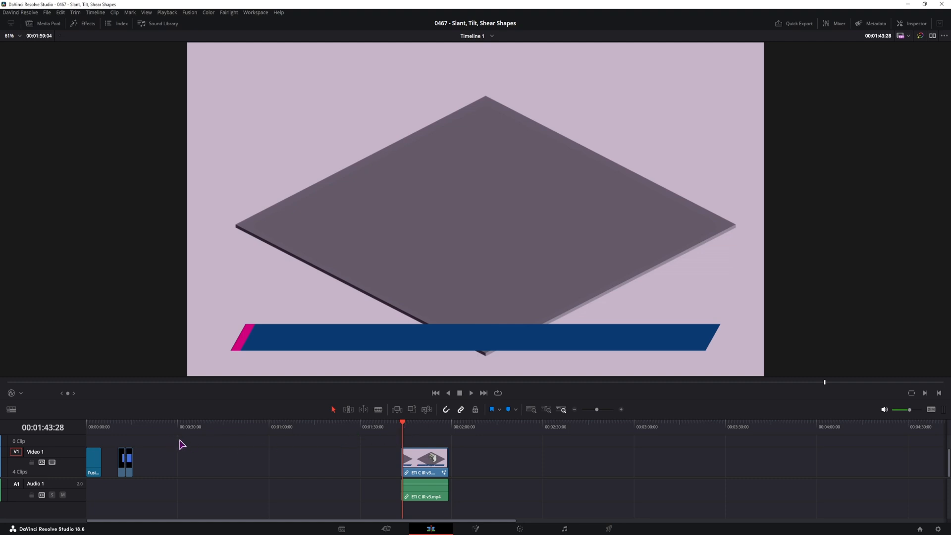
{"action": "mouse_move", "coordinate": [124, 435]}
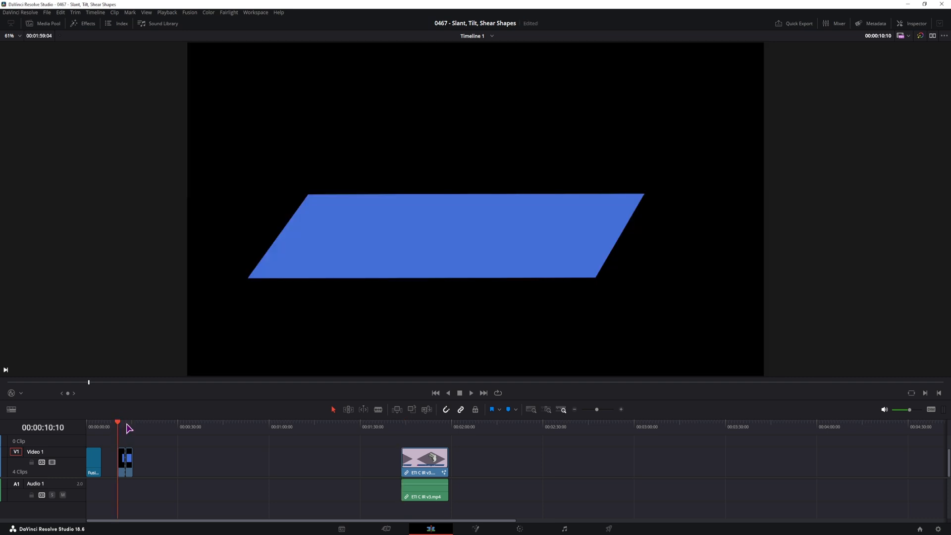
Scrub through the earlier blue shape clips, then select the empty timeline area near 23 seconds.
{"action": "left_click_drag", "start_coordinate": [118, 423], "coordinate": [126, 422]}
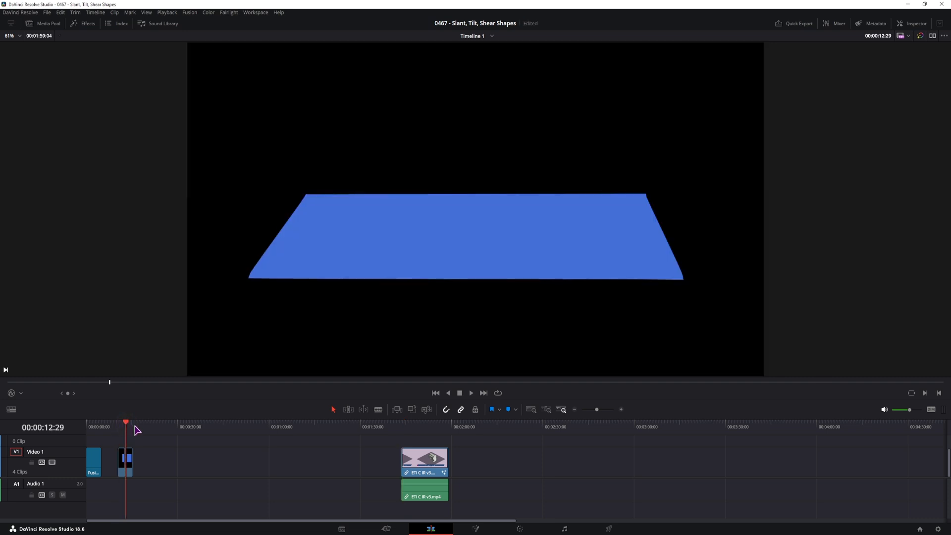
{"action": "left_click", "coordinate": [159, 426]}
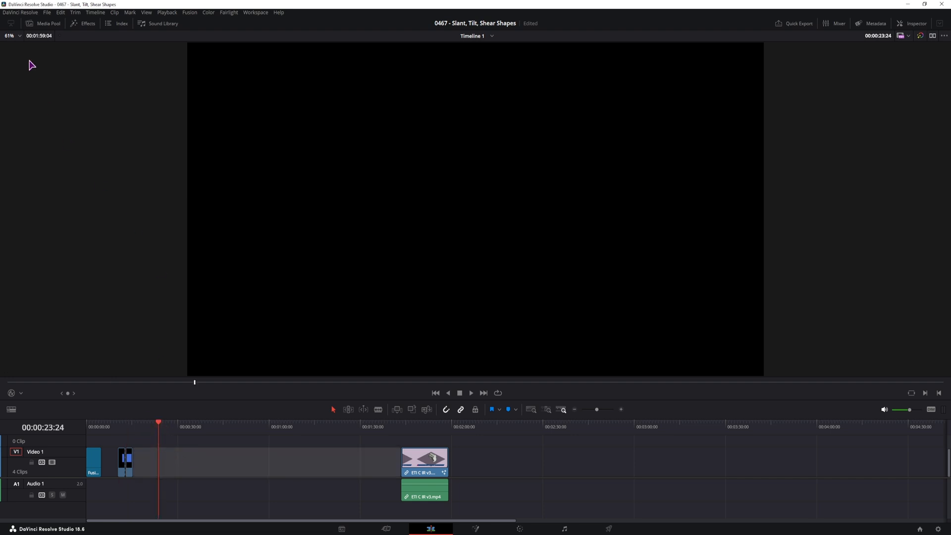
Place a Solid Color generator in the gap, colour it cyan and set Zoom Y to 1.0.
{"action": "right_click", "coordinate": [123, 132]}
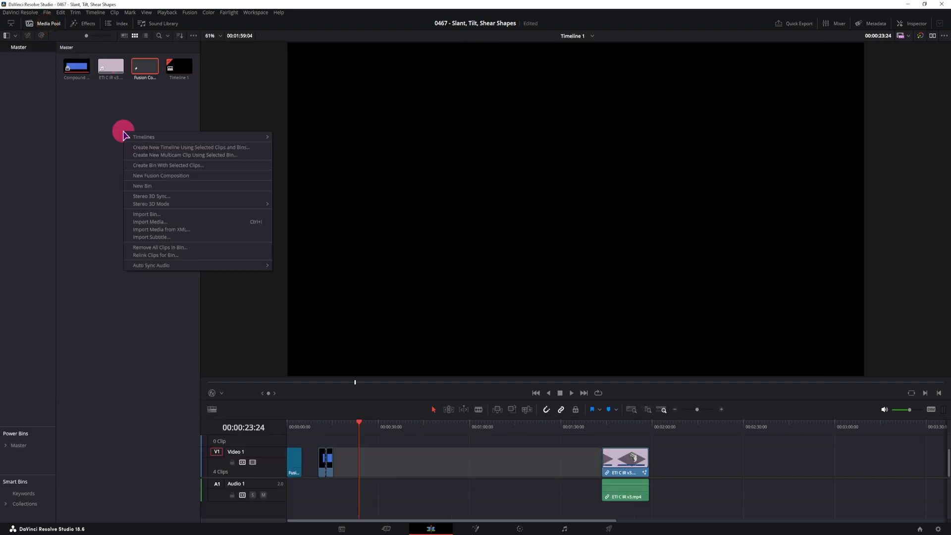
{"action": "left_click", "coordinate": [88, 23]}
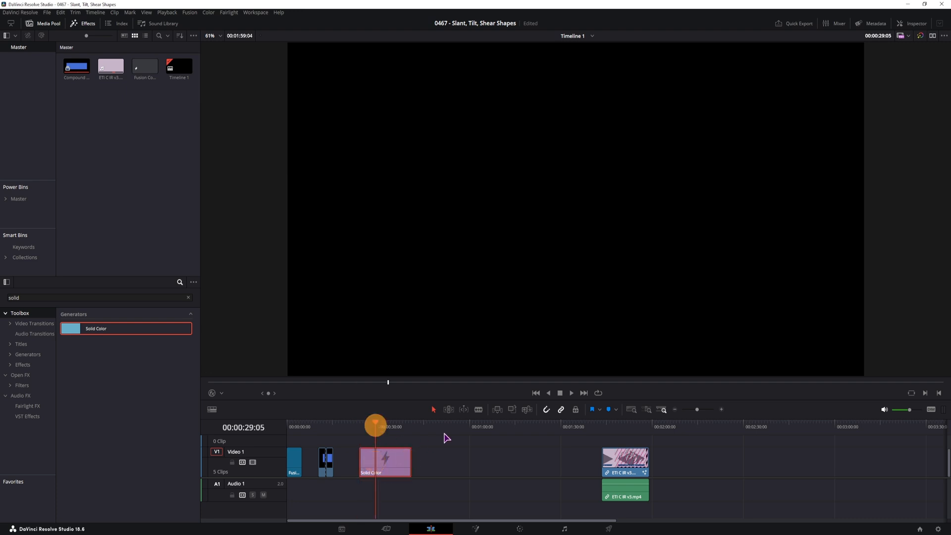
{"action": "left_click", "coordinate": [911, 23]}
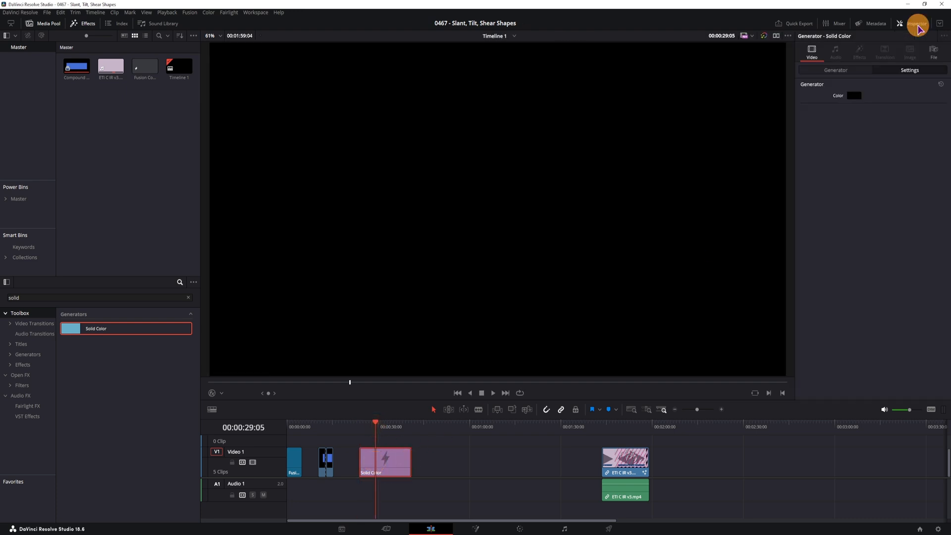
{"action": "left_click", "coordinate": [853, 95]}
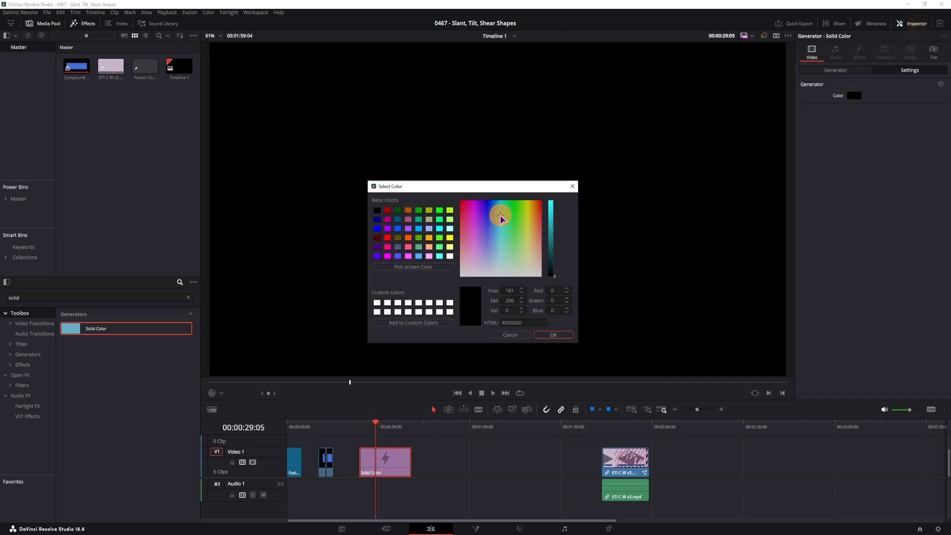
{"action": "left_click", "coordinate": [551, 335]}
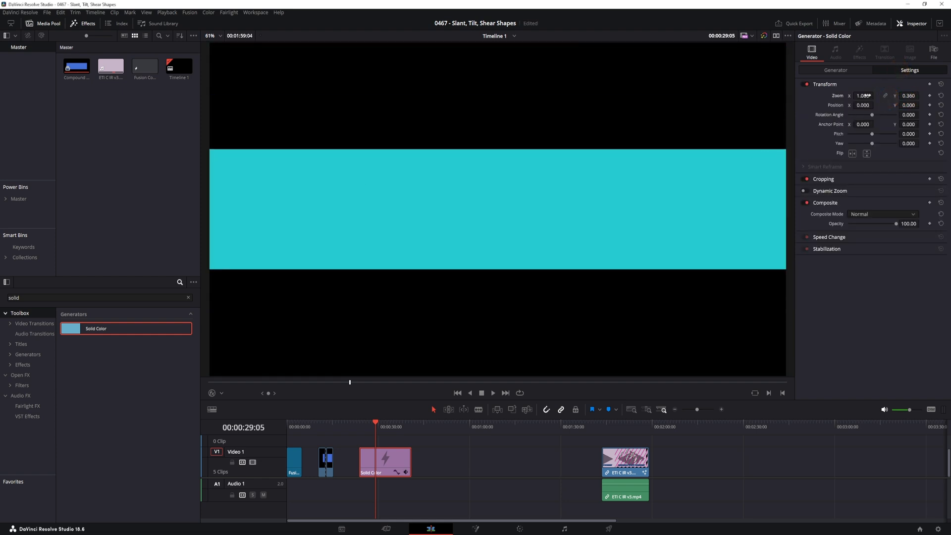
{"action": "left_click_drag", "start_coordinate": [864, 95], "coordinate": [842, 95]}
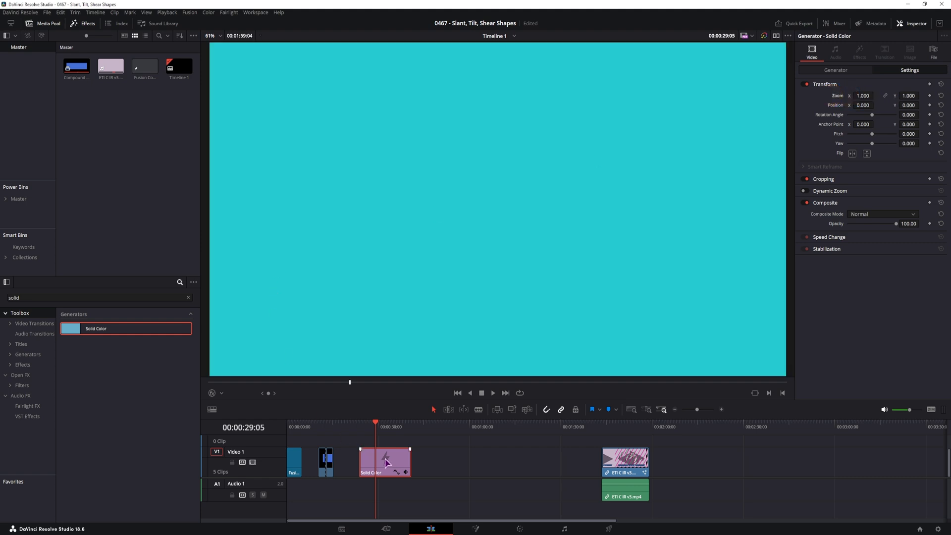
Convert the cyan solid into a compound clip and crop it to a thin bottom bar.
{"action": "right_click", "coordinate": [383, 461]}
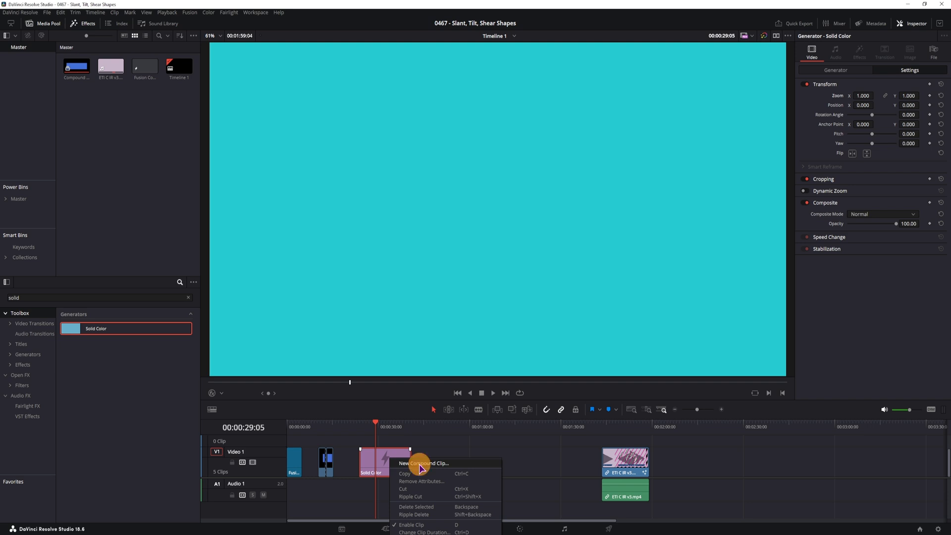
{"action": "left_click", "coordinate": [422, 462]}
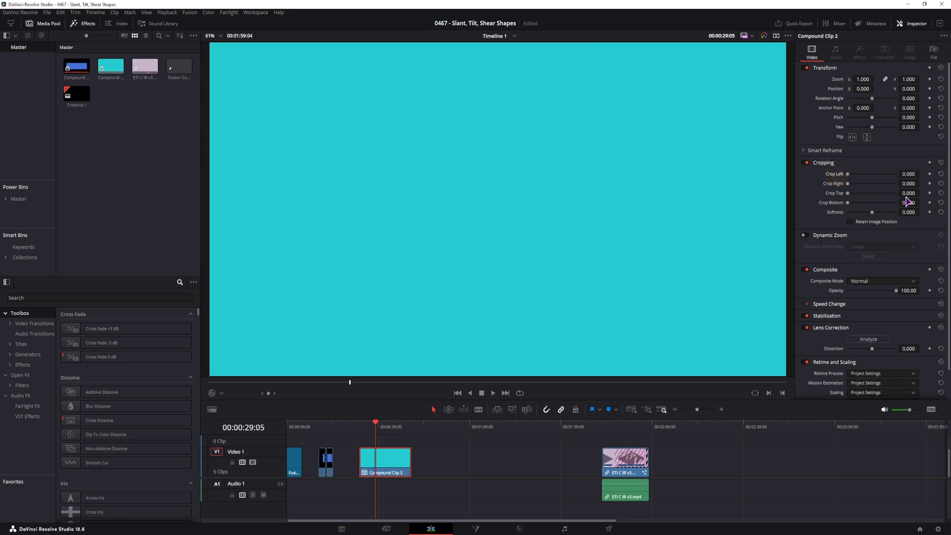
{"action": "left_click_drag", "start_coordinate": [871, 192], "coordinate": [915, 192]}
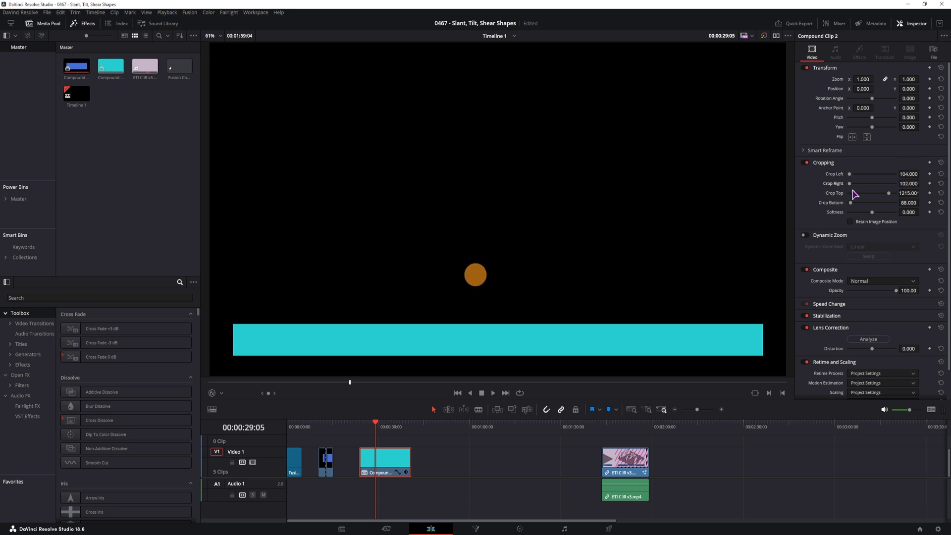
Tilt the bar with Pitch about 0.882, Zoom 0.22, Position Y 71, and Crop Top about 1332.
{"action": "scroll", "scroll_direction": "down", "scroll_amount": 3}
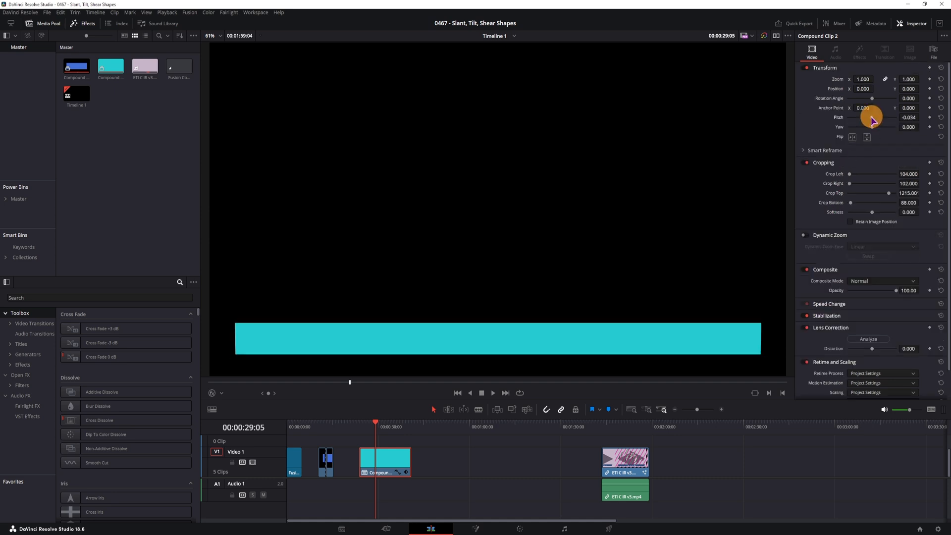
{"action": "left_click_drag", "start_coordinate": [871, 117], "coordinate": [861, 121]}
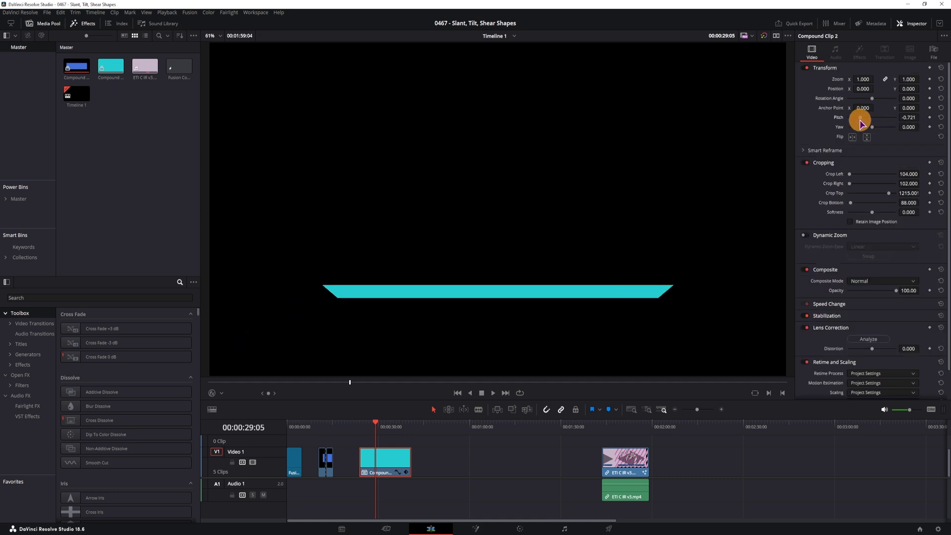
{"action": "left_click_drag", "start_coordinate": [859, 118], "coordinate": [867, 124]}
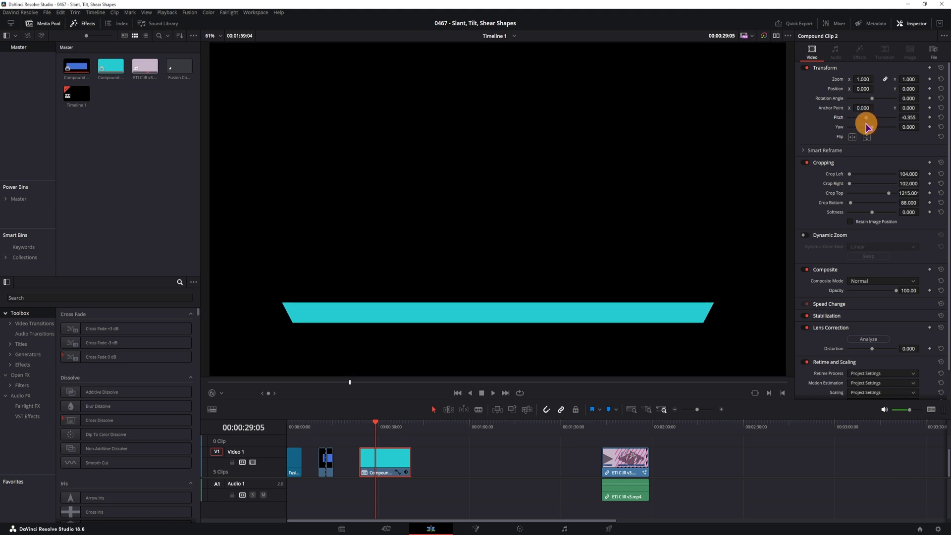
{"action": "left_click_drag", "start_coordinate": [867, 127], "coordinate": [866, 127]}
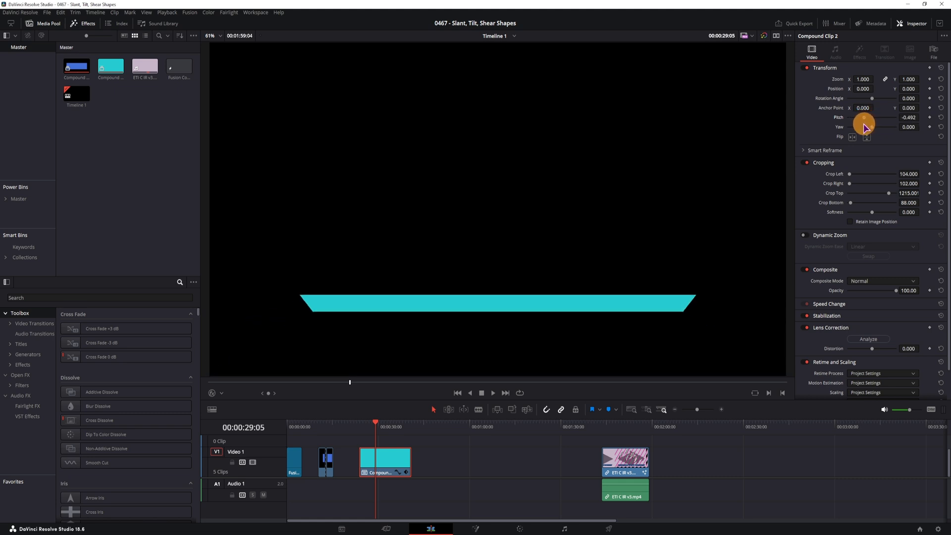
{"action": "left_click_drag", "start_coordinate": [864, 128], "coordinate": [861, 124]}
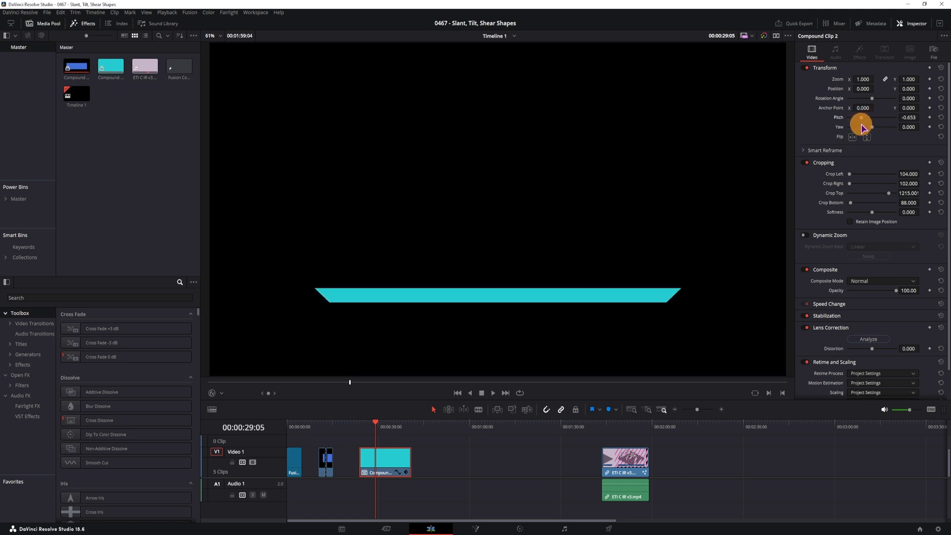
{"action": "left_click_drag", "start_coordinate": [861, 124], "coordinate": [877, 124]}
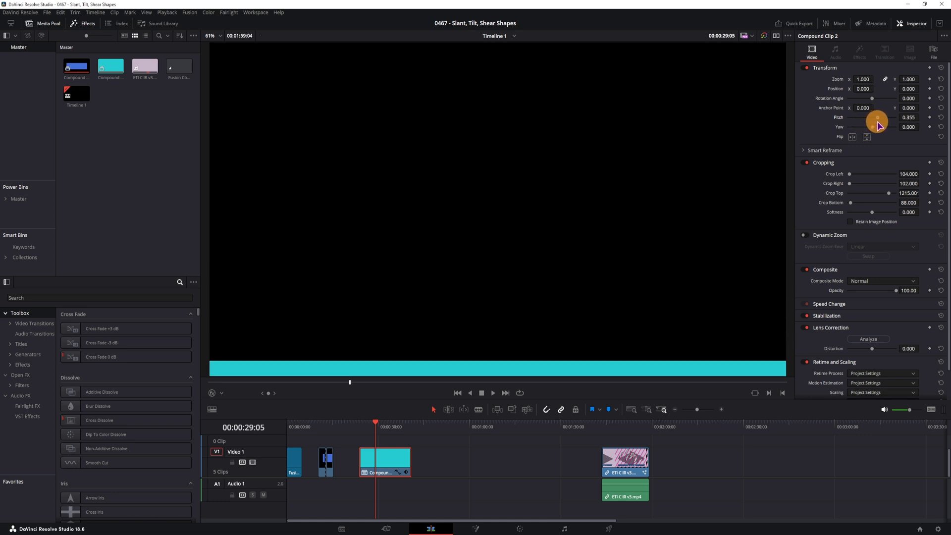
{"action": "left_click_drag", "start_coordinate": [877, 120], "coordinate": [885, 120]}
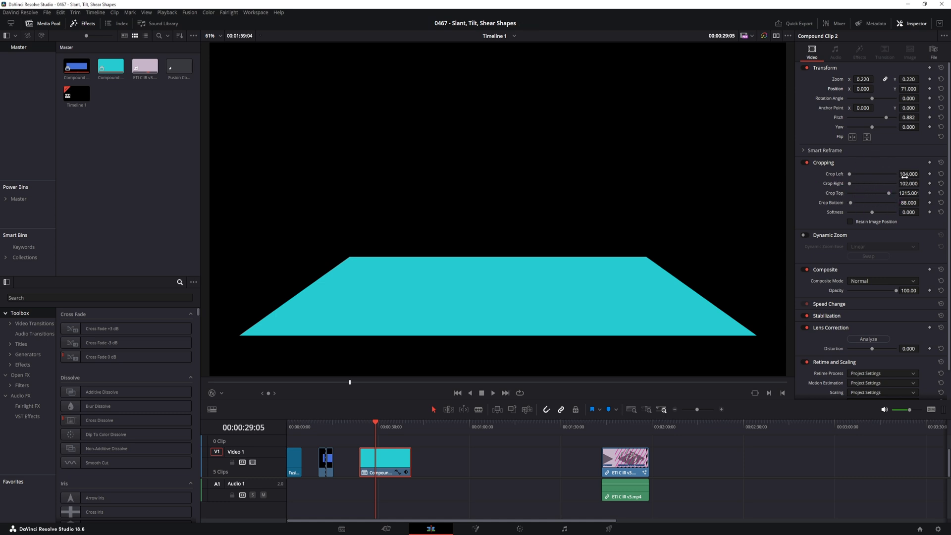
{"action": "left_click_drag", "start_coordinate": [908, 193], "coordinate": [916, 192]}
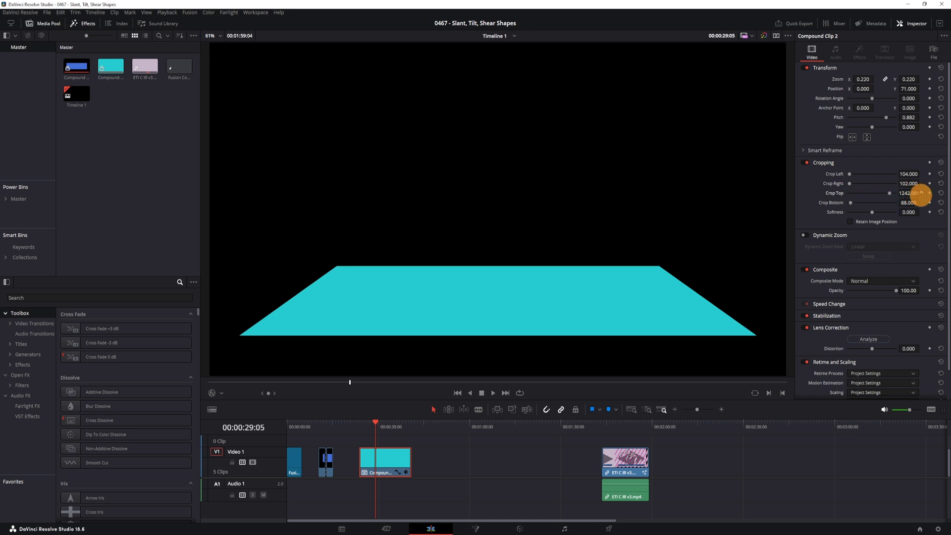
{"action": "left_click_drag", "start_coordinate": [907, 193], "coordinate": [913, 192]}
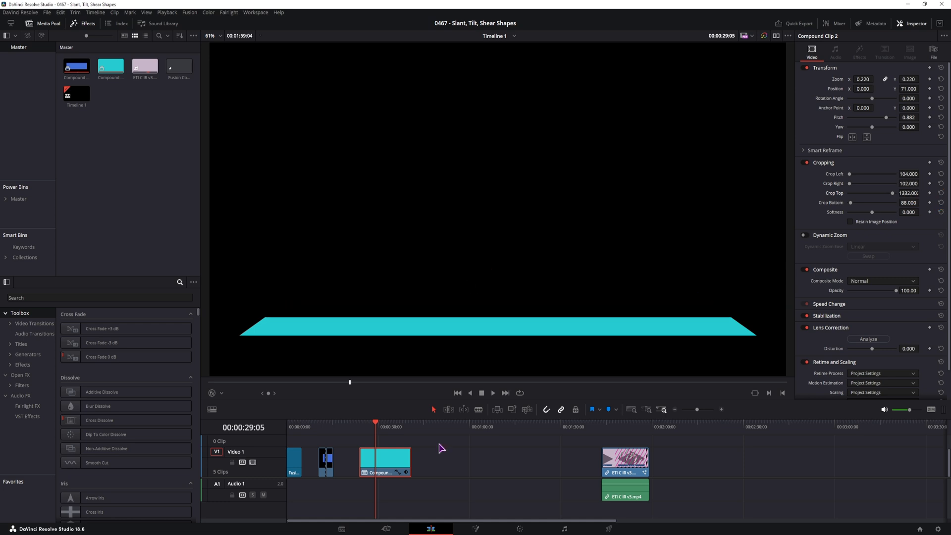
{"action": "mouse_move", "coordinate": [281, 340]}
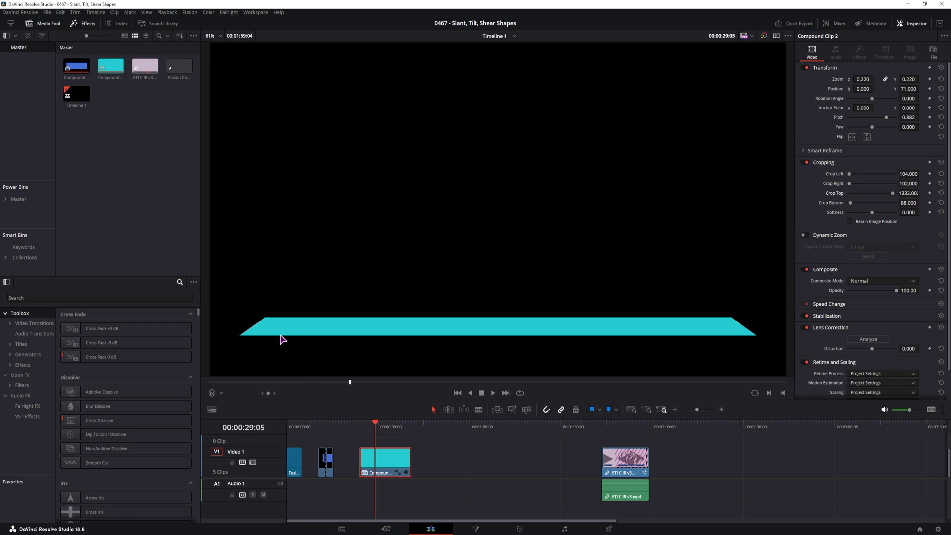
{"action": "mouse_move", "coordinate": [739, 324]}
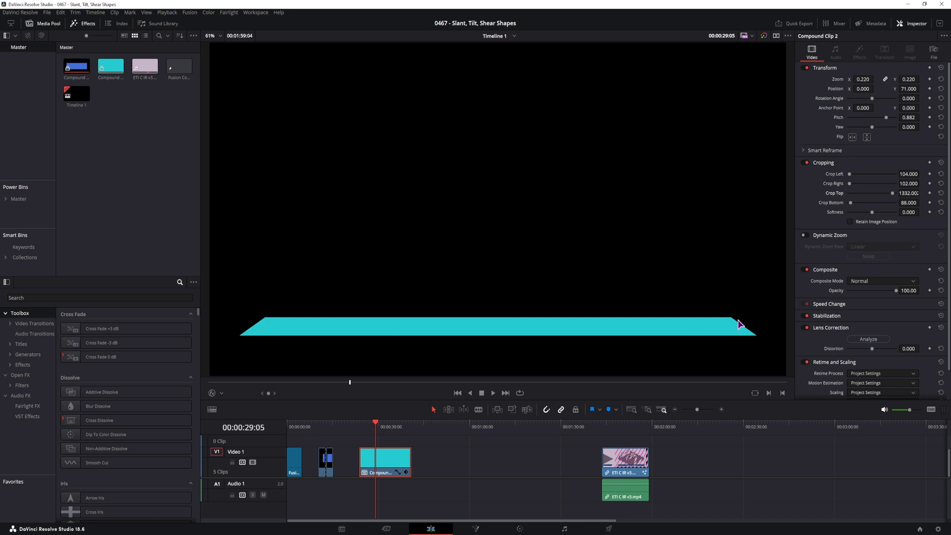
{"action": "mouse_move", "coordinate": [248, 336]}
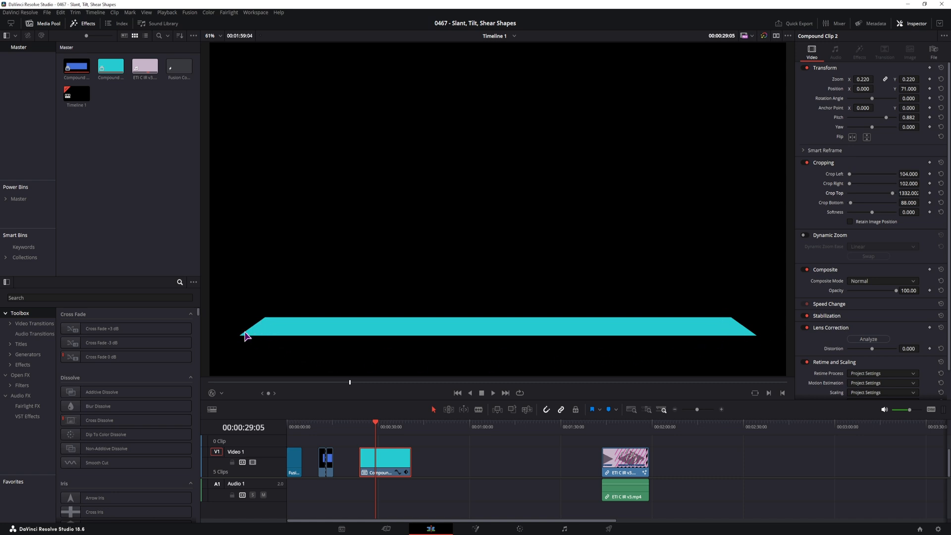
{"action": "mouse_move", "coordinate": [711, 345]}
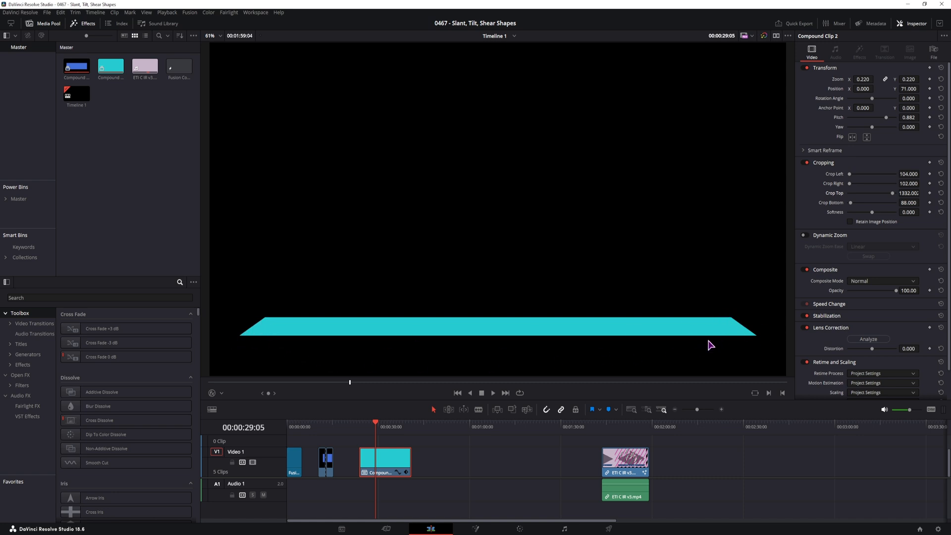
{"action": "mouse_move", "coordinate": [441, 458]}
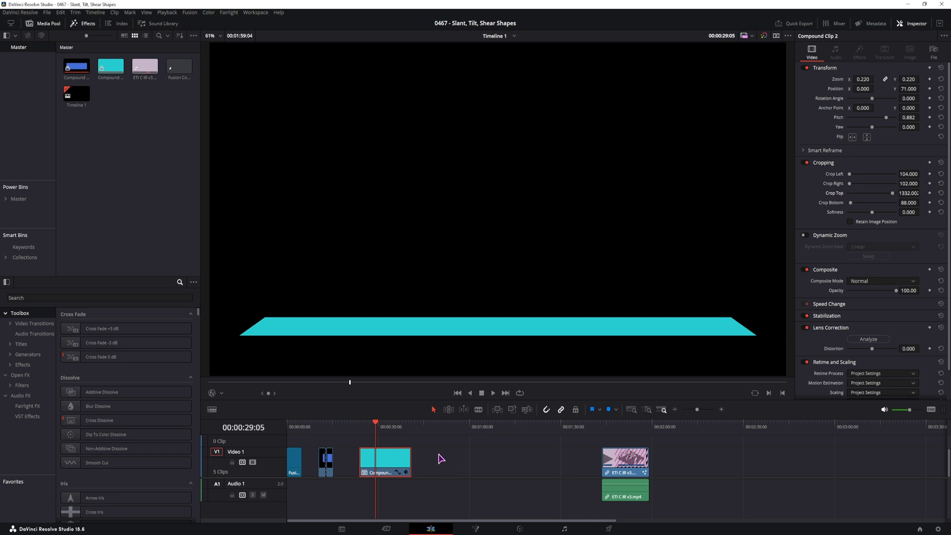
{"action": "mouse_move", "coordinate": [441, 479]}
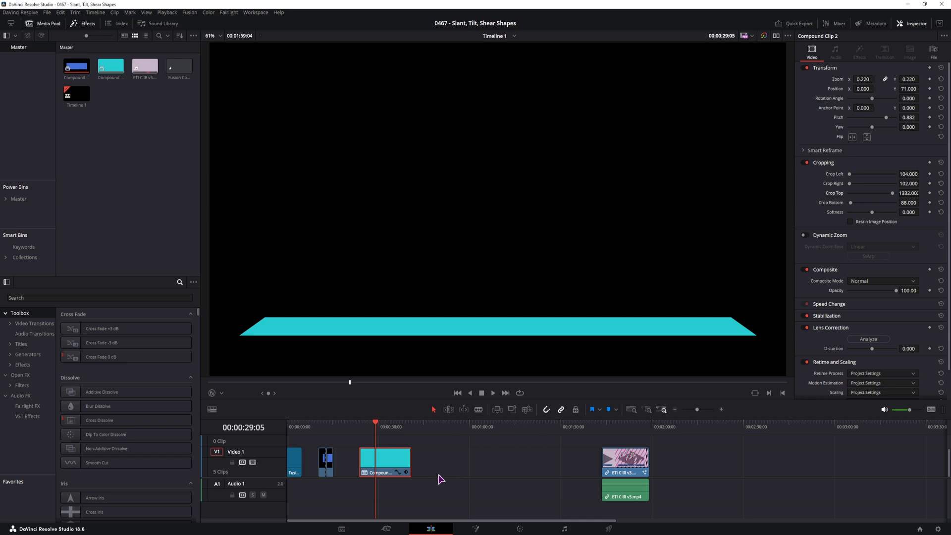
{"action": "mouse_move", "coordinate": [930, 173]}
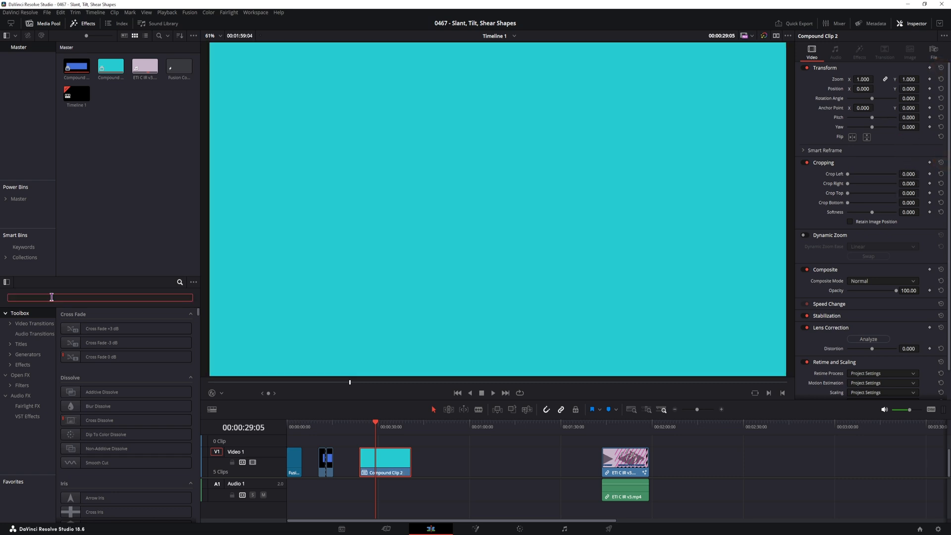
Search 'warp', apply Resolve FX Warper to the clip, and keep Rubber-Sheet warp sharpness.
{"action": "type", "text": "warp"}
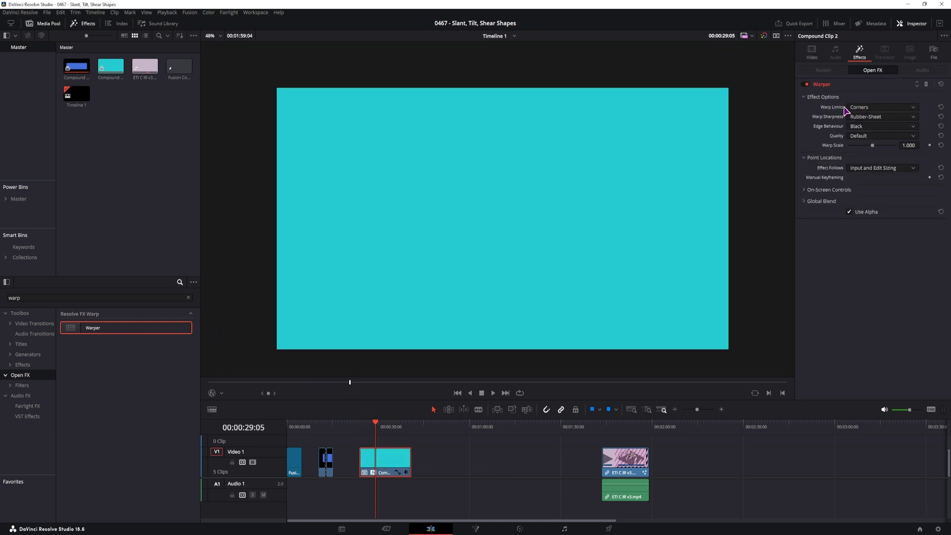
{"action": "left_click", "coordinate": [881, 108]}
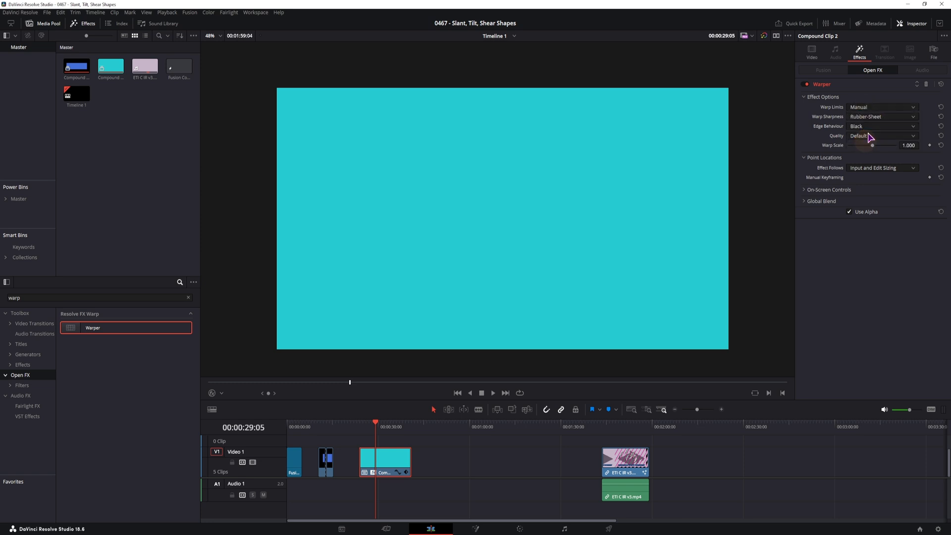
{"action": "left_click", "coordinate": [882, 135]}
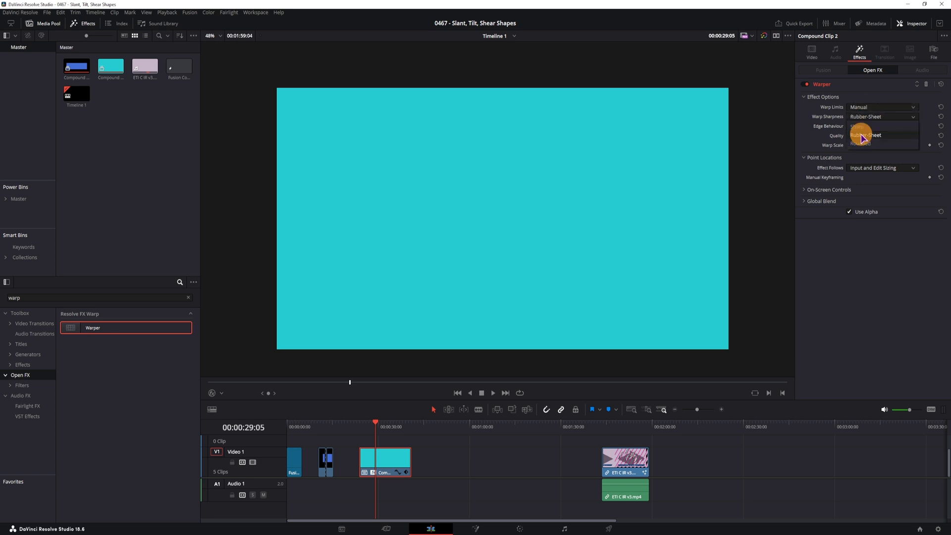
{"action": "left_click", "coordinate": [867, 126]}
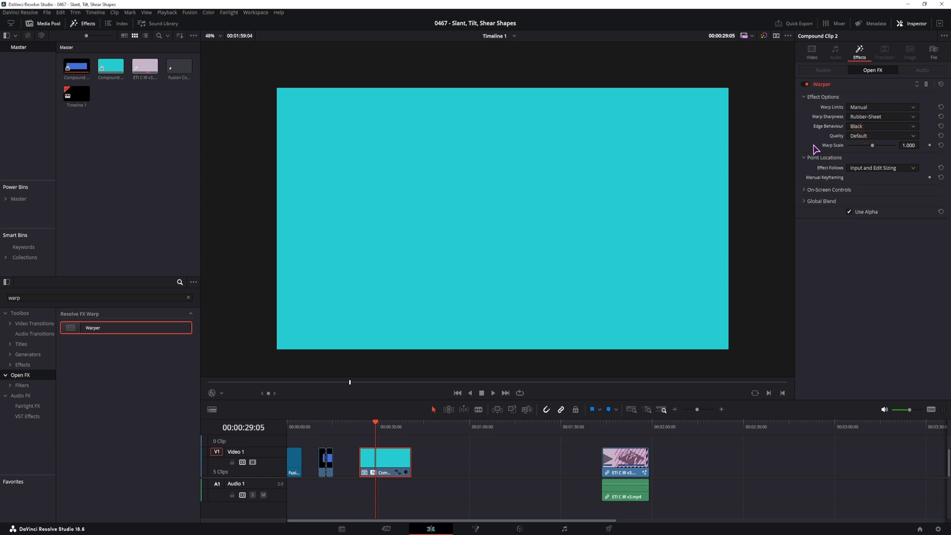
Scale the cyan clip to Zoom X 0.55 and Zoom Y 0.21, then return to the Warper settings.
{"action": "left_click", "coordinate": [811, 53]}
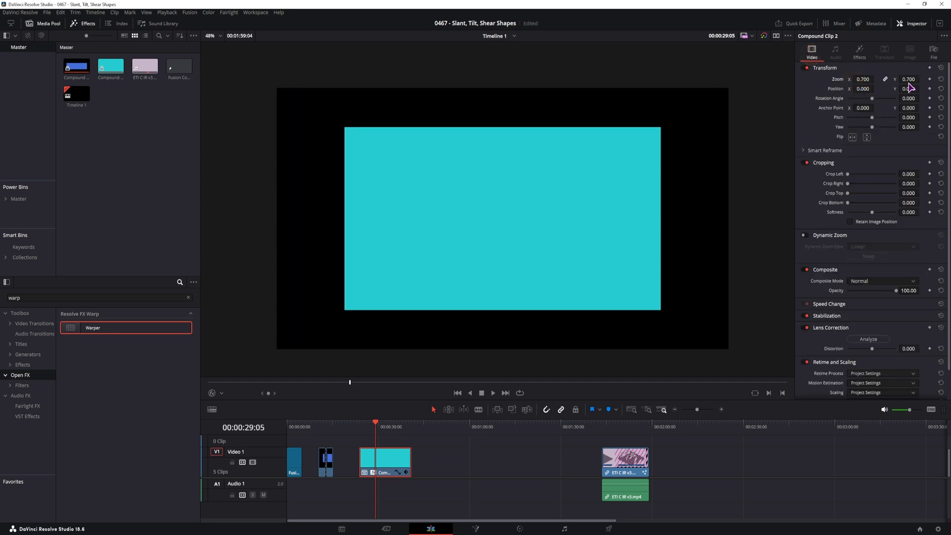
{"action": "left_click_drag", "start_coordinate": [908, 79], "coordinate": [908, 81]}
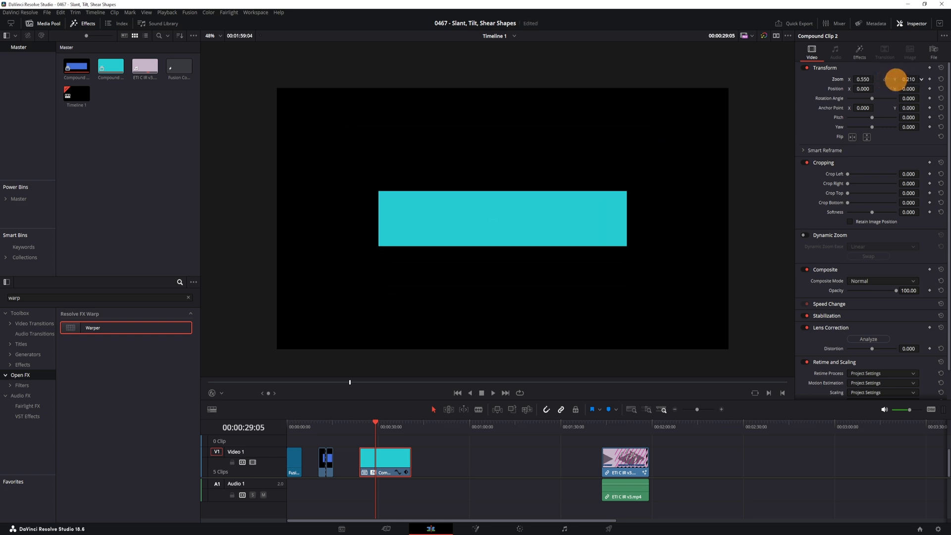
{"action": "left_click", "coordinate": [859, 52]}
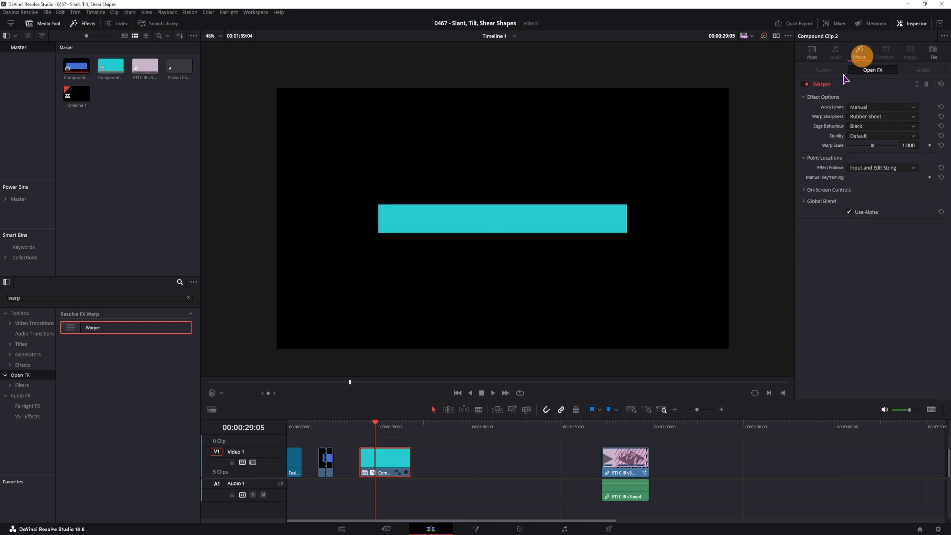
{"action": "left_click", "coordinate": [213, 392]}
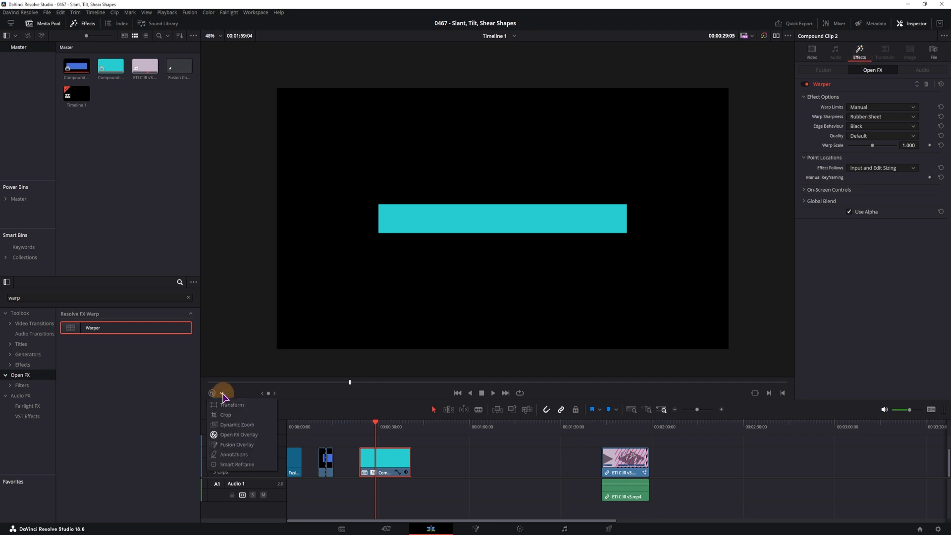
{"action": "mouse_move", "coordinate": [240, 434]}
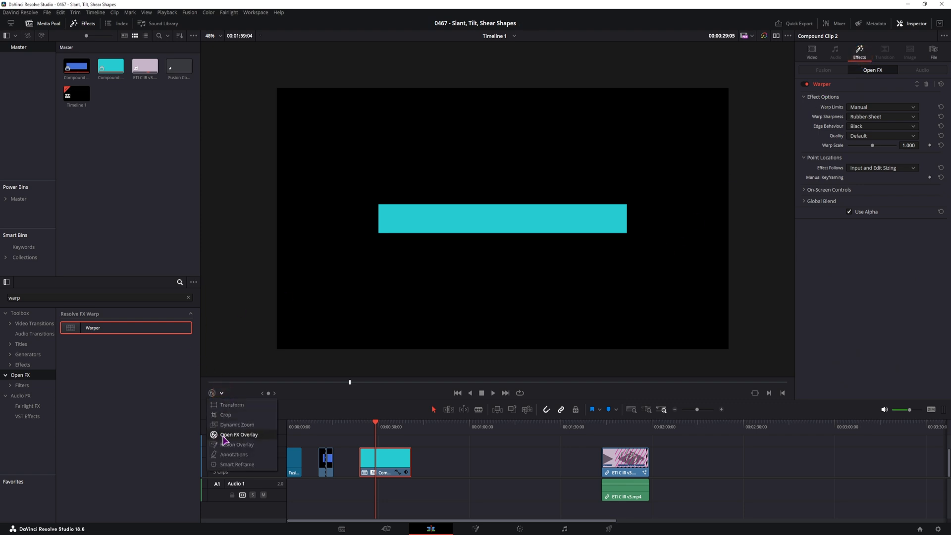
Turn on Open FX Overlay, test-bend the bar with warp points, then undo the distortions.
{"action": "left_click", "coordinate": [238, 434]}
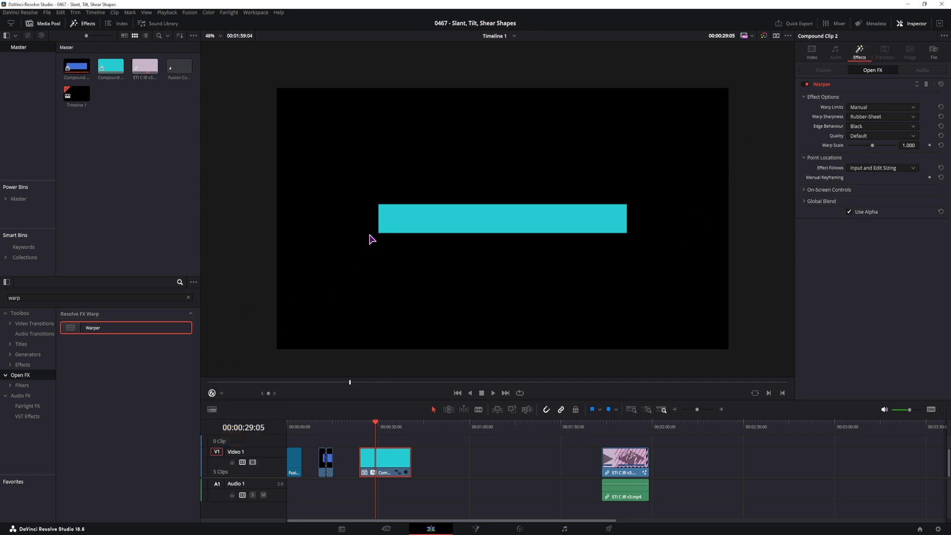
{"action": "mouse_move", "coordinate": [428, 281]}
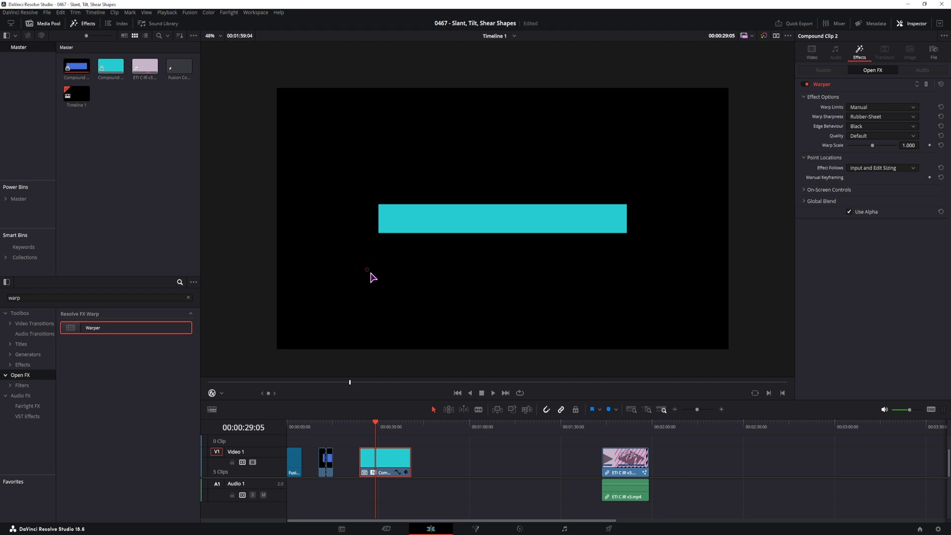
{"action": "mouse_move", "coordinate": [370, 275]}
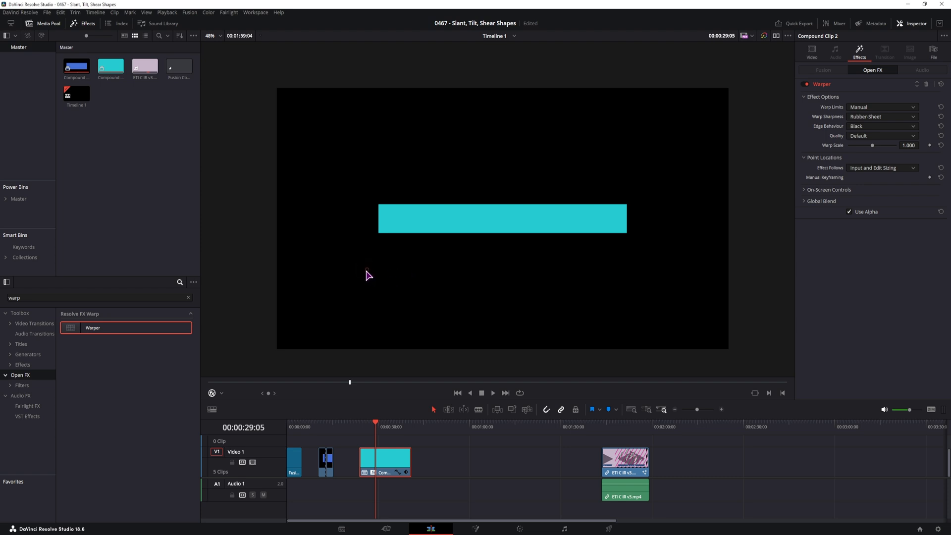
{"action": "mouse_move", "coordinate": [404, 278]}
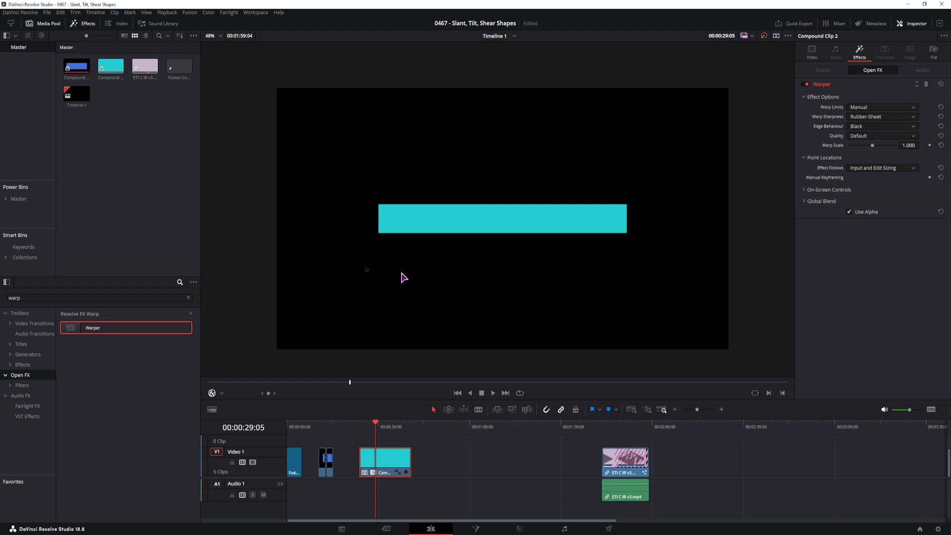
{"action": "mouse_move", "coordinate": [413, 279]}
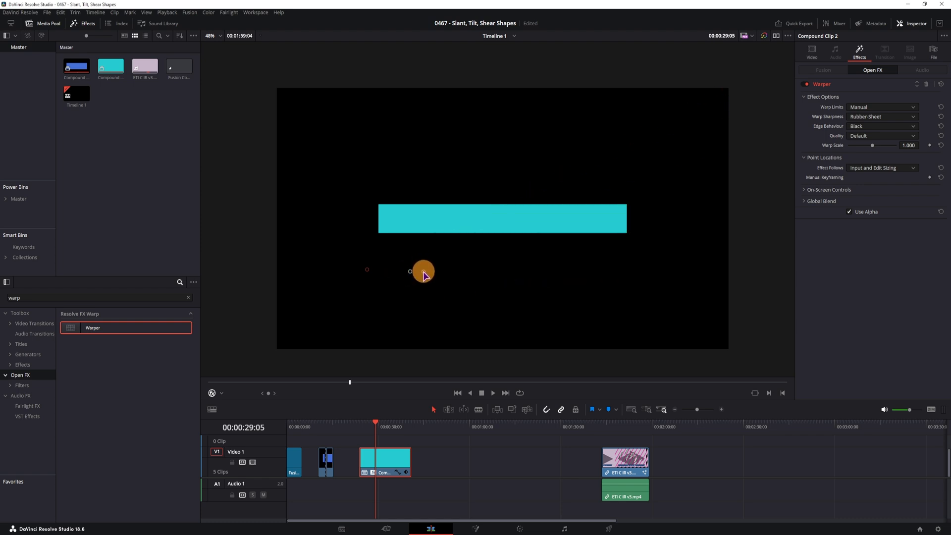
{"action": "left_click_drag", "start_coordinate": [423, 271], "coordinate": [418, 269]}
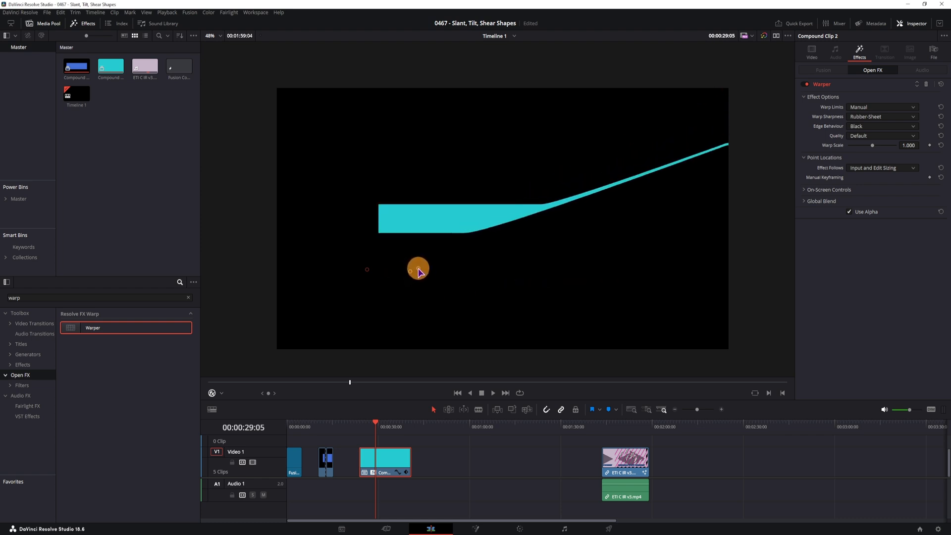
{"action": "left_click_drag", "start_coordinate": [418, 270], "coordinate": [412, 270]}
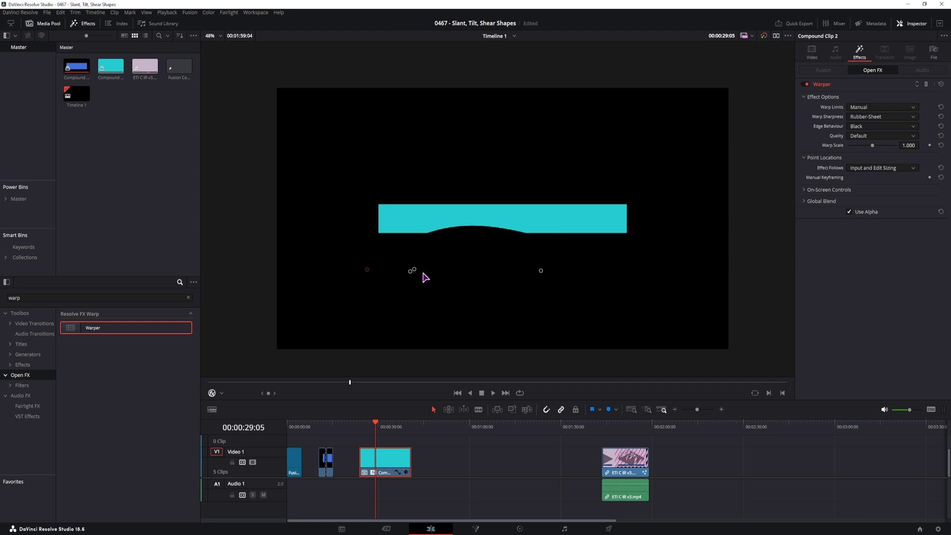
{"action": "key", "text": "ctrl+z"}
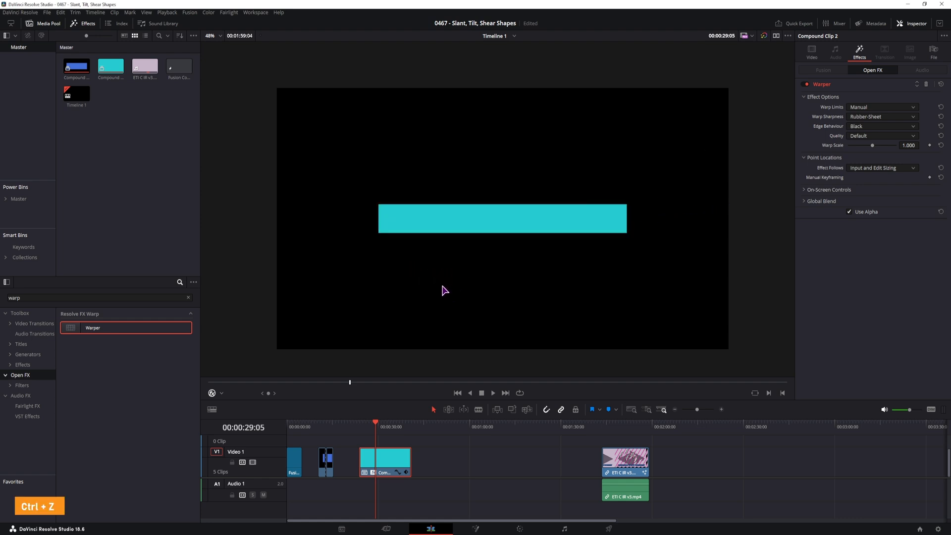
{"action": "mouse_move", "coordinate": [542, 244]}
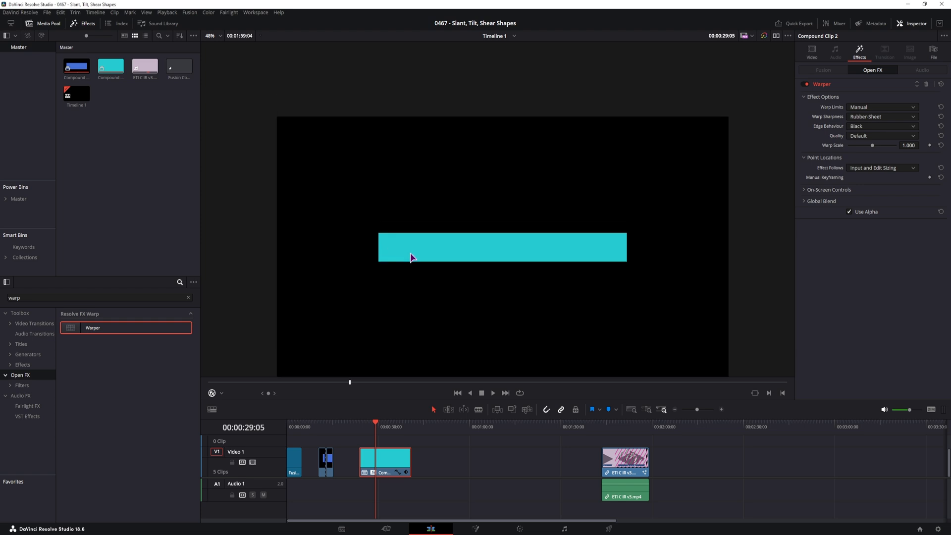
{"action": "mouse_move", "coordinate": [413, 263]}
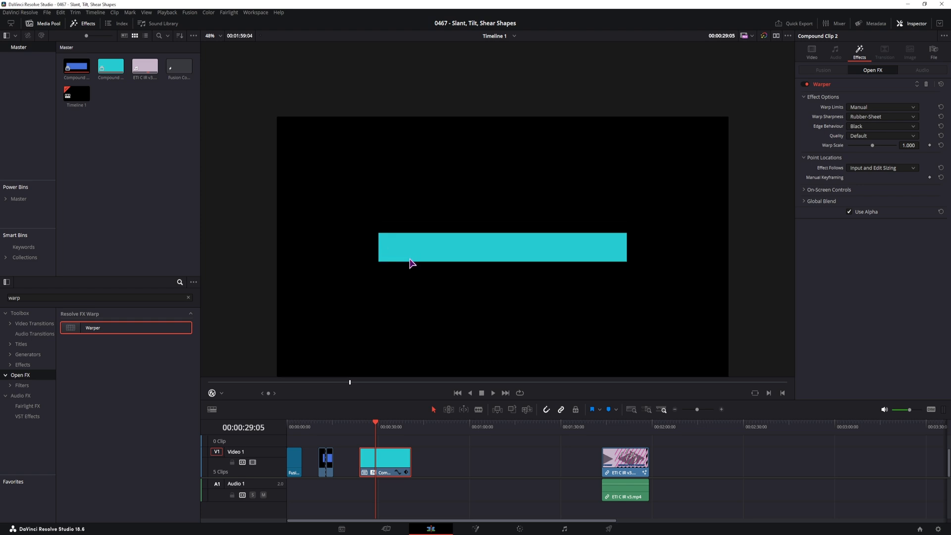
Add a Warper control point on a corner of the cyan bar, undoing one placement.
{"action": "left_click", "coordinate": [210, 36]}
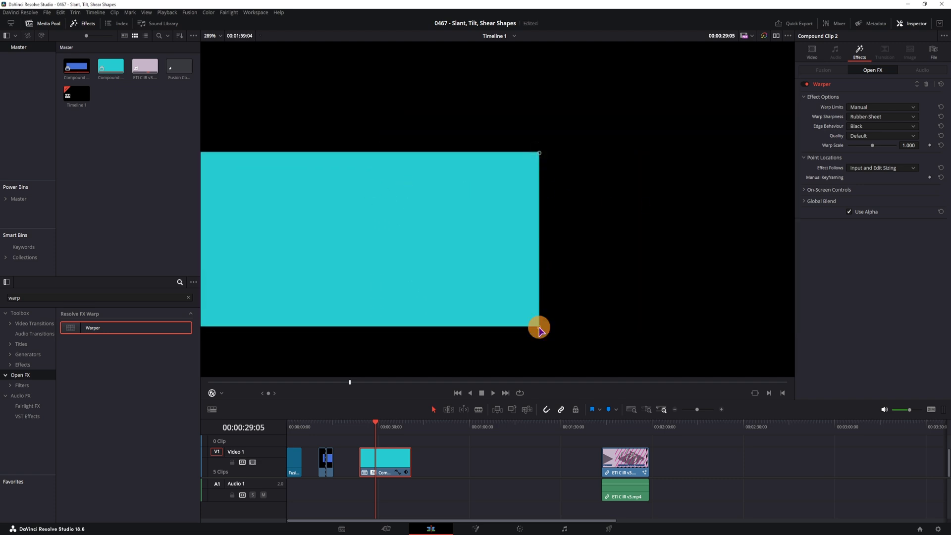
{"action": "key", "text": "ctrl+z"}
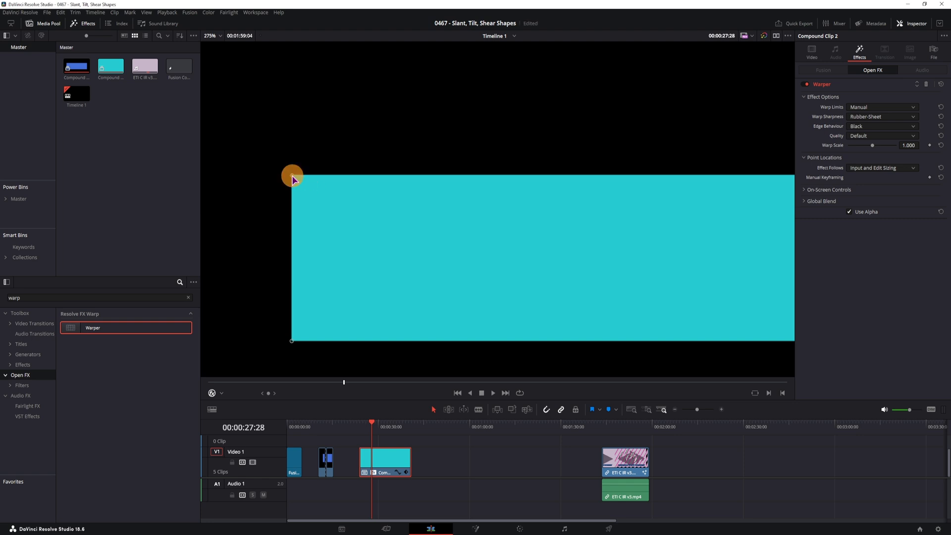
Drag the top-left Warper point right and the top-right point left to slant both ends.
{"action": "left_click_drag", "start_coordinate": [292, 175], "coordinate": [374, 169]}
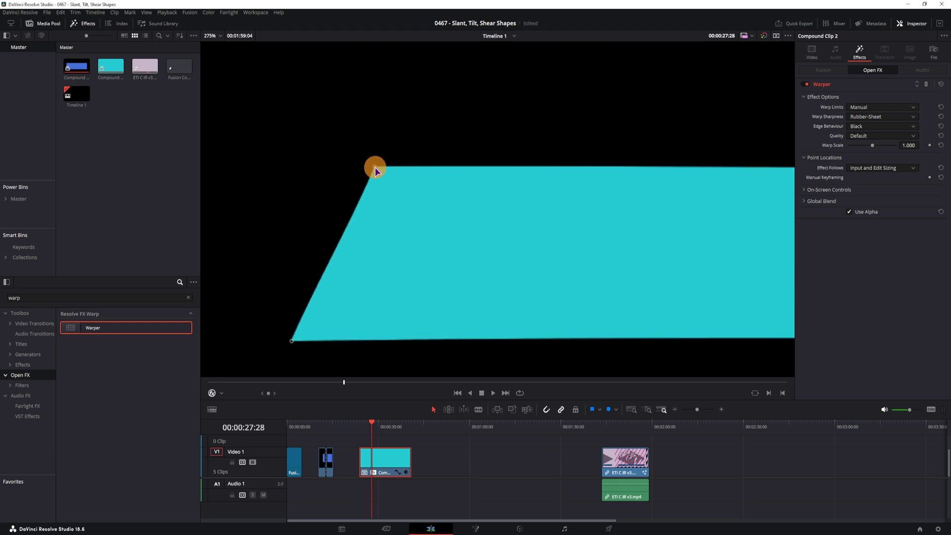
{"action": "left_click_drag", "start_coordinate": [375, 168], "coordinate": [375, 178]}
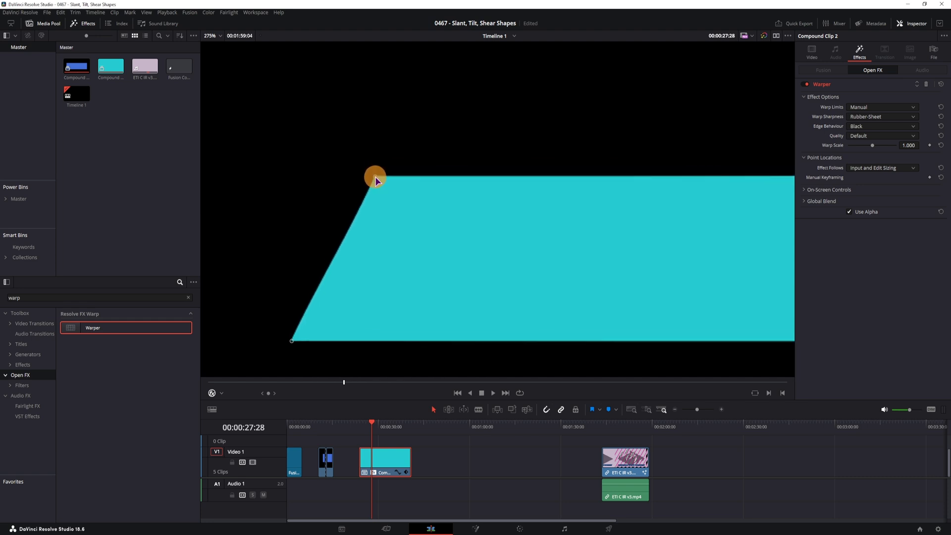
{"action": "left_click_drag", "start_coordinate": [375, 177], "coordinate": [381, 164]}
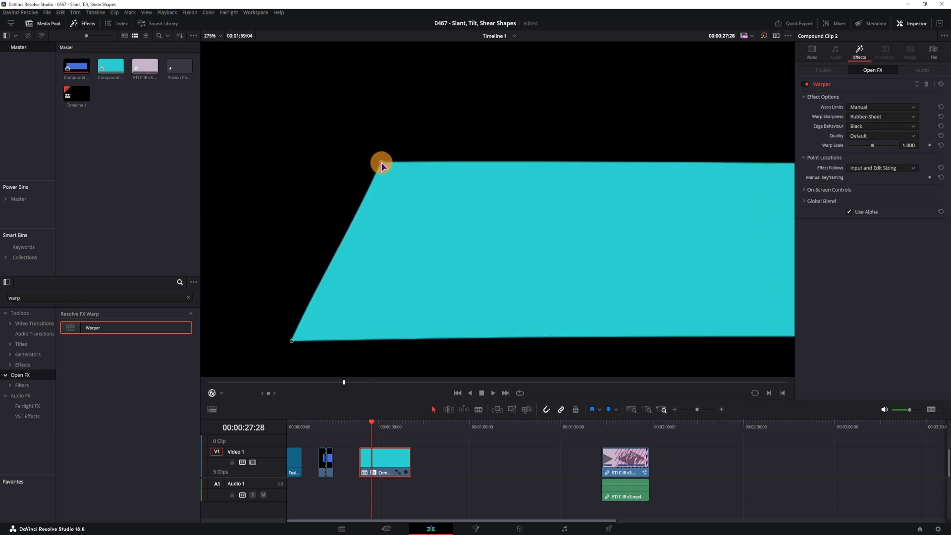
{"action": "left_click_drag", "start_coordinate": [381, 162], "coordinate": [408, 171]}
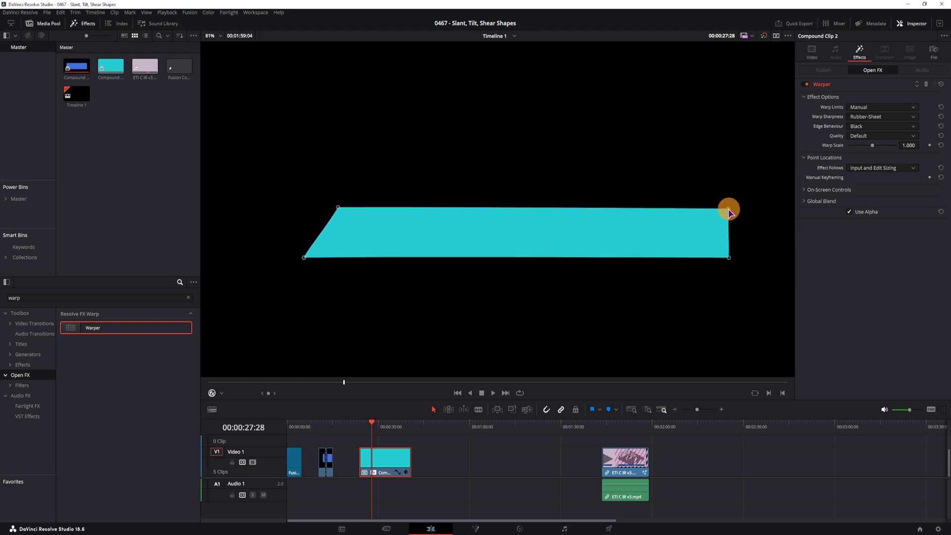
{"action": "left_click_drag", "start_coordinate": [727, 210], "coordinate": [678, 205]}
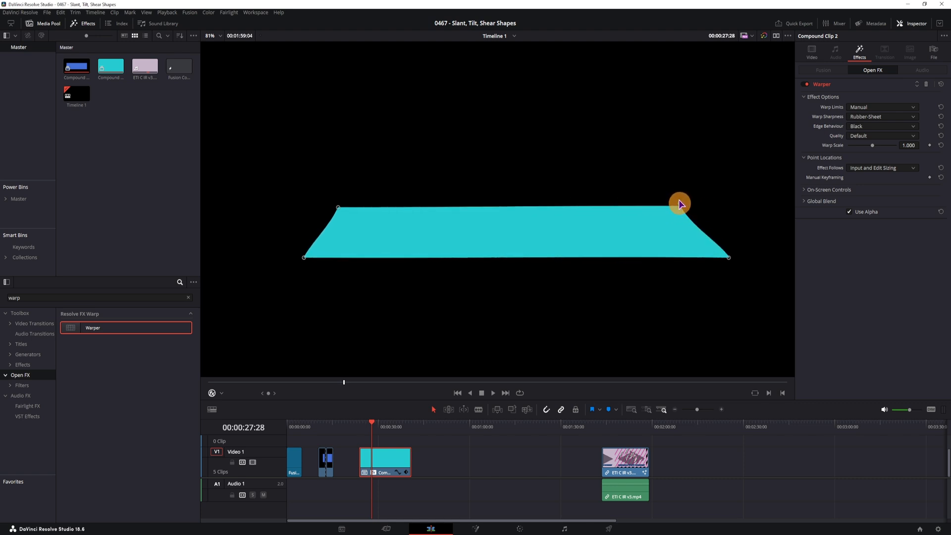
{"action": "left_click_drag", "start_coordinate": [679, 203], "coordinate": [683, 210]}
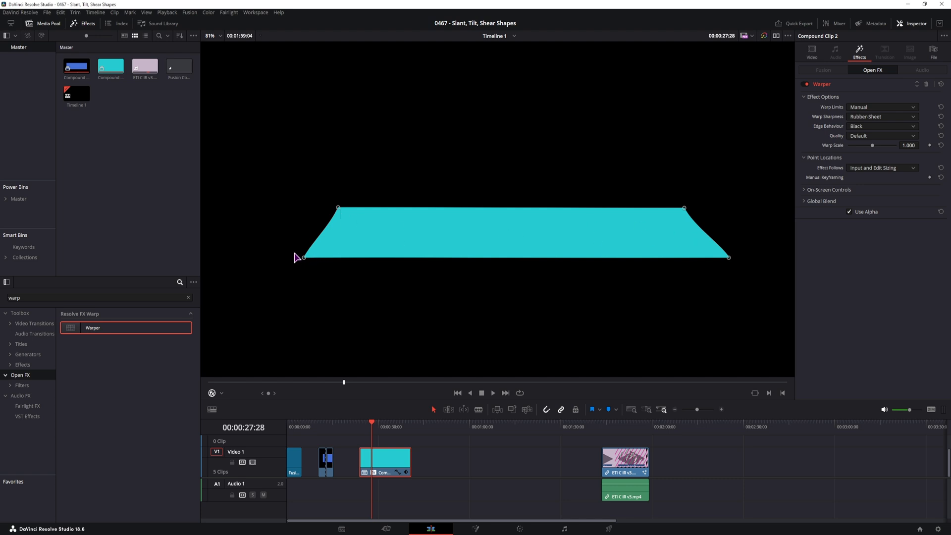
{"action": "mouse_move", "coordinate": [305, 279]}
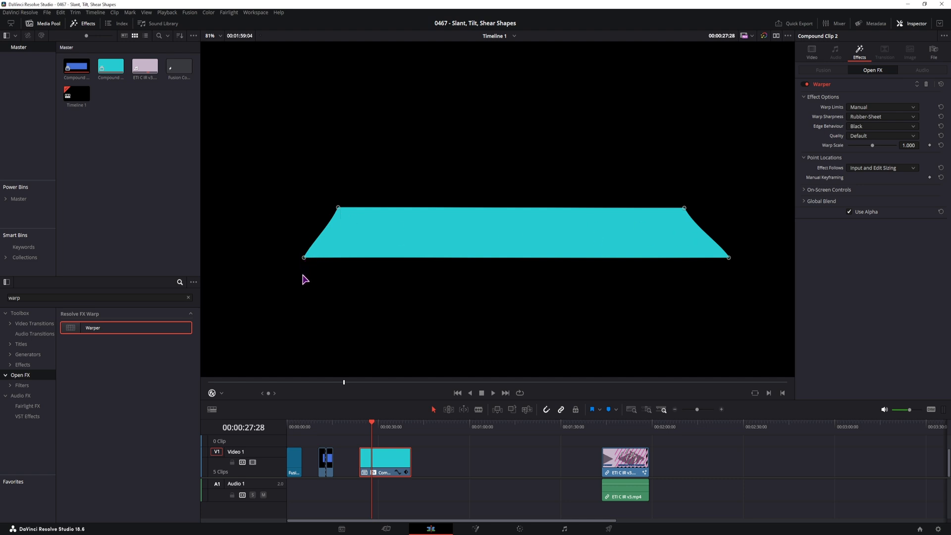
{"action": "mouse_move", "coordinate": [344, 197]}
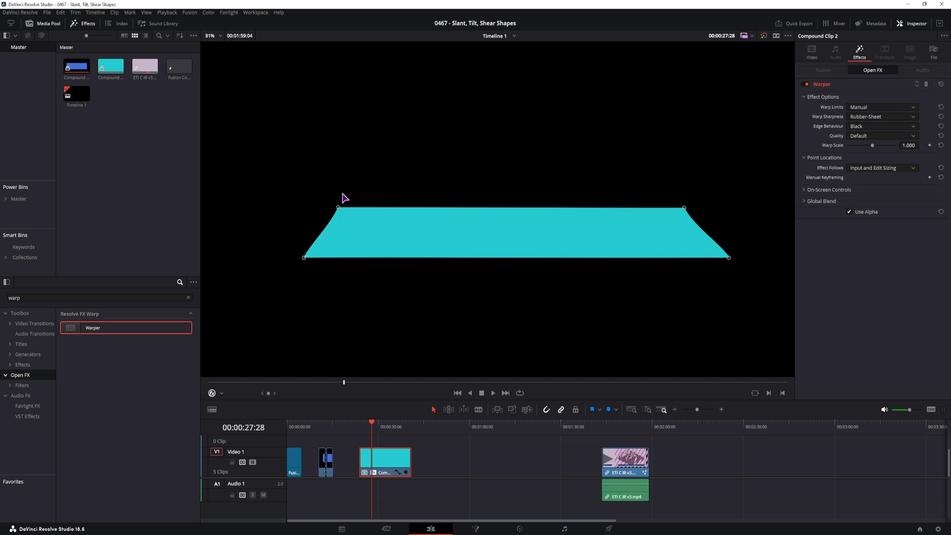
{"action": "mouse_move", "coordinate": [699, 235]}
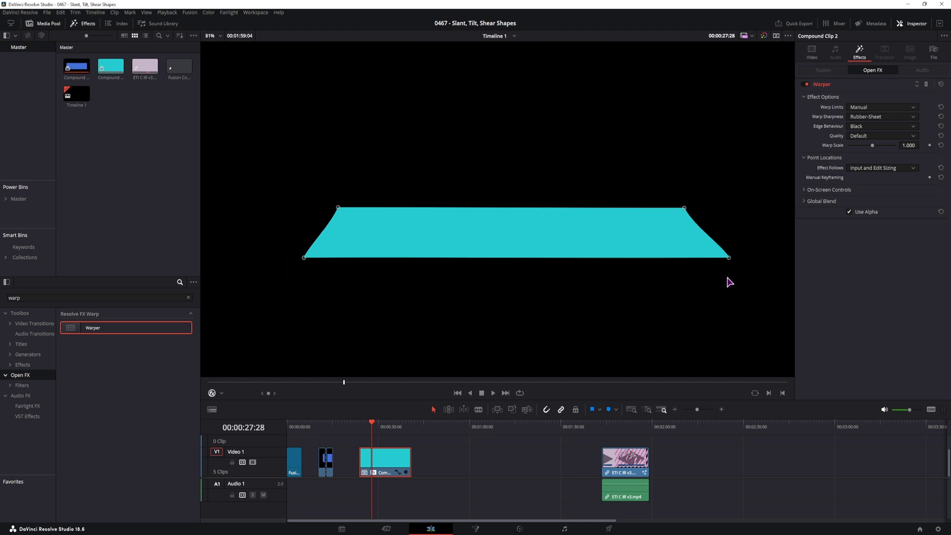
{"action": "mouse_move", "coordinate": [750, 251]}
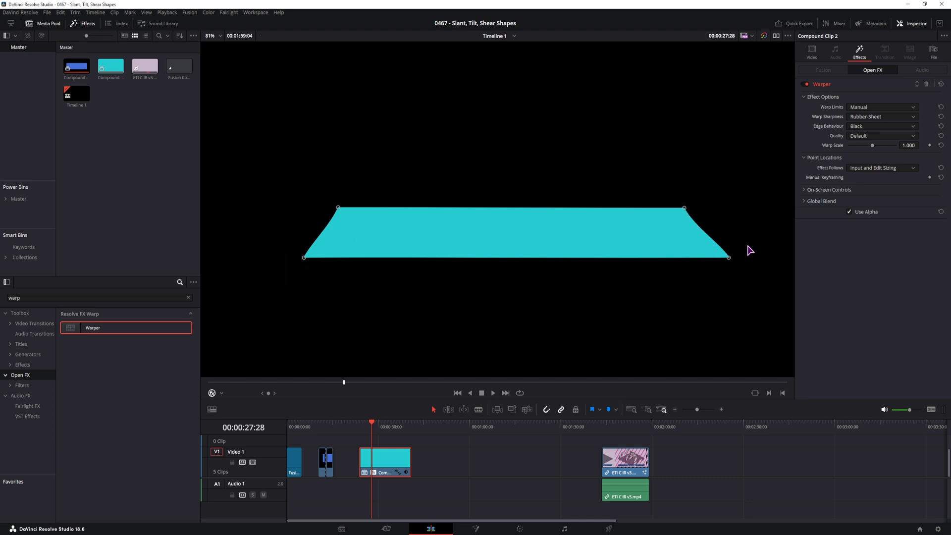
{"action": "mouse_move", "coordinate": [831, 118]}
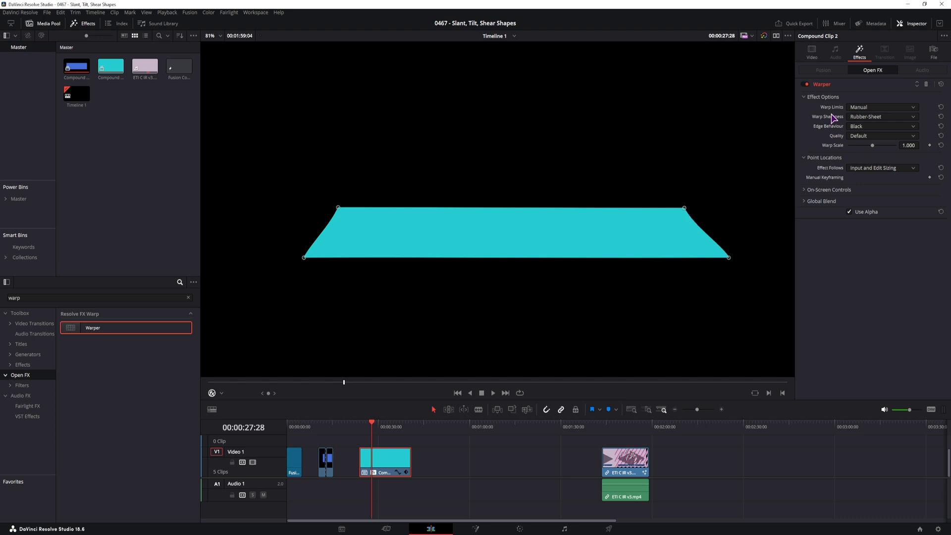
{"action": "mouse_move", "coordinate": [859, 123]}
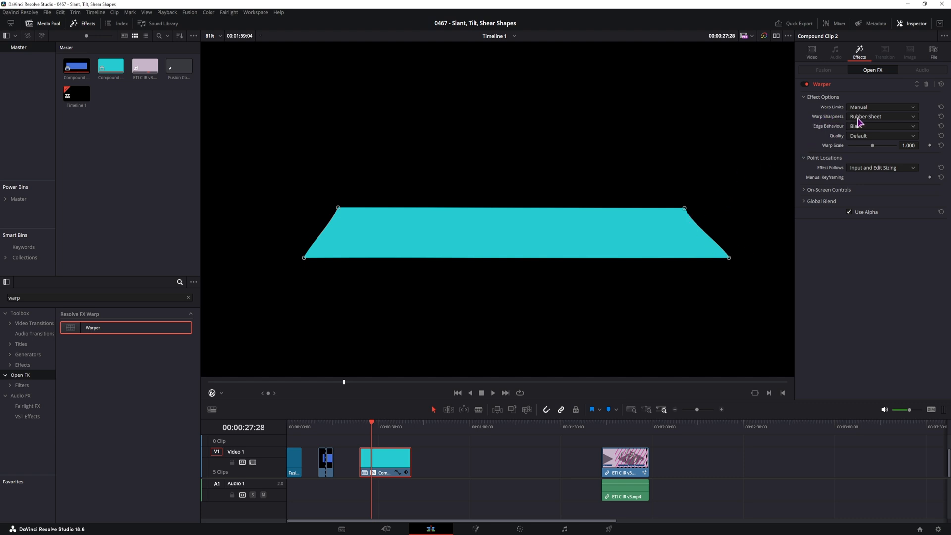
Set Warper sharpness to Sharp and quality to Better, leaving warp scale at 1.000.
{"action": "left_click", "coordinate": [883, 125]}
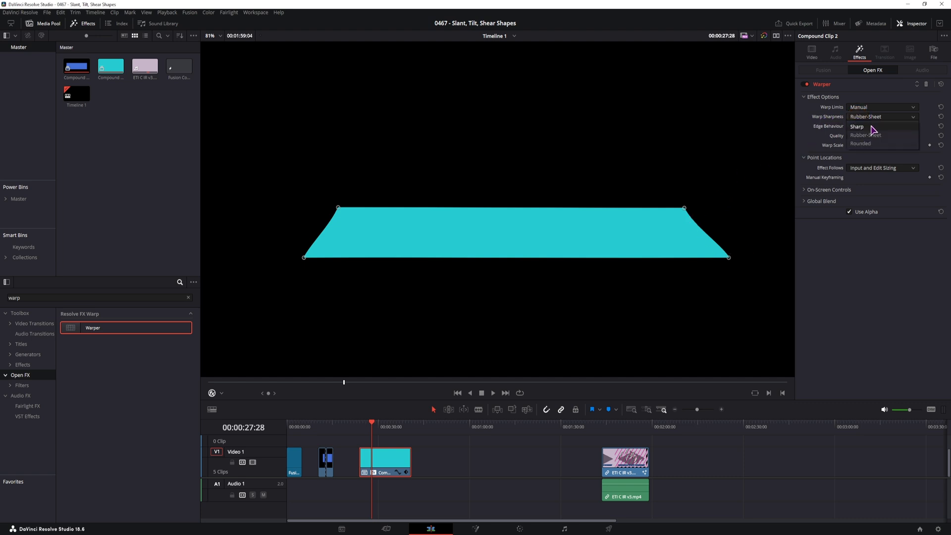
{"action": "left_click", "coordinate": [857, 127]}
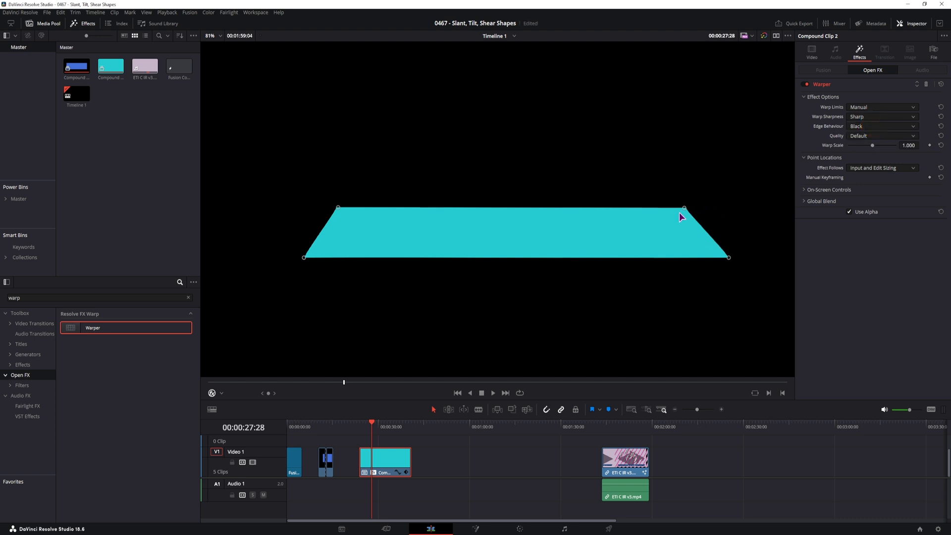
{"action": "left_click", "coordinate": [882, 135]}
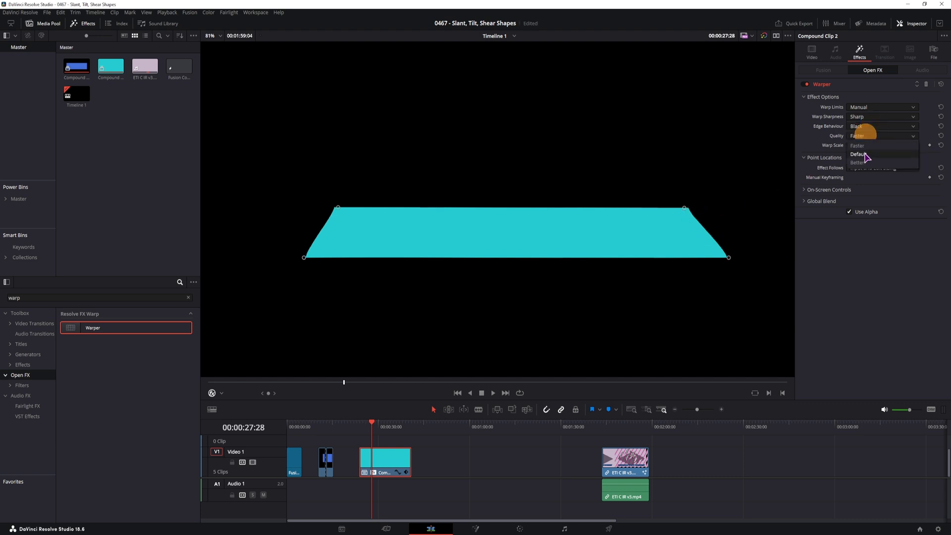
{"action": "left_click", "coordinate": [856, 162]}
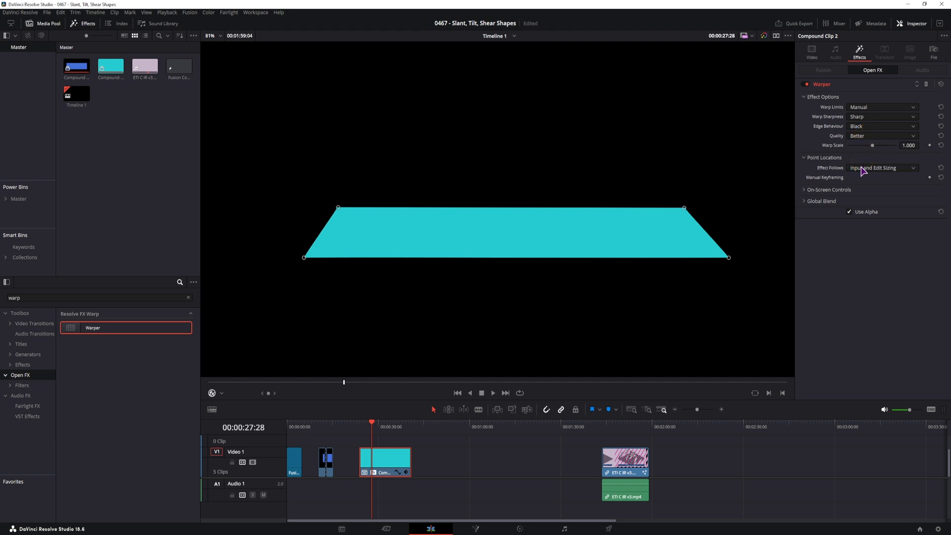
{"action": "mouse_move", "coordinate": [866, 141]}
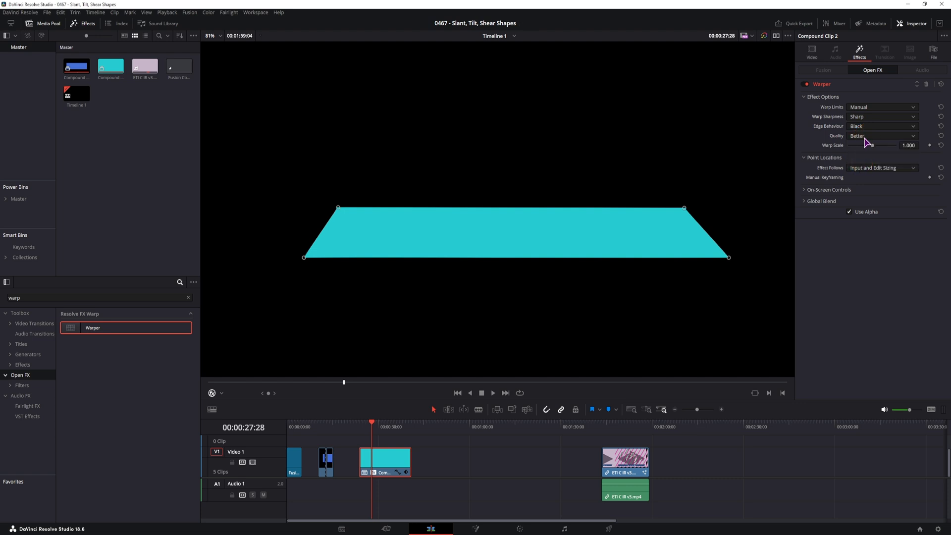
{"action": "left_click_drag", "start_coordinate": [876, 145], "coordinate": [886, 145]}
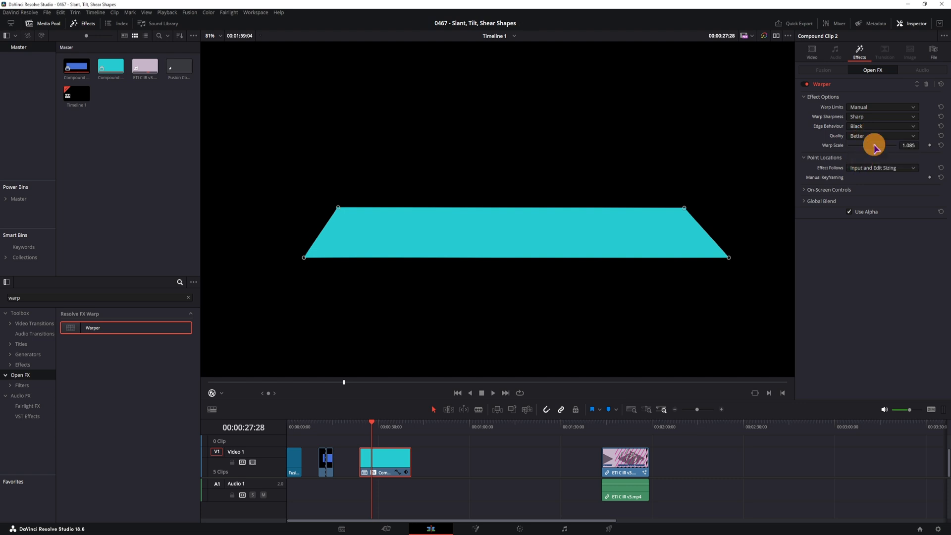
{"action": "left_click_drag", "start_coordinate": [873, 145], "coordinate": [885, 145]}
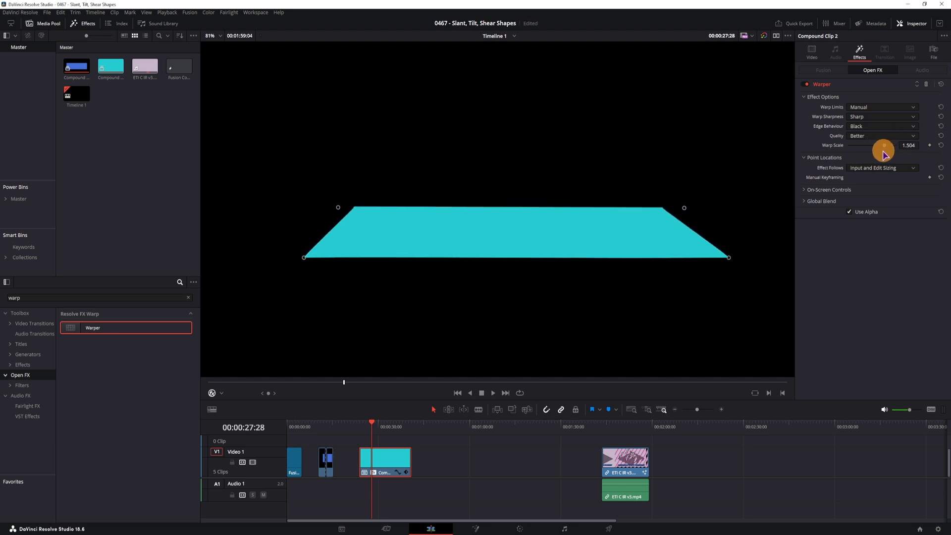
{"action": "left_click_drag", "start_coordinate": [883, 145], "coordinate": [853, 145]}
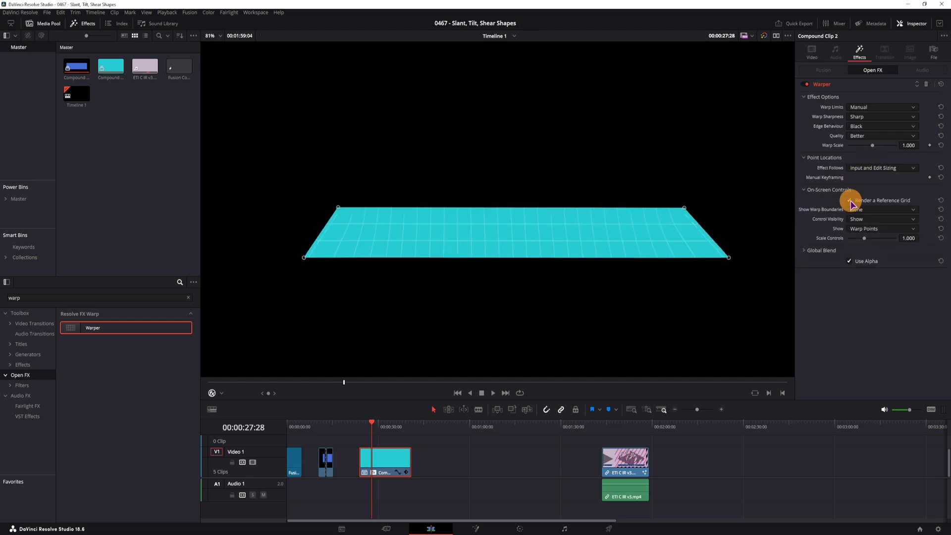
Render a reference grid, show Warp Vectors, and drag the top corner warp points.
{"action": "left_click", "coordinate": [850, 200]}
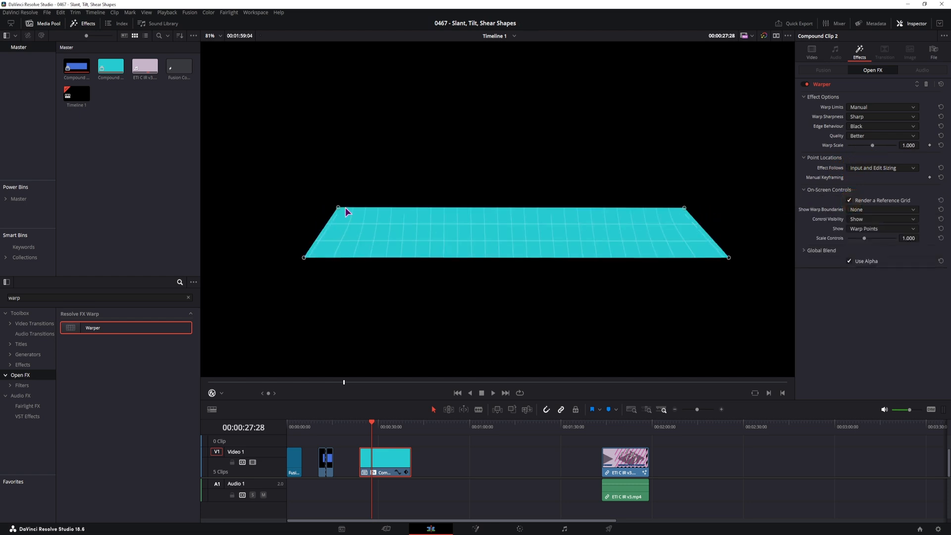
{"action": "mouse_move", "coordinate": [840, 236]}
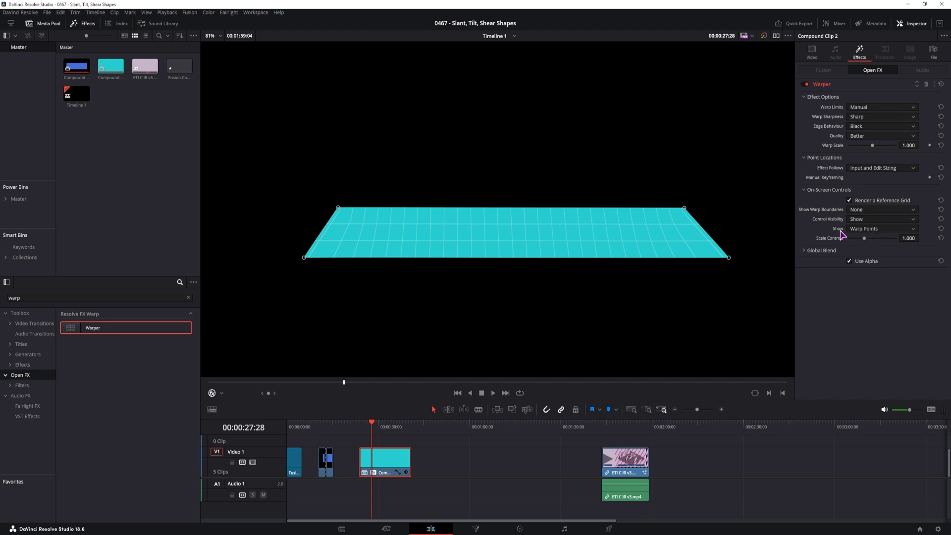
{"action": "left_click", "coordinate": [882, 229]}
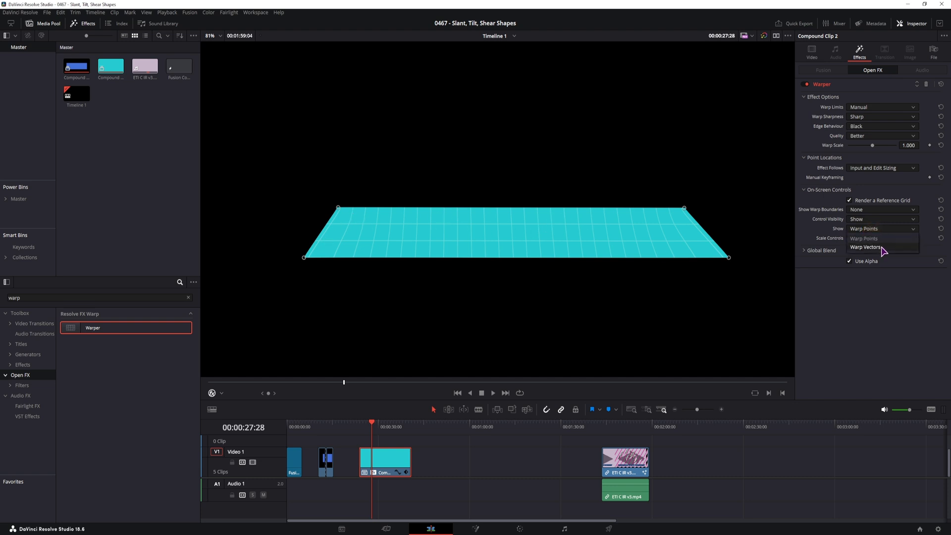
{"action": "left_click", "coordinate": [864, 246]}
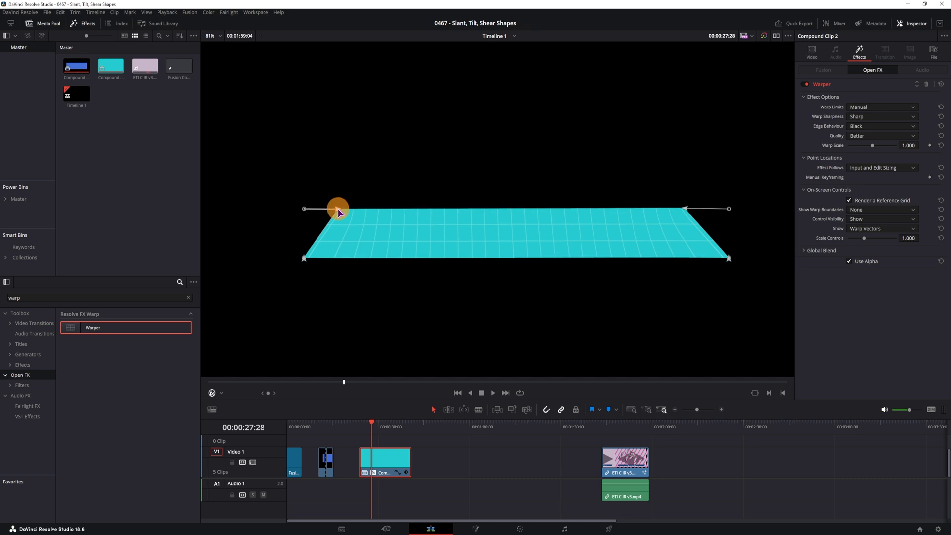
{"action": "left_click_drag", "start_coordinate": [338, 208], "coordinate": [683, 205]}
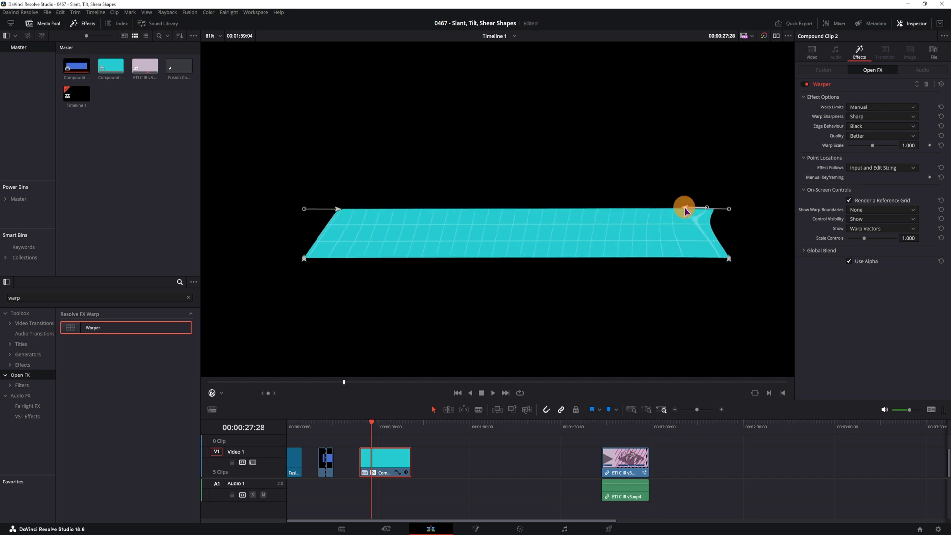
{"action": "left_click_drag", "start_coordinate": [684, 207], "coordinate": [675, 208]}
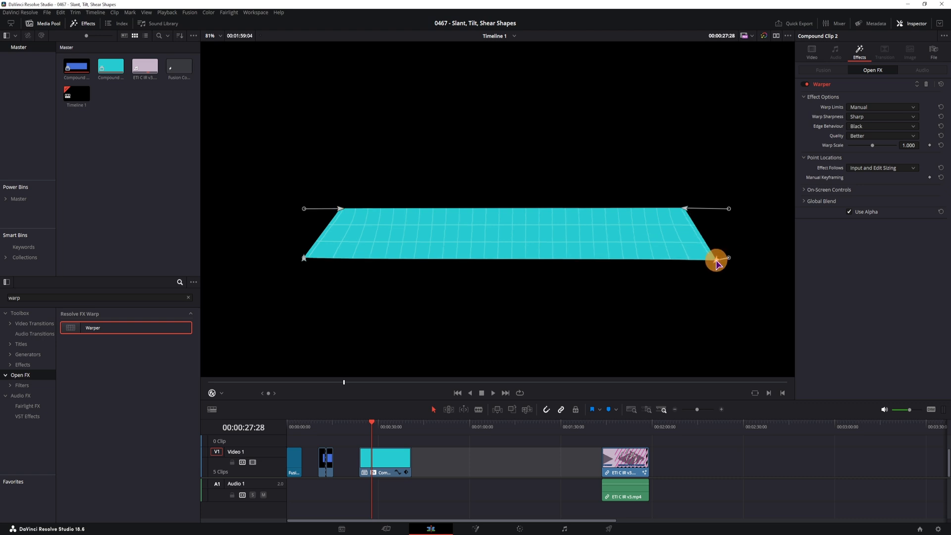
Drag the bottom-right warp point left to slant the cyan shape into a parallelogram.
{"action": "left_click_drag", "start_coordinate": [716, 258], "coordinate": [650, 260]}
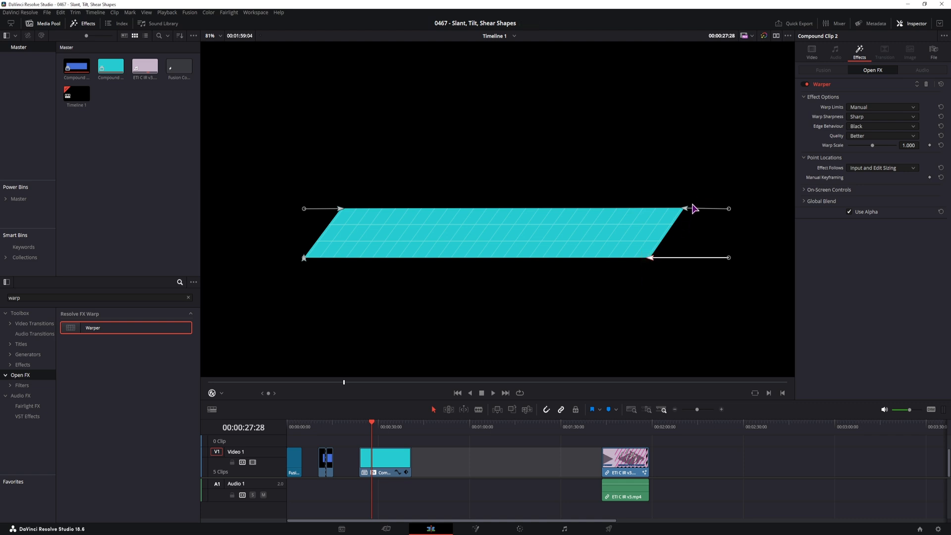
{"action": "mouse_move", "coordinate": [658, 306]}
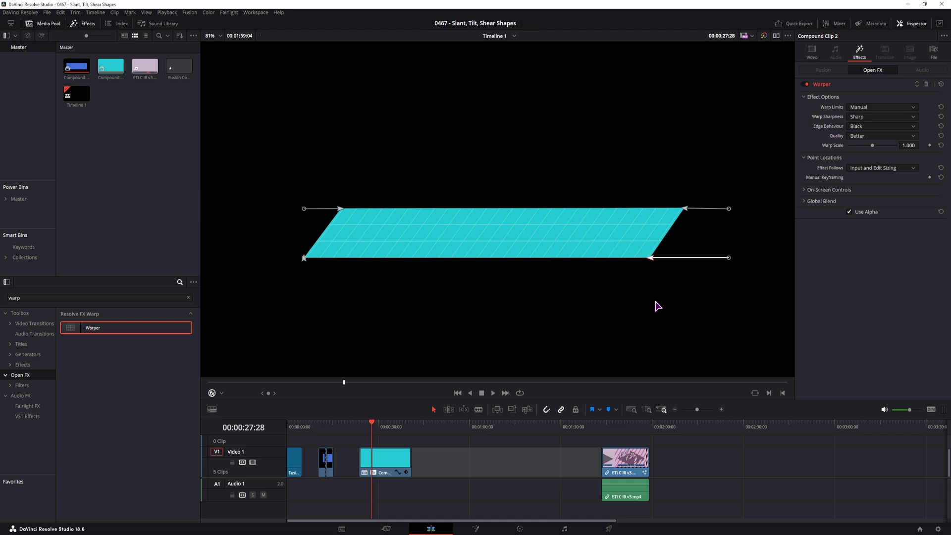
{"action": "mouse_move", "coordinate": [629, 307]}
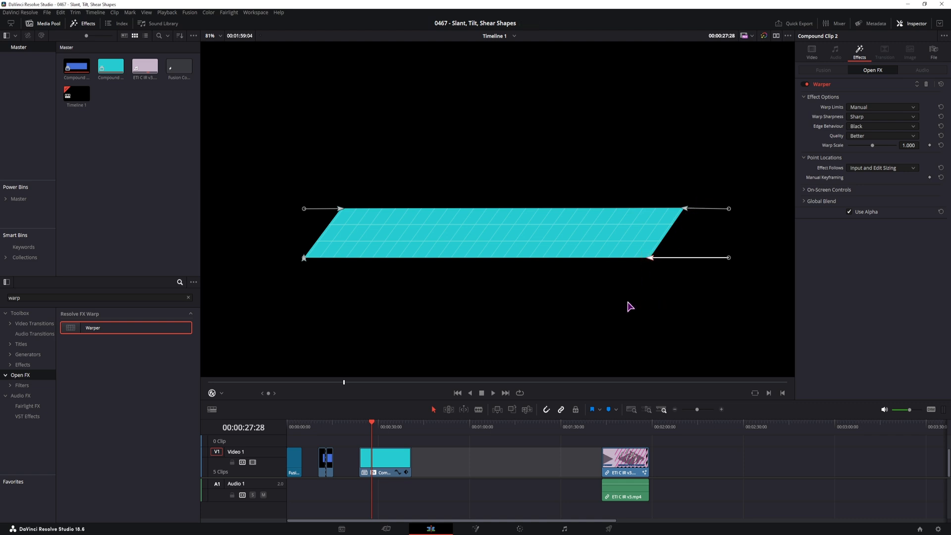
{"action": "mouse_move", "coordinate": [356, 335]}
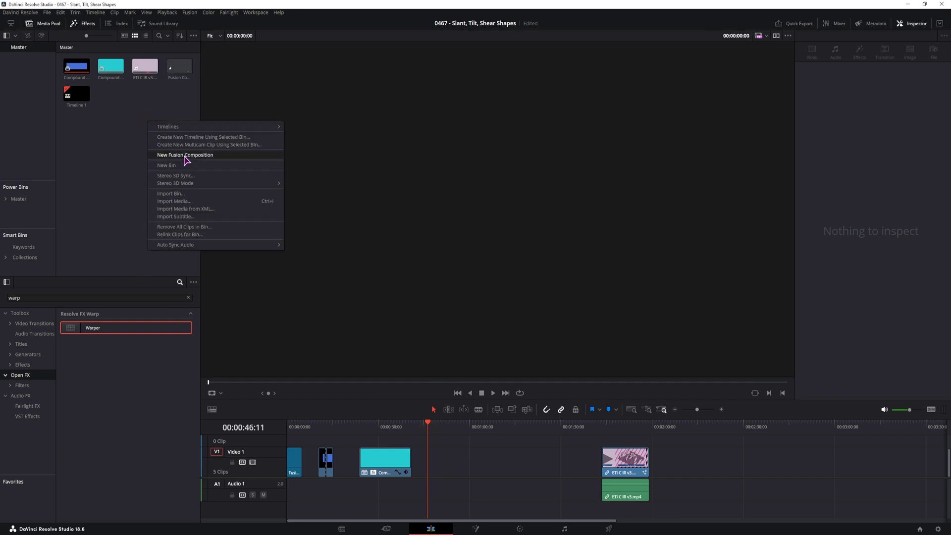
Create a New Fusion Composition and select its clip after the compound clip on Video 1.
{"action": "left_click", "coordinate": [185, 155]}
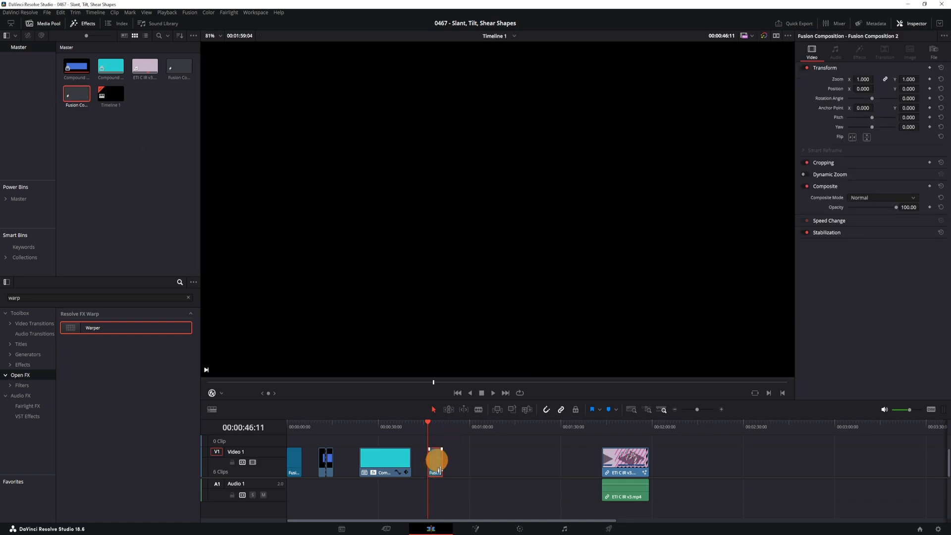
{"action": "left_click", "coordinate": [475, 529]}
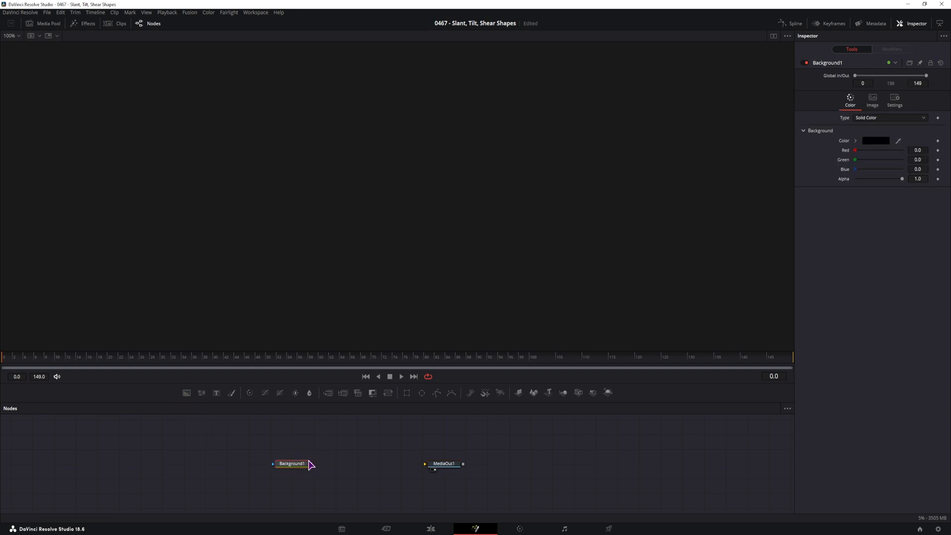
{"action": "mouse_move", "coordinate": [406, 392]}
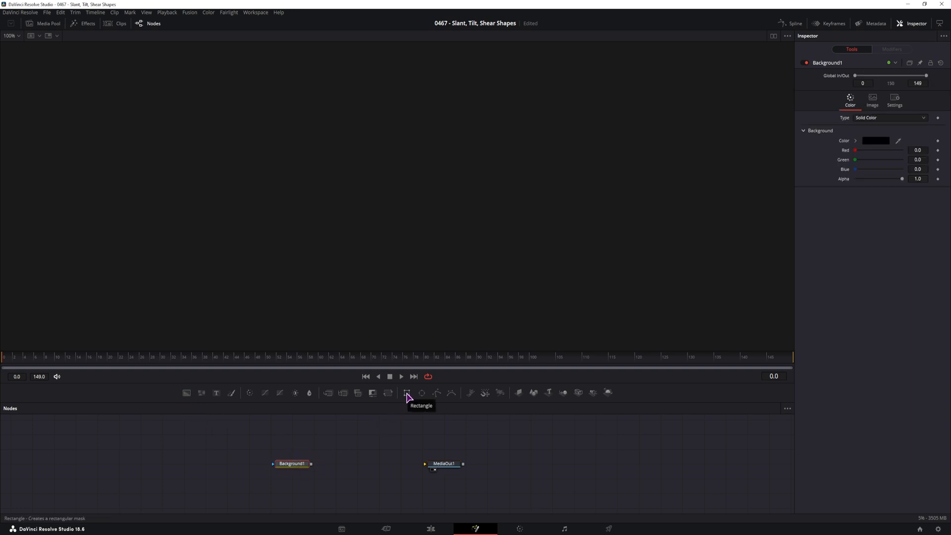
Add a Rectangle mask to Background1, colour it orange, height 0.08, no corner radius.
{"action": "left_click", "coordinate": [406, 392]}
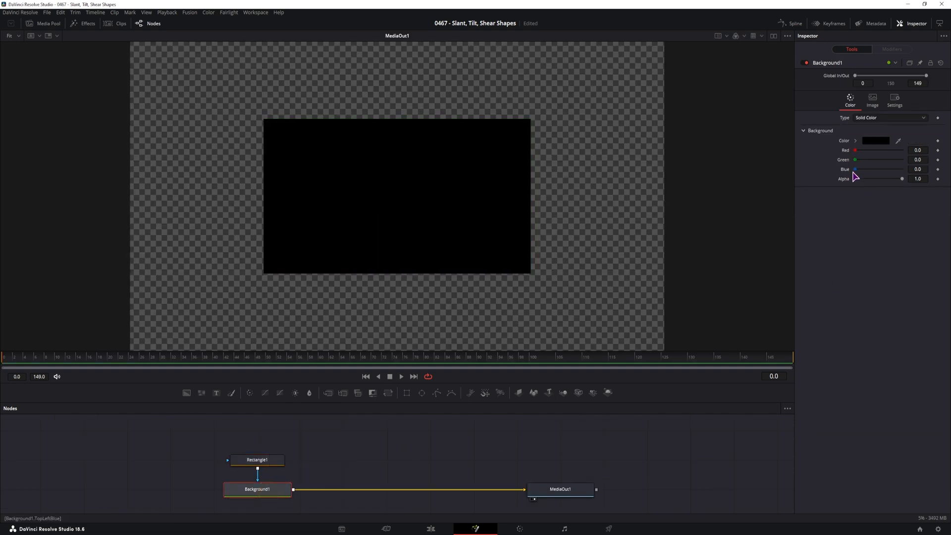
{"action": "left_click", "coordinate": [256, 459]}
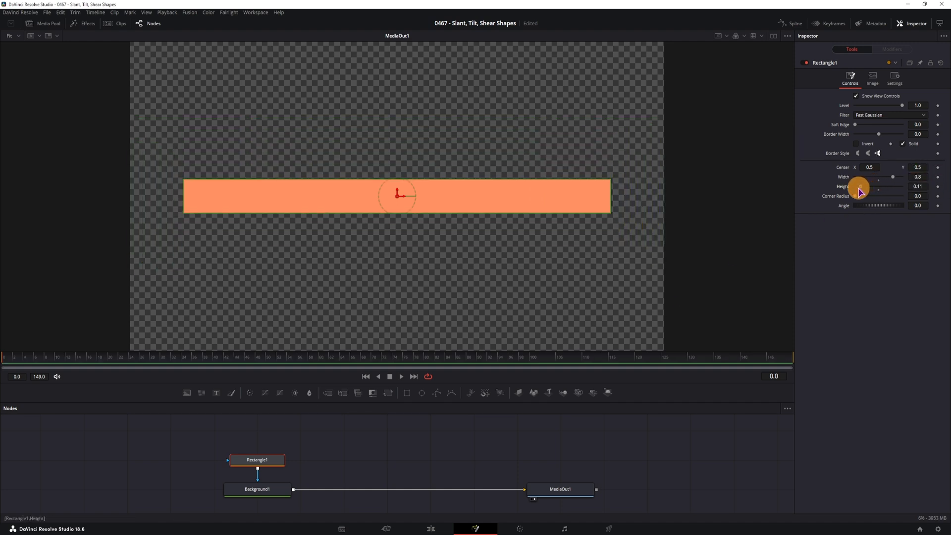
{"action": "left_click_drag", "start_coordinate": [880, 186], "coordinate": [858, 186]}
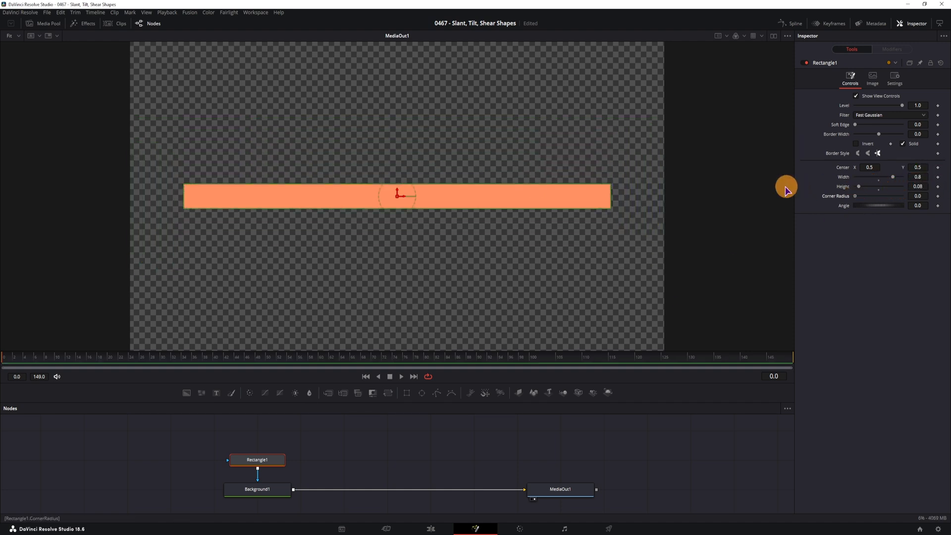
{"action": "left_click_drag", "start_coordinate": [878, 195], "coordinate": [903, 195]}
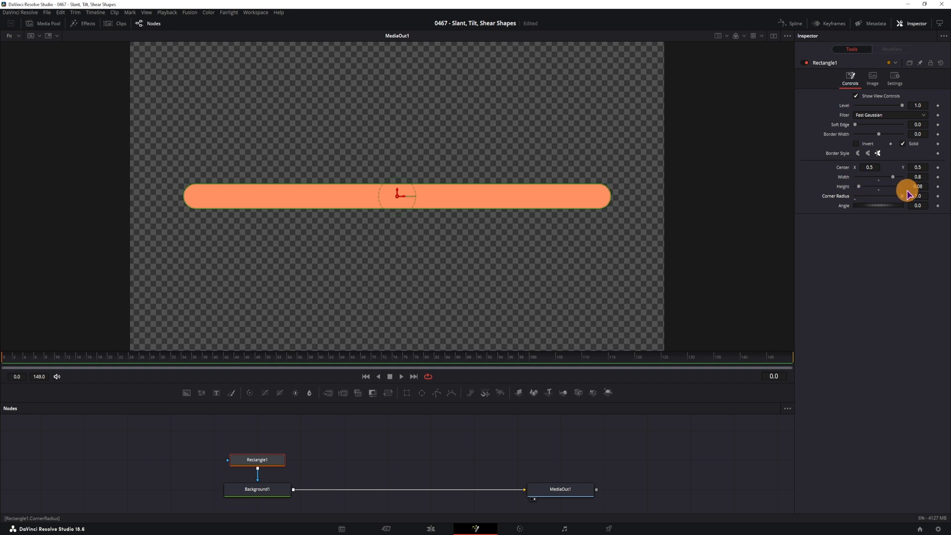
{"action": "left_click_drag", "start_coordinate": [909, 193], "coordinate": [879, 195]}
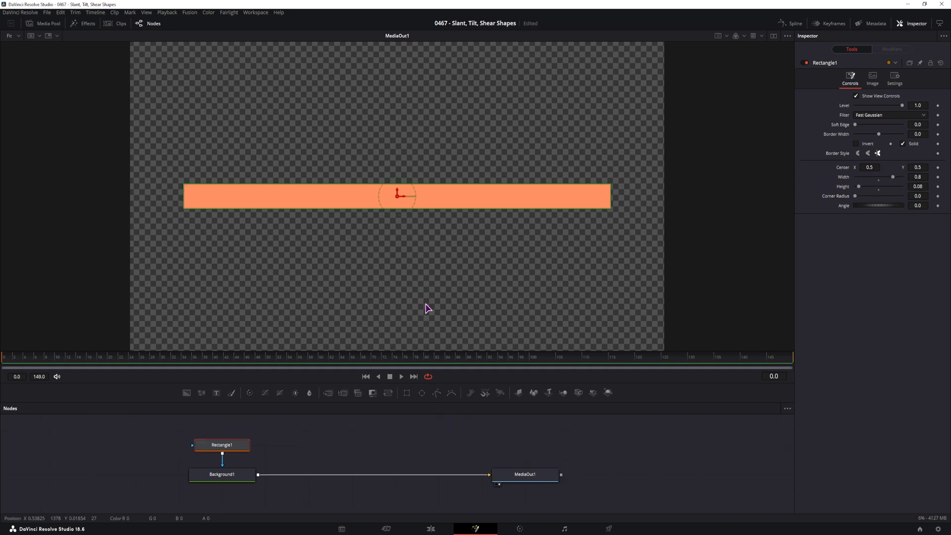
{"action": "mouse_move", "coordinate": [608, 178]}
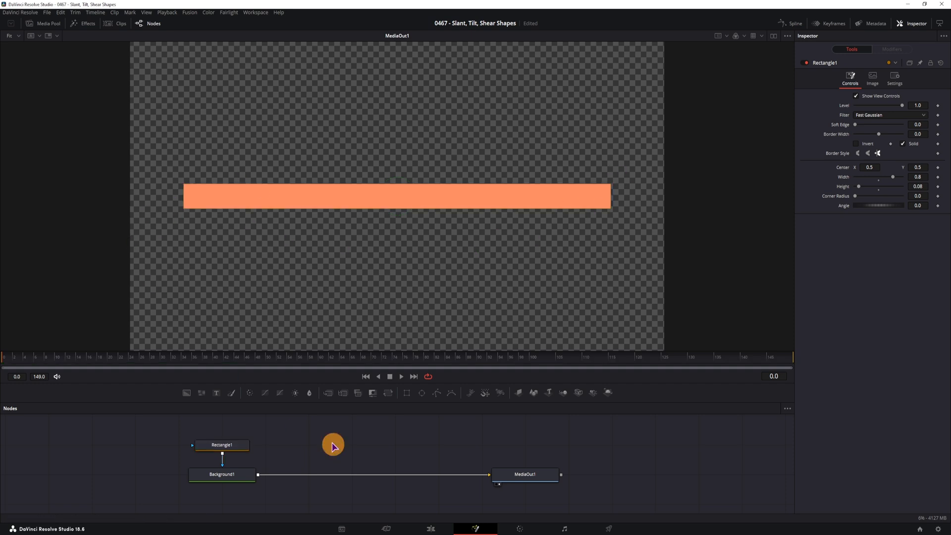
{"action": "mouse_move", "coordinate": [519, 392]}
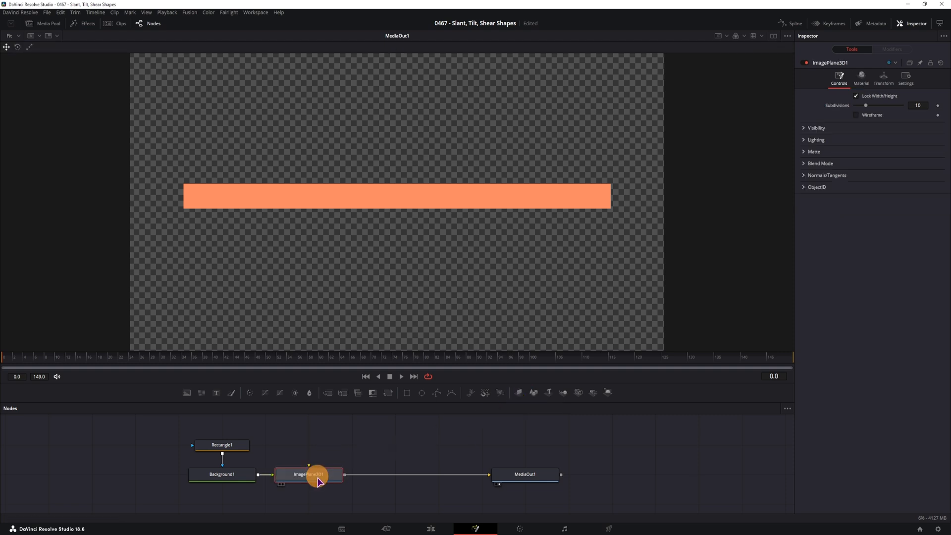
Insert ImagePlane3D after Background1, feeding a Renderer3D connected to MediaOut1.
{"action": "left_click_drag", "start_coordinate": [309, 473], "coordinate": [308, 444]}
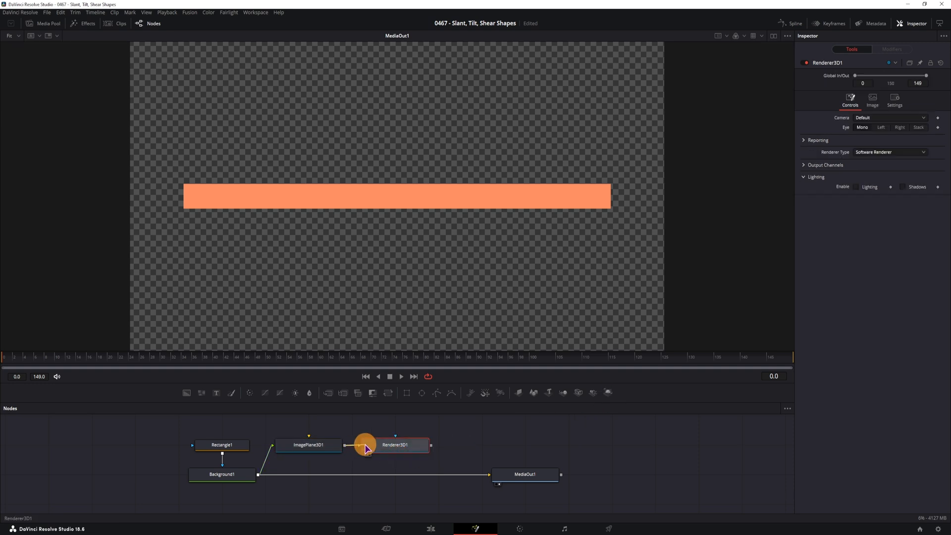
{"action": "left_click", "coordinate": [308, 445]}
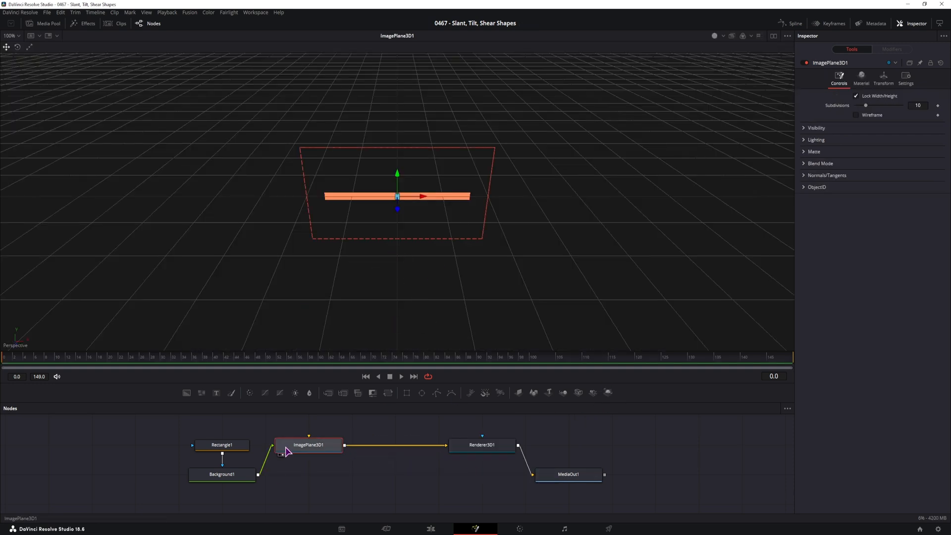
{"action": "mouse_move", "coordinate": [286, 450]}
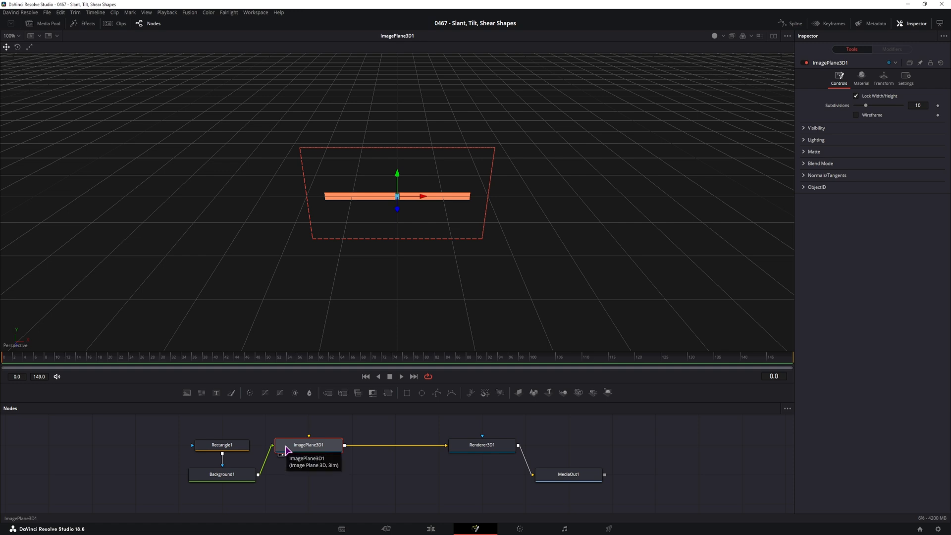
{"action": "mouse_move", "coordinate": [319, 450]}
{"action": "type", "text": "bend"}
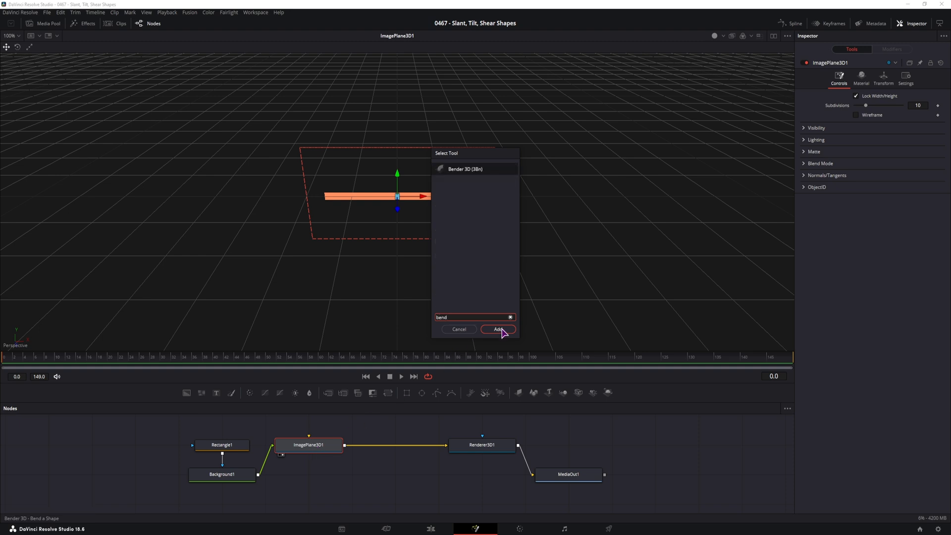
Add a Bender 3D set to Shear with amount 0.35, viewing the MediaOut1 result.
{"action": "left_click", "coordinate": [497, 329]}
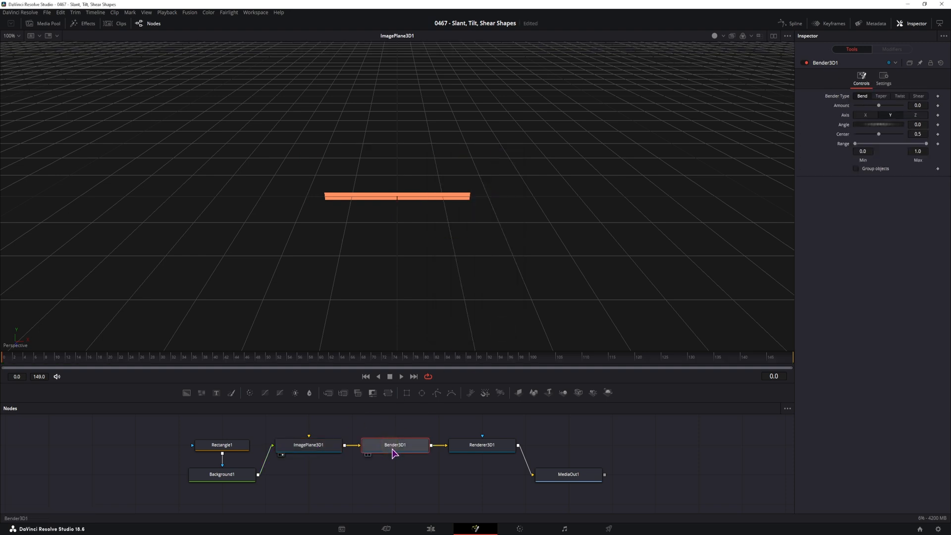
{"action": "left_click", "coordinate": [567, 473]}
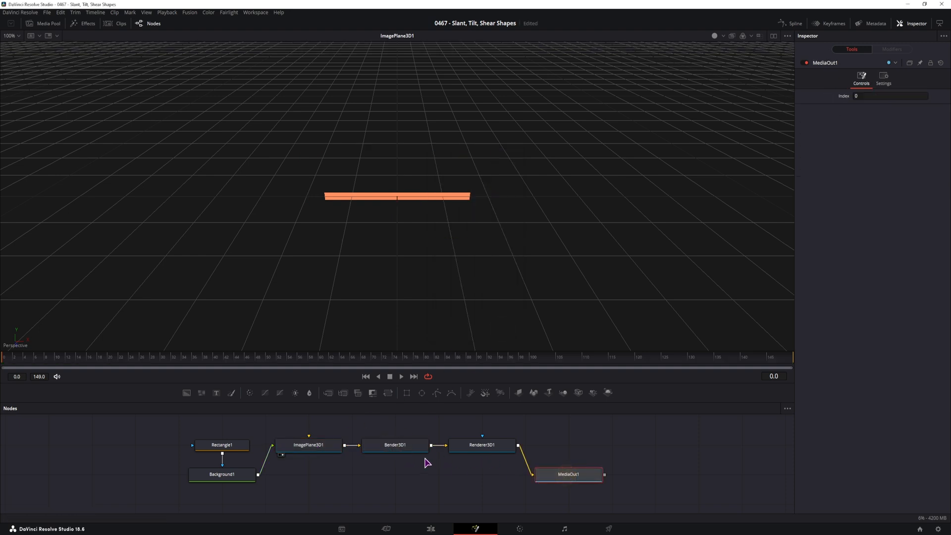
{"action": "left_click", "coordinate": [394, 444]}
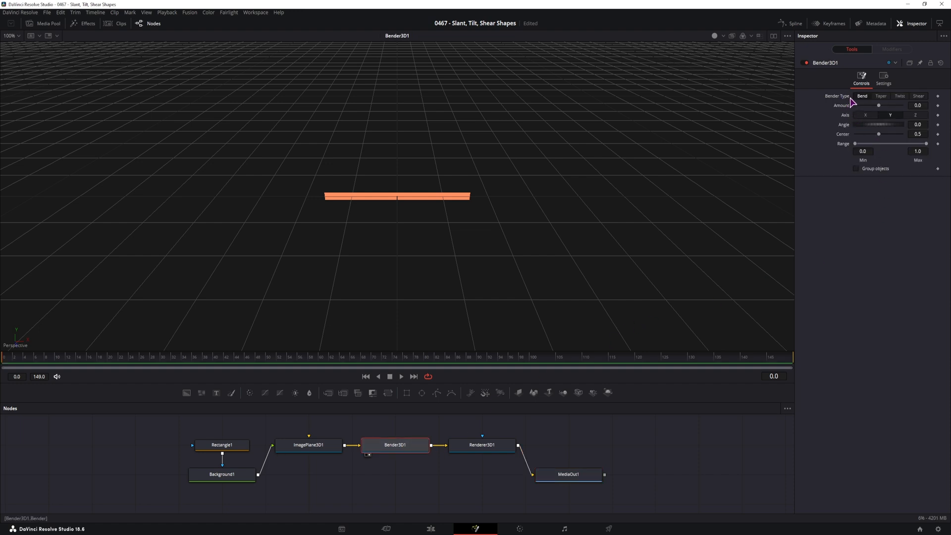
{"action": "left_click", "coordinate": [900, 95]}
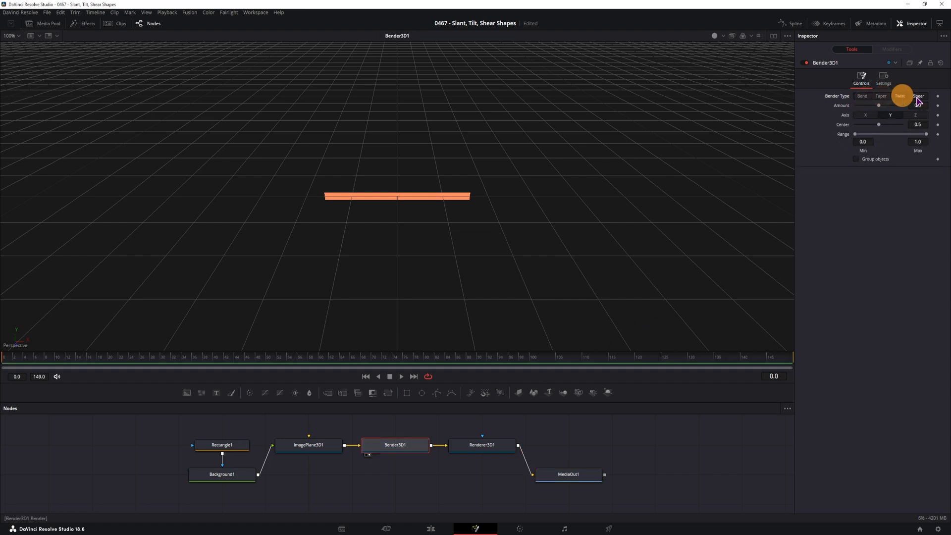
{"action": "left_click", "coordinate": [918, 96]}
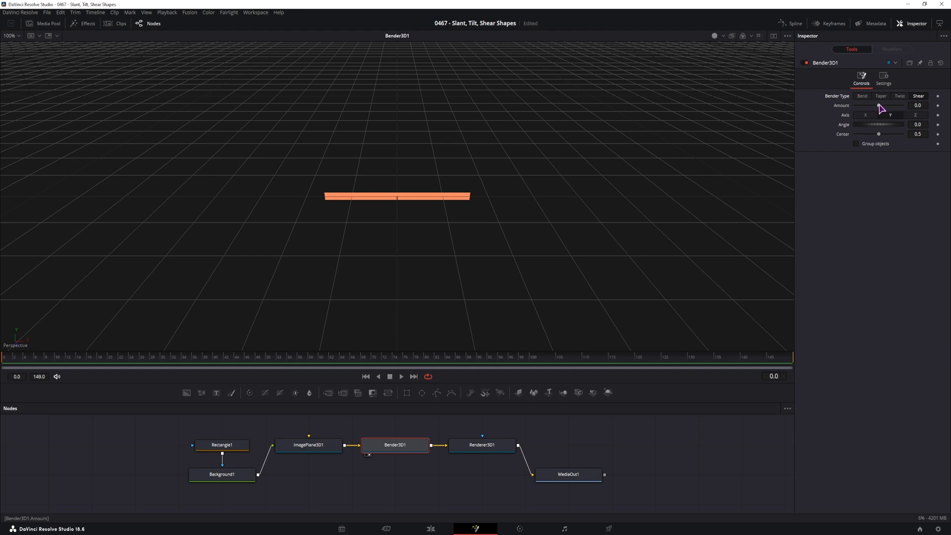
{"action": "left_click_drag", "start_coordinate": [882, 104], "coordinate": [870, 105]}
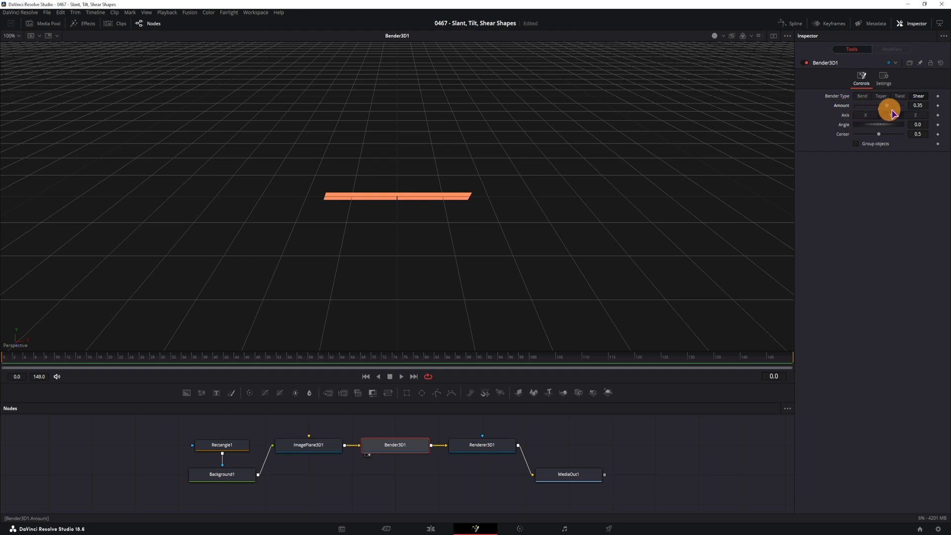
{"action": "left_click", "coordinate": [482, 444]}
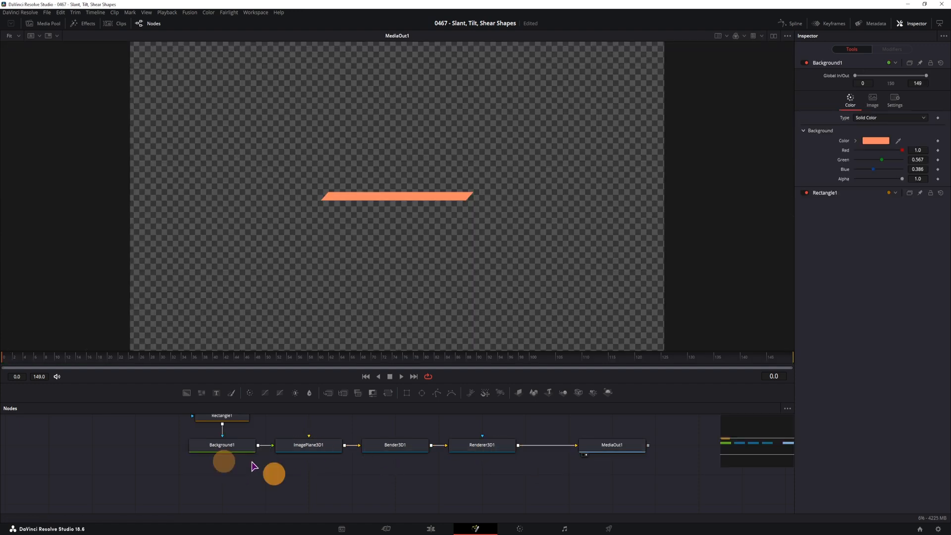
Drag ImagePlane3D1's Translation Z to about 1.42 in the Transform tab.
{"action": "left_click", "coordinate": [222, 444]}
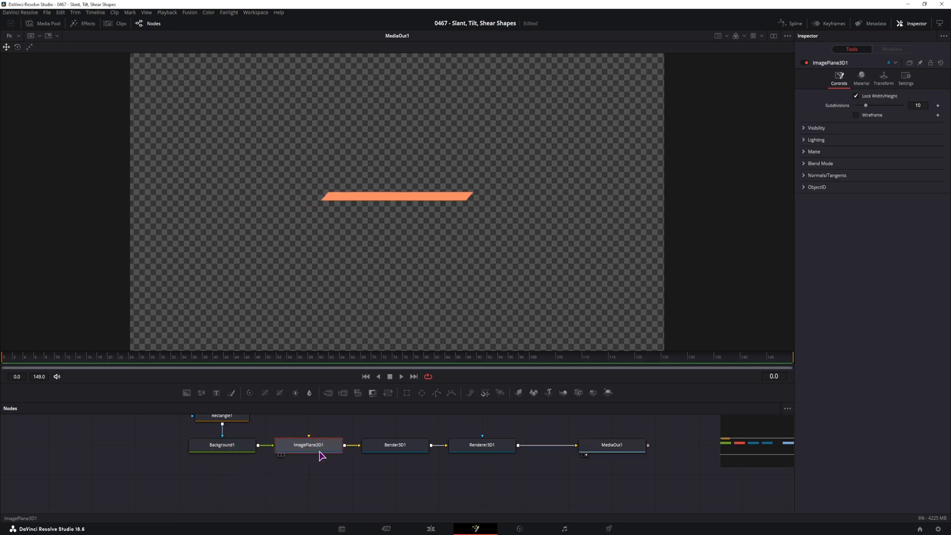
{"action": "mouse_move", "coordinate": [318, 456]}
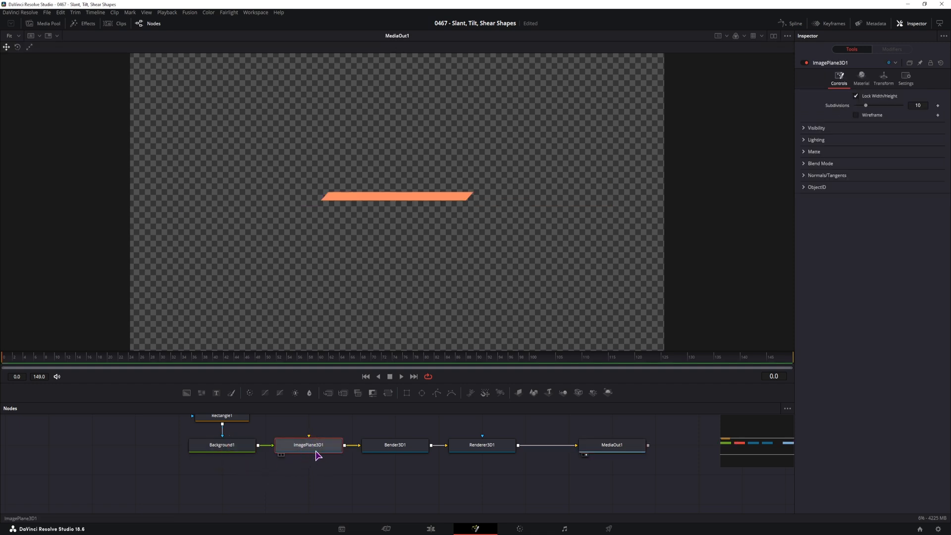
{"action": "left_click", "coordinate": [883, 79]}
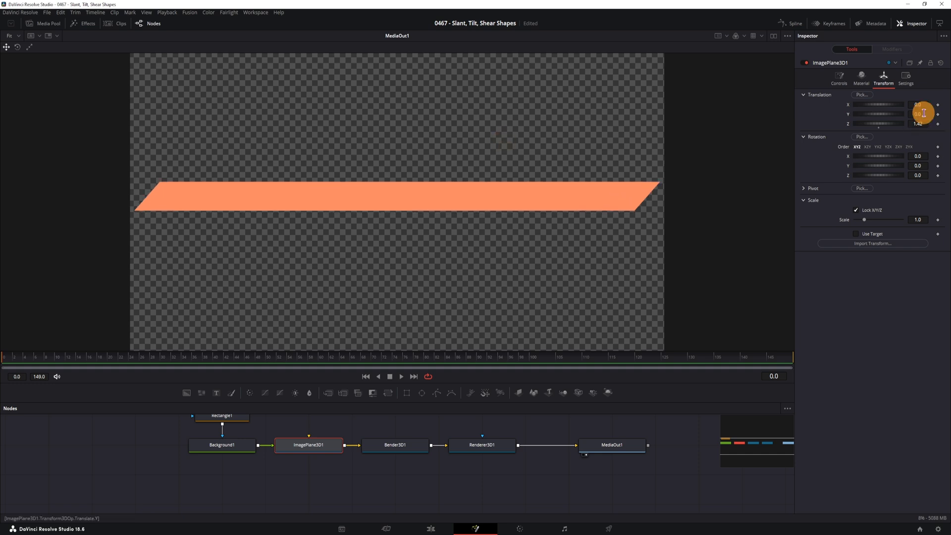
{"action": "left_click_drag", "start_coordinate": [918, 114], "coordinate": [919, 181]}
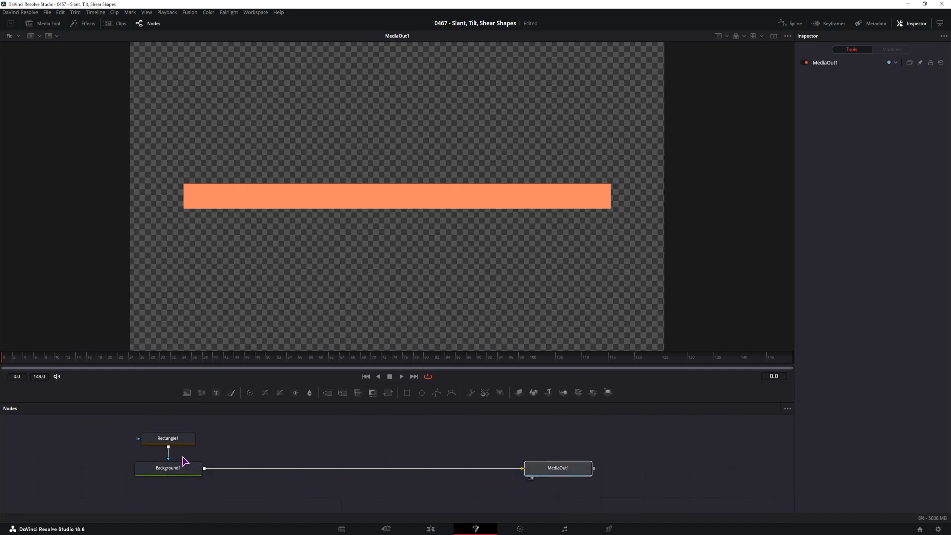
{"action": "mouse_move", "coordinate": [393, 405]}
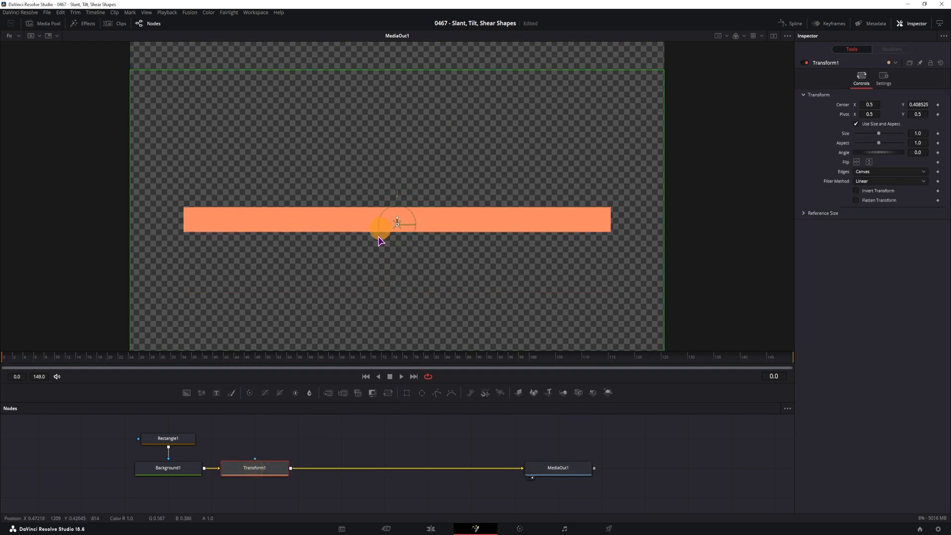
Drag the Transform node's center down to lower the flat orange bar.
{"action": "left_click_drag", "start_coordinate": [381, 227], "coordinate": [397, 262]}
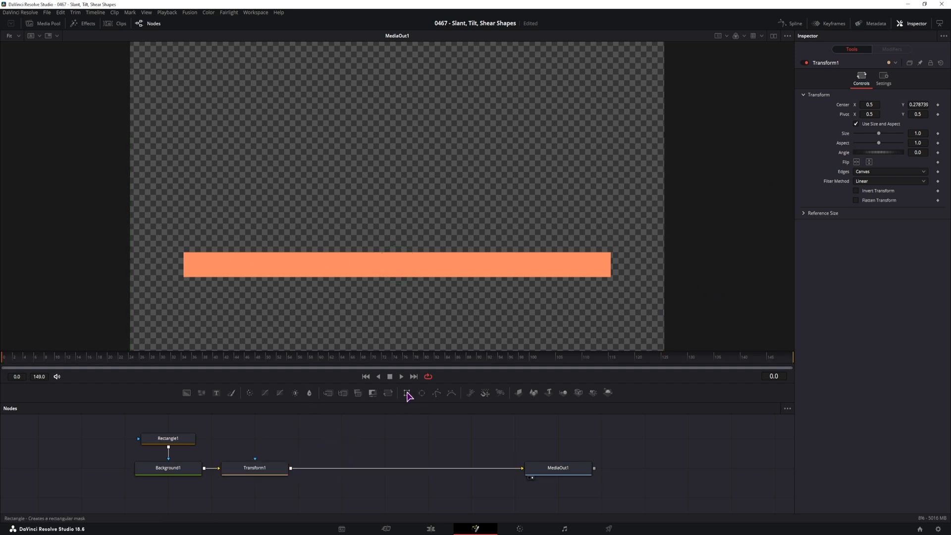
Add a Rectangle mask tilted to a 60-degree angle and copy it.
{"action": "left_click", "coordinate": [408, 392]}
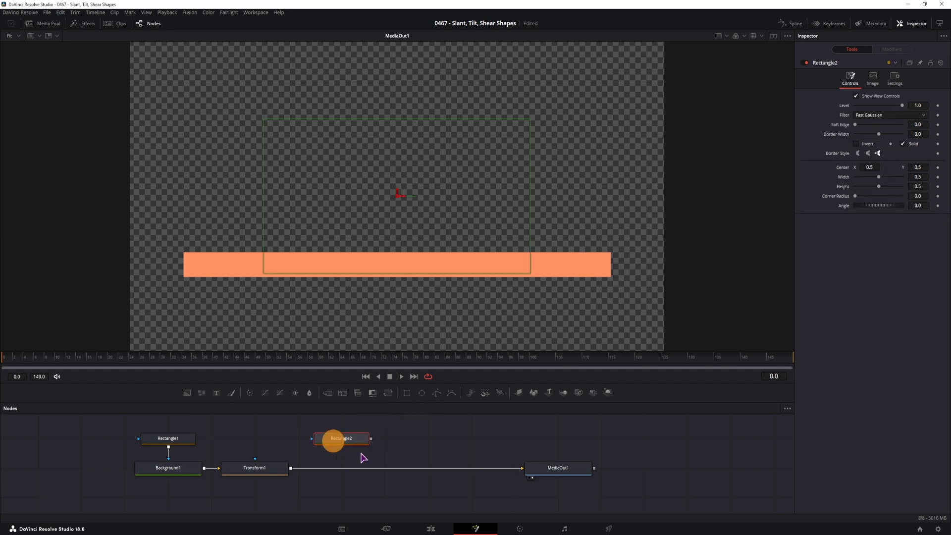
{"action": "mouse_move", "coordinate": [591, 262]}
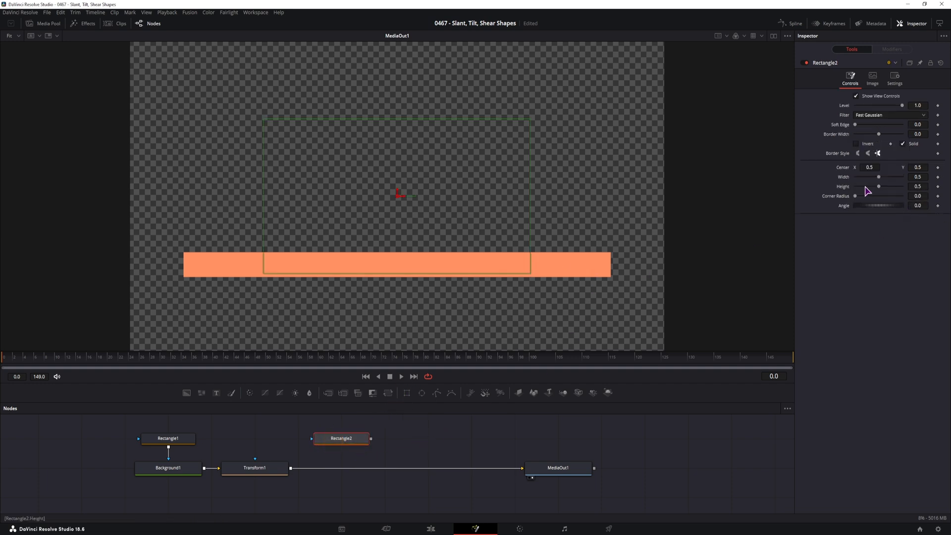
{"action": "left_click", "coordinate": [917, 205]}
{"action": "type", "text": "60"}
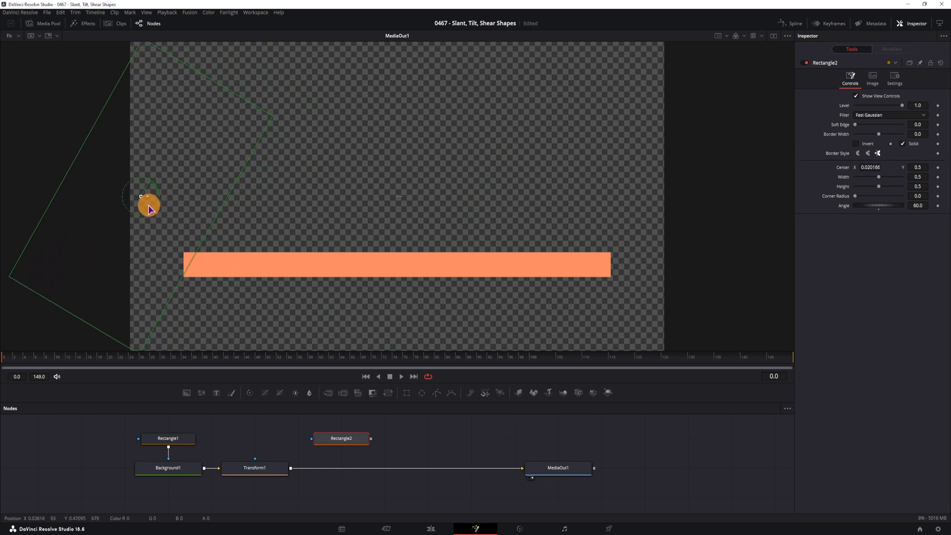
{"action": "key", "text": "ctrl+c"}
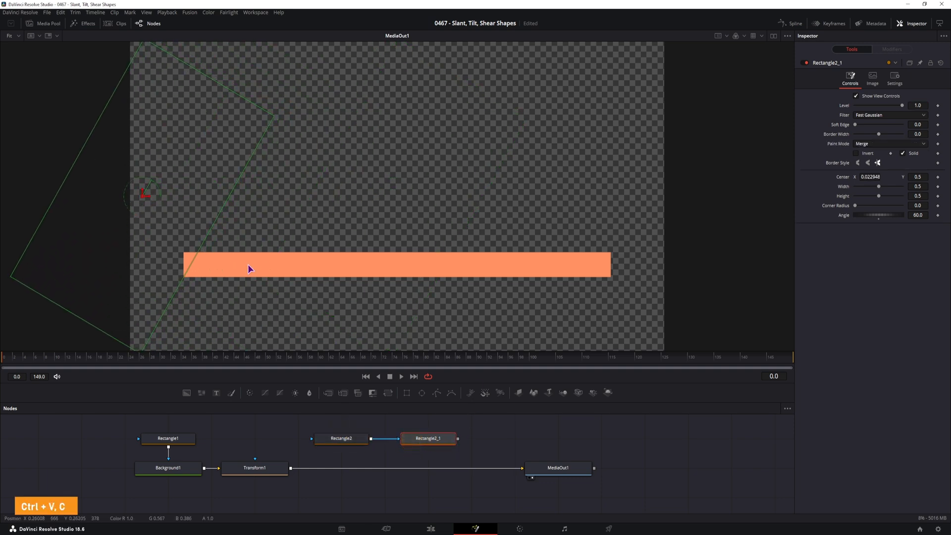
Position the copied 60-degree mask across the orange bar's right end.
{"action": "left_click_drag", "start_coordinate": [145, 194], "coordinate": [537, 209]}
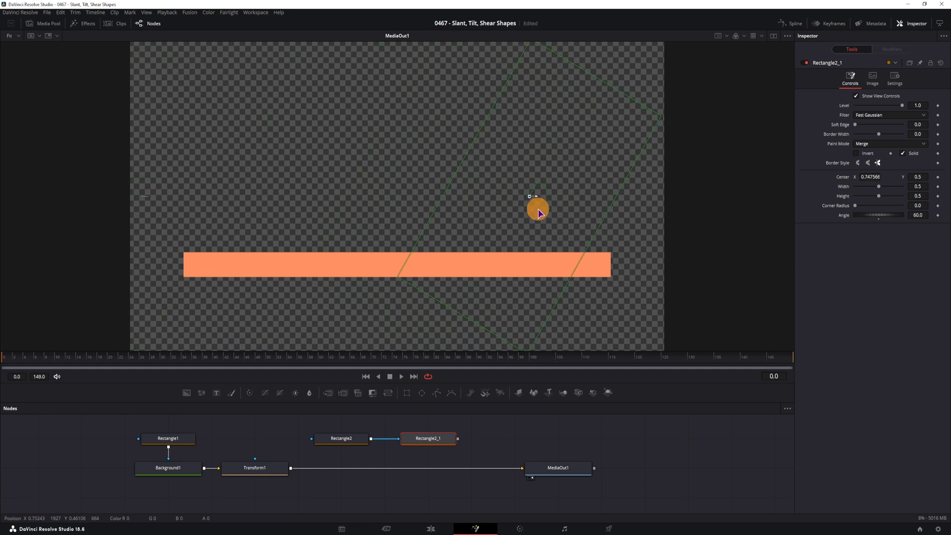
{"action": "left_click_drag", "start_coordinate": [538, 209], "coordinate": [734, 233]}
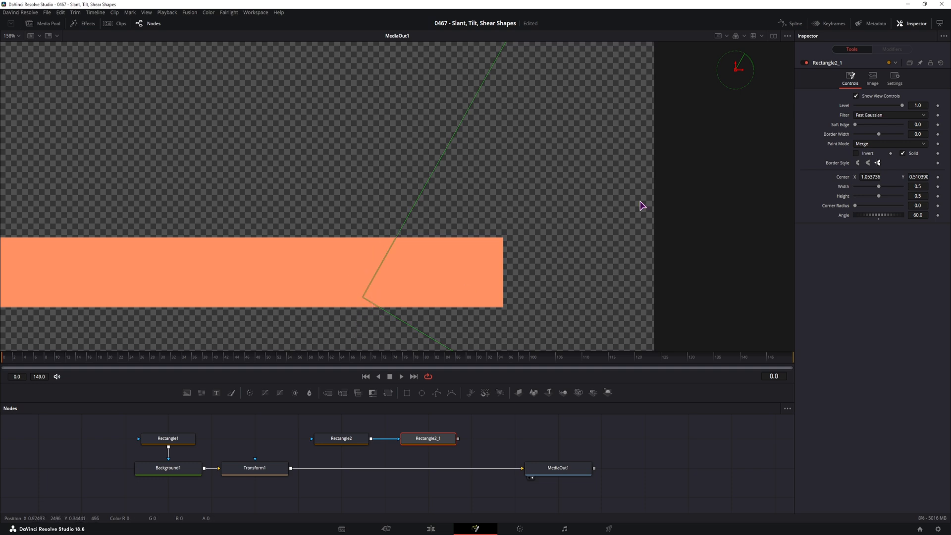
{"action": "left_click_drag", "start_coordinate": [734, 70], "coordinate": [674, 260]}
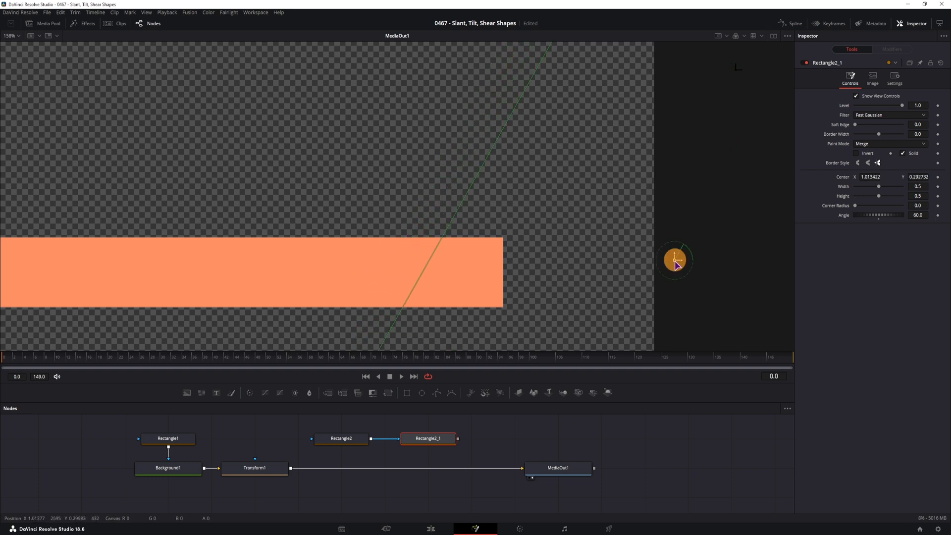
{"action": "left_click_drag", "start_coordinate": [675, 259], "coordinate": [694, 336]}
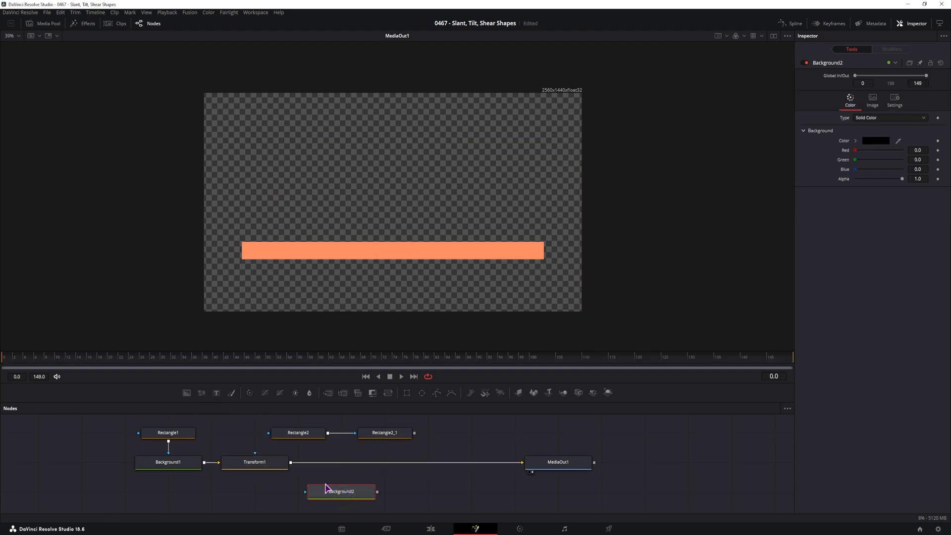
{"action": "mouse_move", "coordinate": [903, 179]}
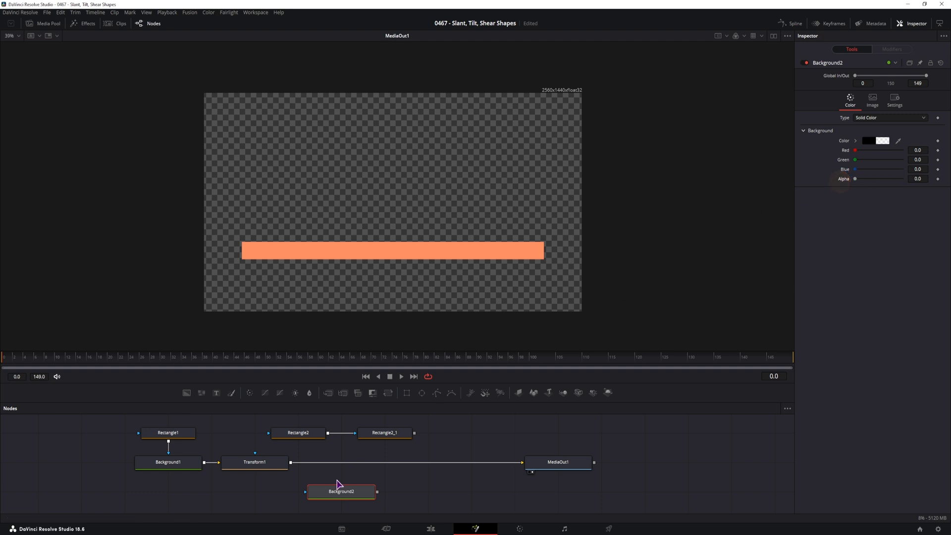
{"action": "mouse_move", "coordinate": [372, 463]}
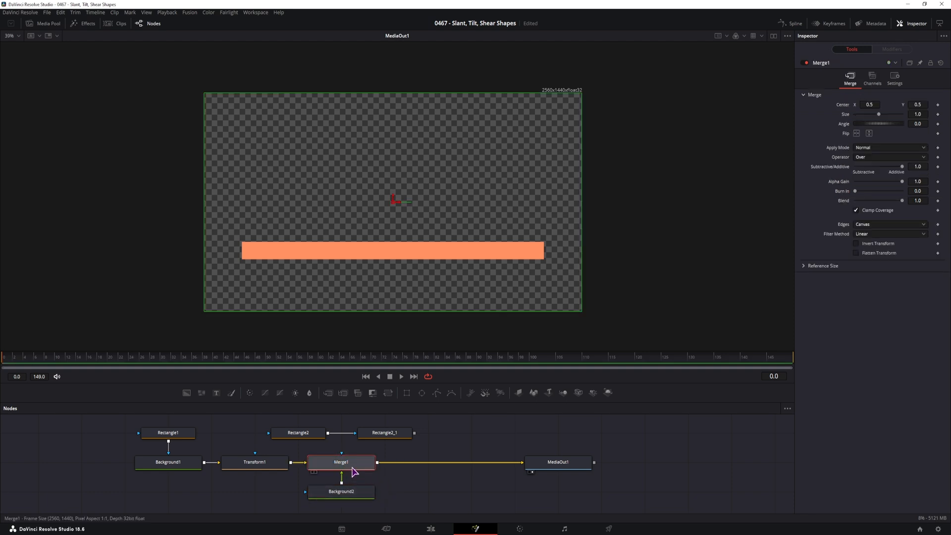
Check the zero-alpha Background2, select the Merge to swap inputs, then reselect Rectangle2_1.
{"action": "left_click", "coordinate": [341, 492]}
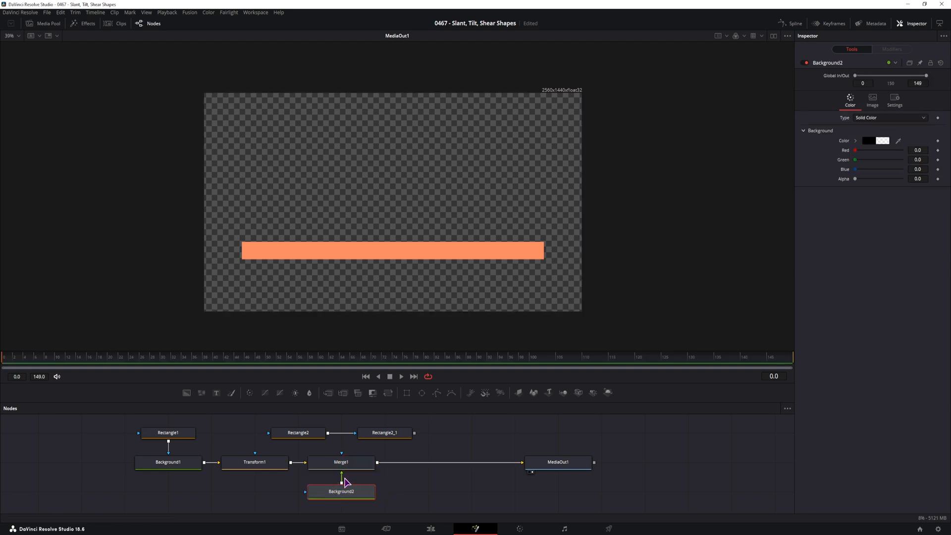
{"action": "left_click", "coordinate": [340, 462]}
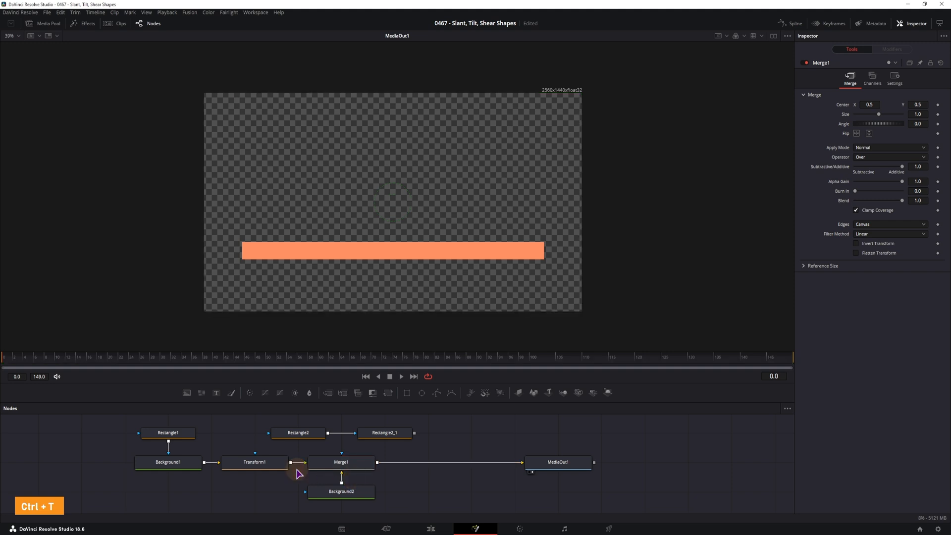
{"action": "left_click", "coordinate": [384, 432]}
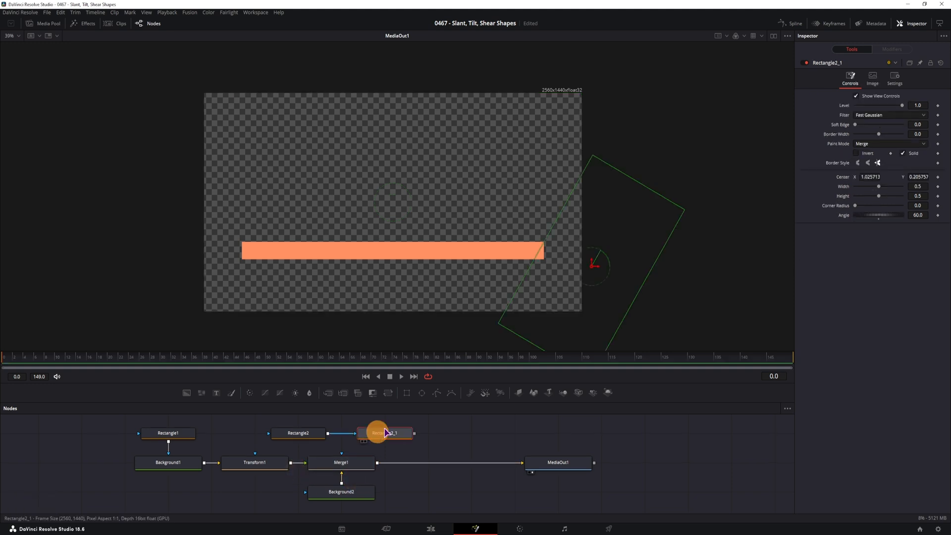
Link Rectangle2_1 into Merge1's effect mask, leaving two small orange corner triangles.
{"action": "left_click", "coordinate": [341, 462]}
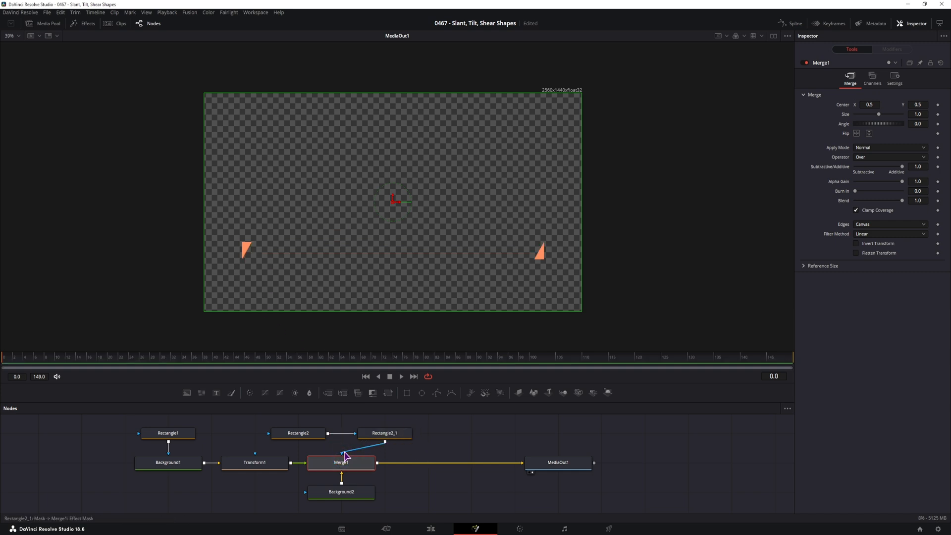
{"action": "mouse_move", "coordinate": [359, 464]}
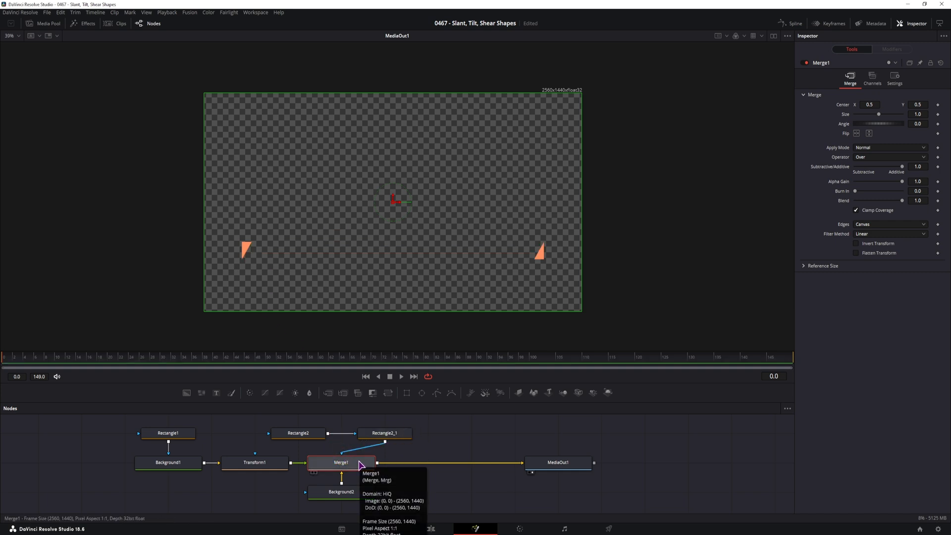
{"action": "mouse_move", "coordinate": [426, 492]}
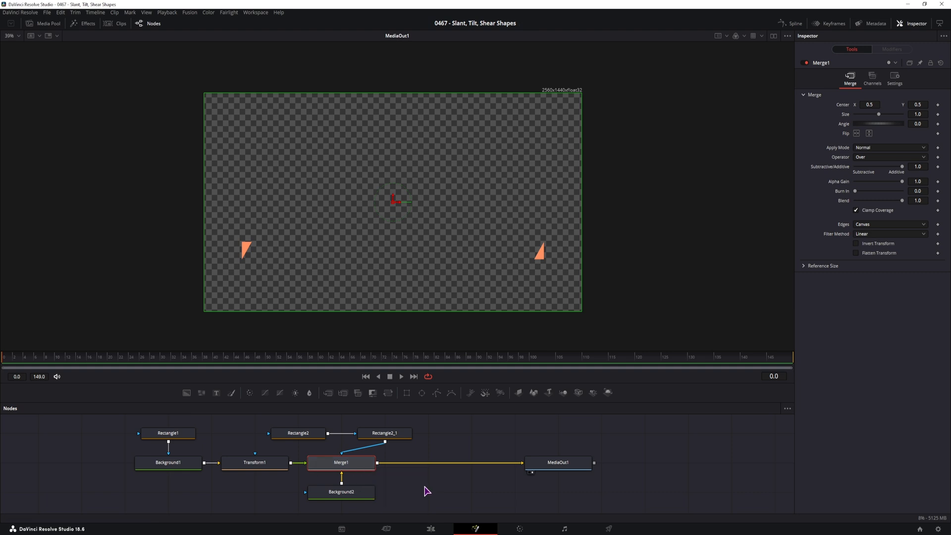
{"action": "mouse_move", "coordinate": [825, 195]}
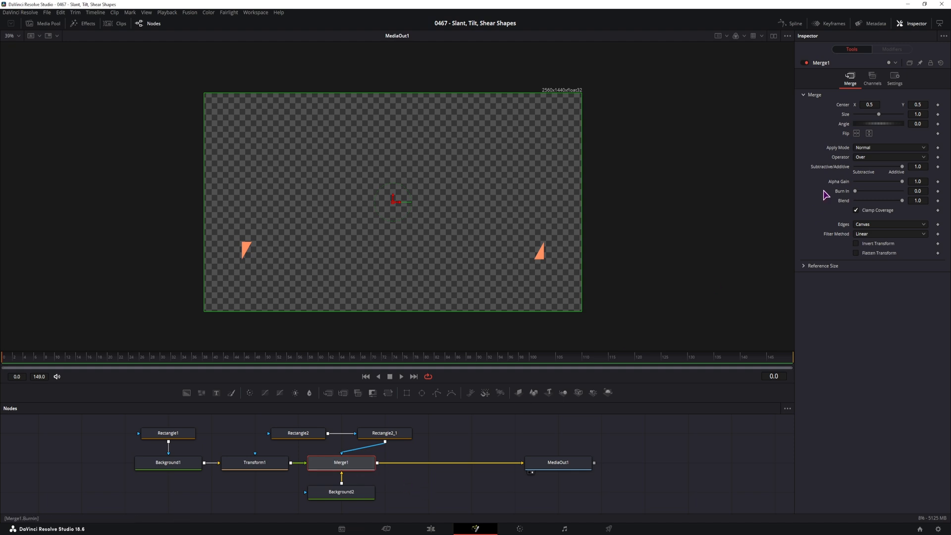
Enable Apply Mask Inverted on Merge1 and settle the orange bar's vertical position.
{"action": "left_click", "coordinate": [894, 78]}
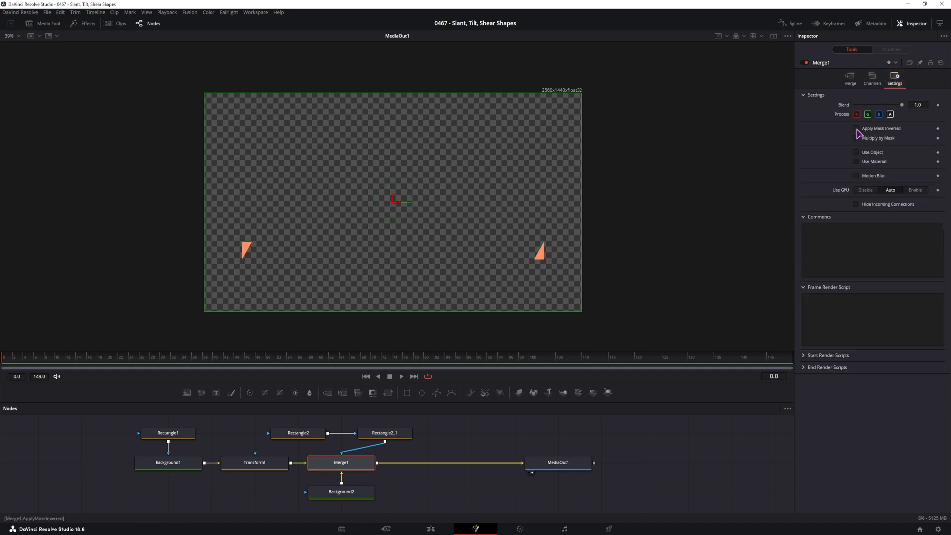
{"action": "left_click", "coordinate": [254, 462]}
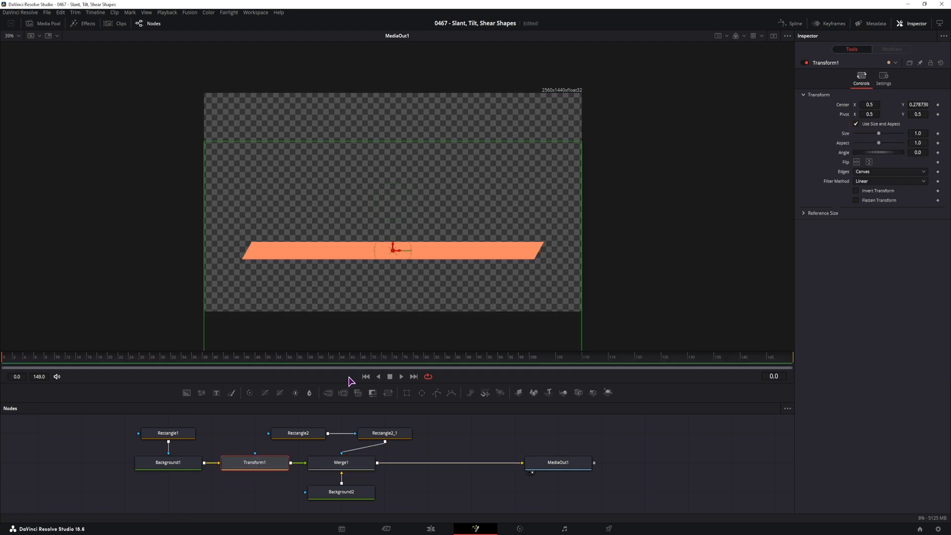
{"action": "left_click_drag", "start_coordinate": [392, 249], "coordinate": [392, 277]}
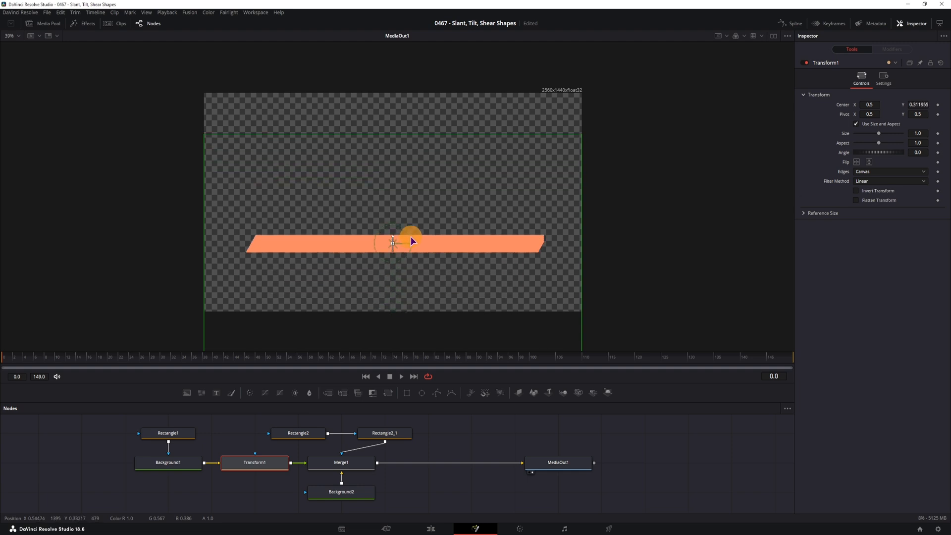
{"action": "left_click_drag", "start_coordinate": [393, 241], "coordinate": [393, 260]}
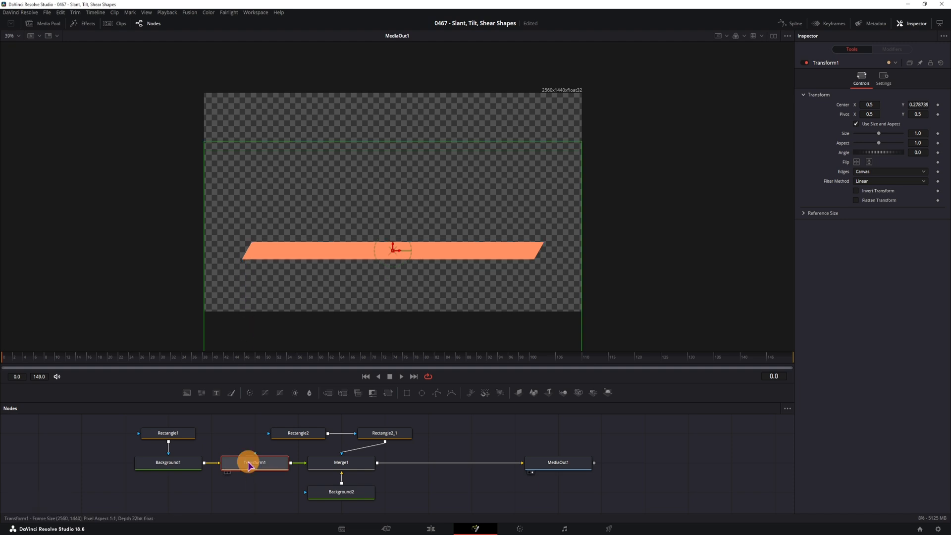
Place Transform1 after Merge1 and shift the left angled rectangle to reshape the left slant.
{"action": "left_click_drag", "start_coordinate": [254, 462], "coordinate": [427, 462]}
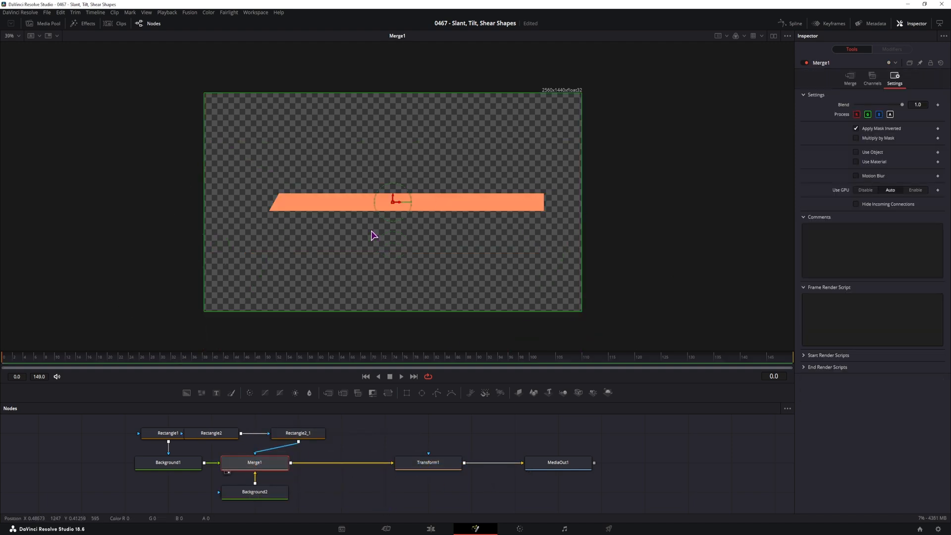
{"action": "left_click", "coordinate": [211, 432]}
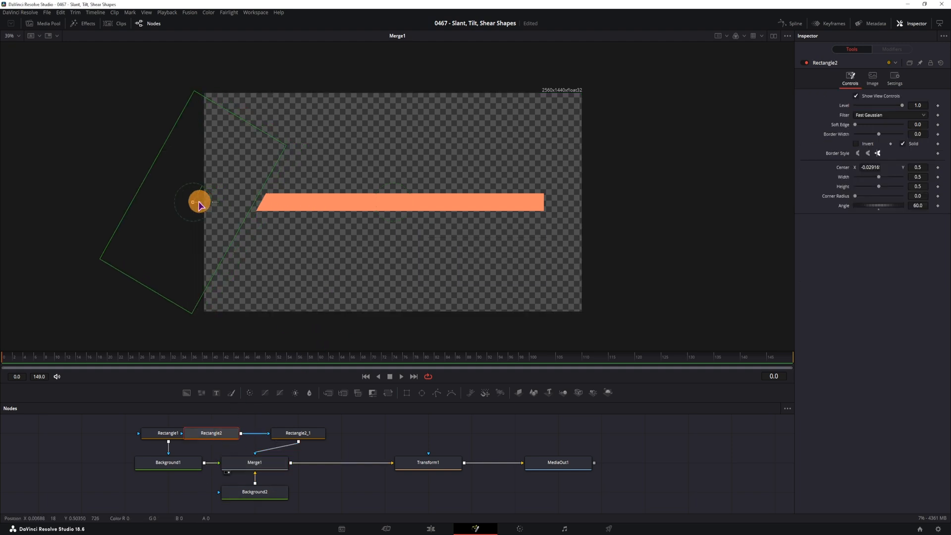
{"action": "left_click_drag", "start_coordinate": [200, 202], "coordinate": [193, 200]}
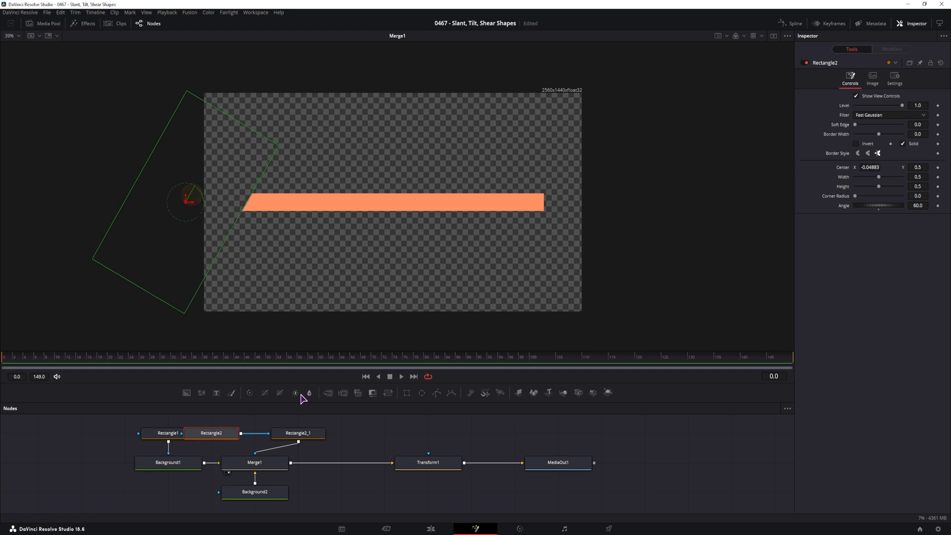
Shift the right angled rectangle to reshape the right slant and box-select the bar's nodes.
{"action": "left_click", "coordinate": [297, 432]}
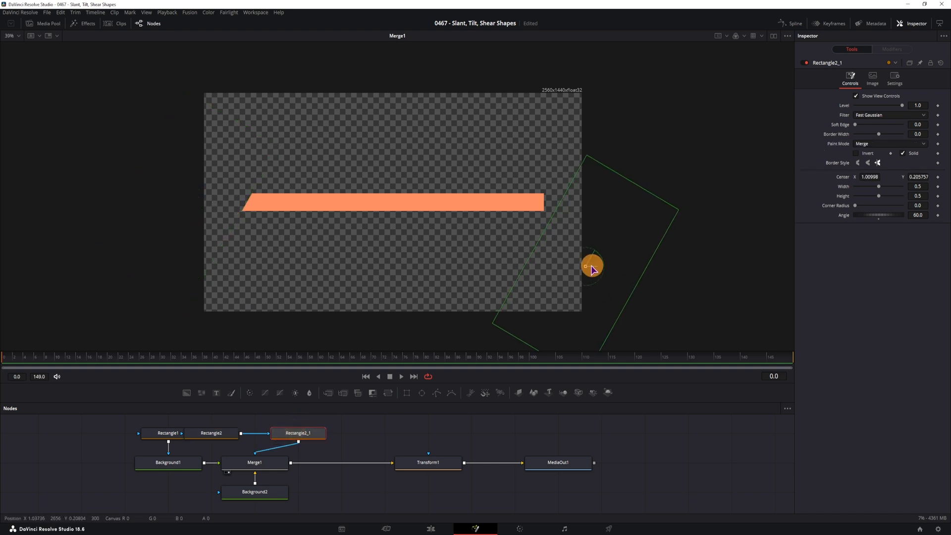
{"action": "left_click_drag", "start_coordinate": [591, 267], "coordinate": [571, 263]}
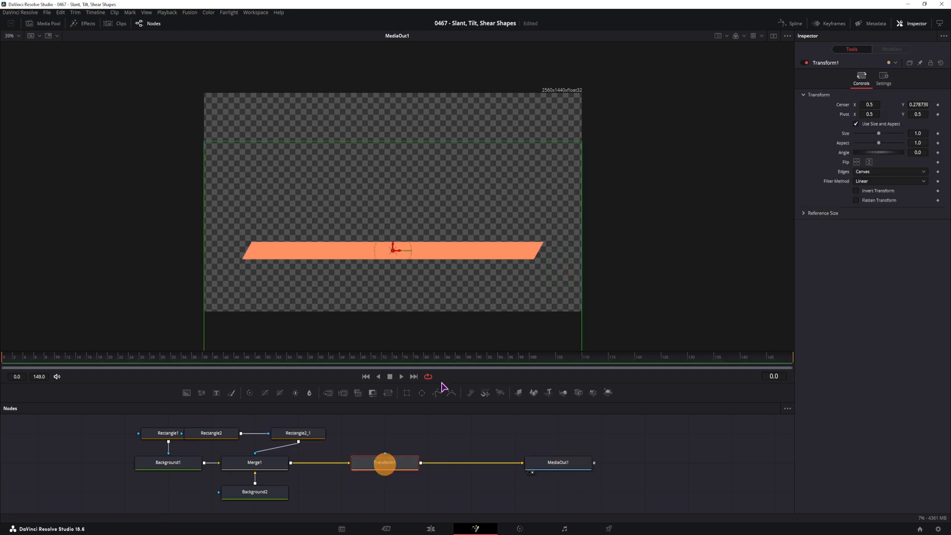
{"action": "left_click_drag", "start_coordinate": [394, 248], "coordinate": [364, 136]}
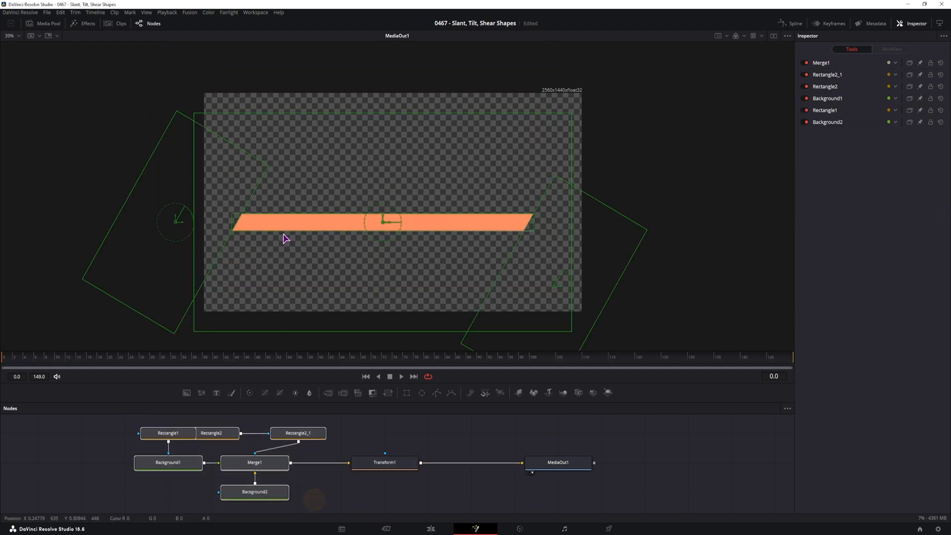
{"action": "mouse_move", "coordinate": [225, 222]}
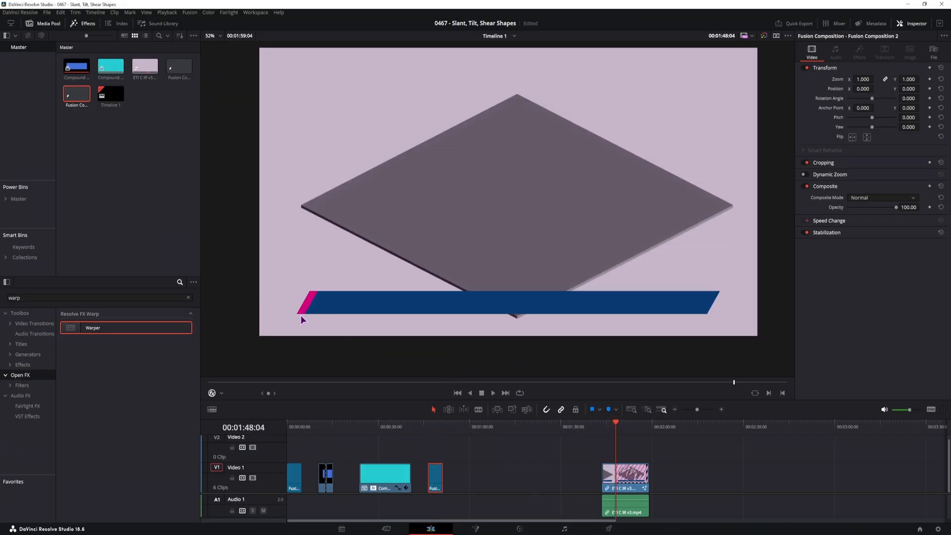
{"action": "mouse_move", "coordinate": [695, 295]}
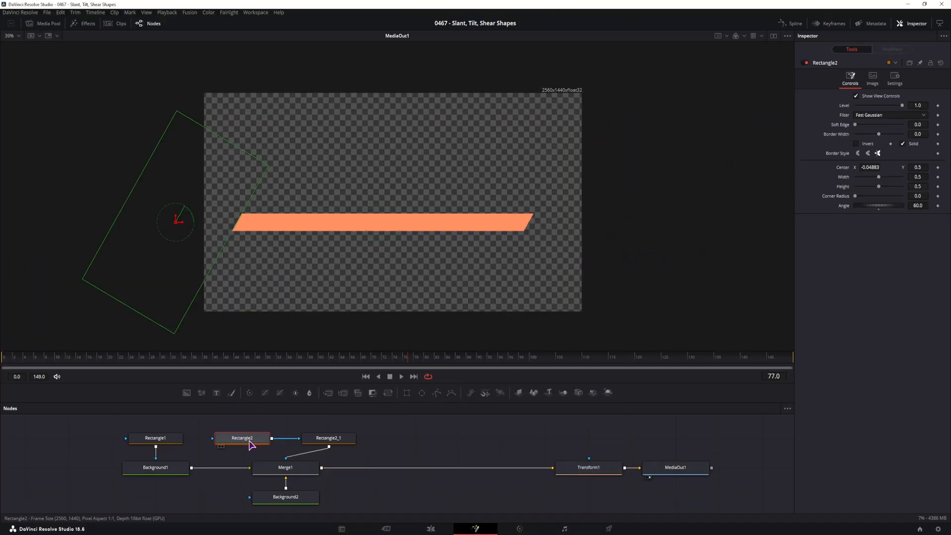
Copy the two angled rectangles and reposition the copied rectangle in the viewer.
{"action": "key", "text": "ctrl+c"}
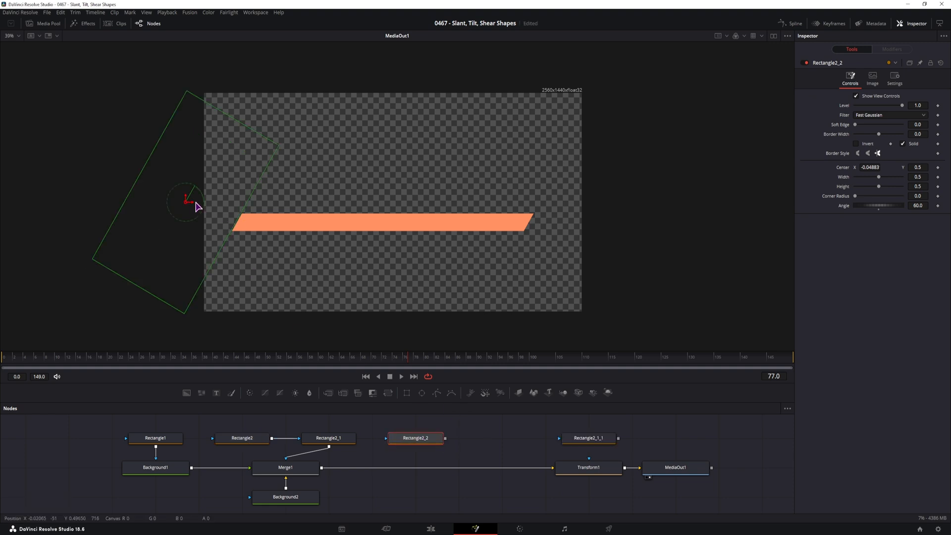
{"action": "left_click_drag", "start_coordinate": [194, 203], "coordinate": [239, 203]}
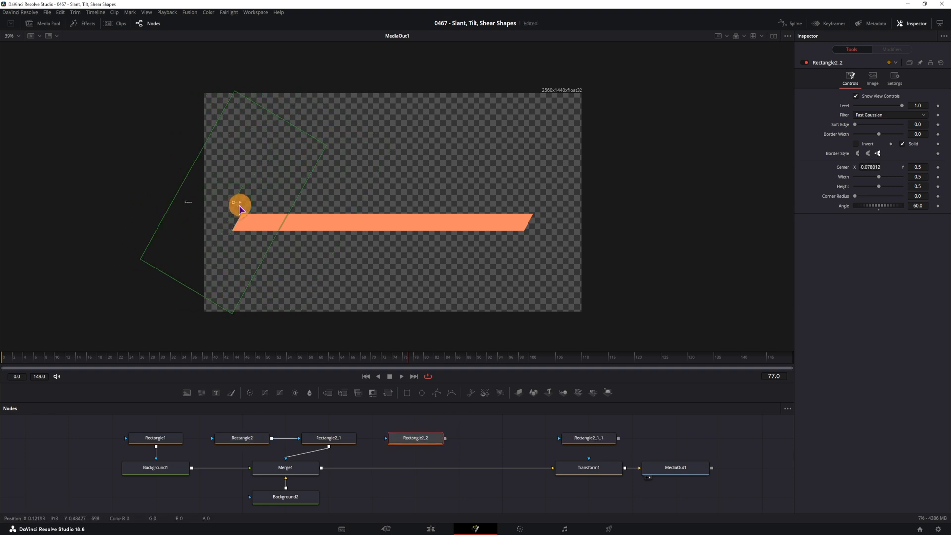
{"action": "left_click_drag", "start_coordinate": [240, 209], "coordinate": [246, 211]}
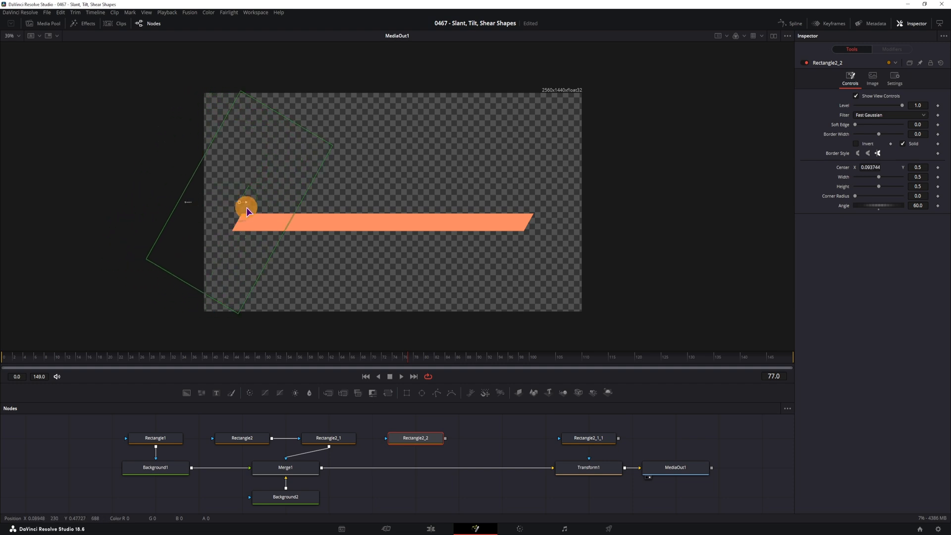
{"action": "left_click_drag", "start_coordinate": [245, 206], "coordinate": [200, 203]}
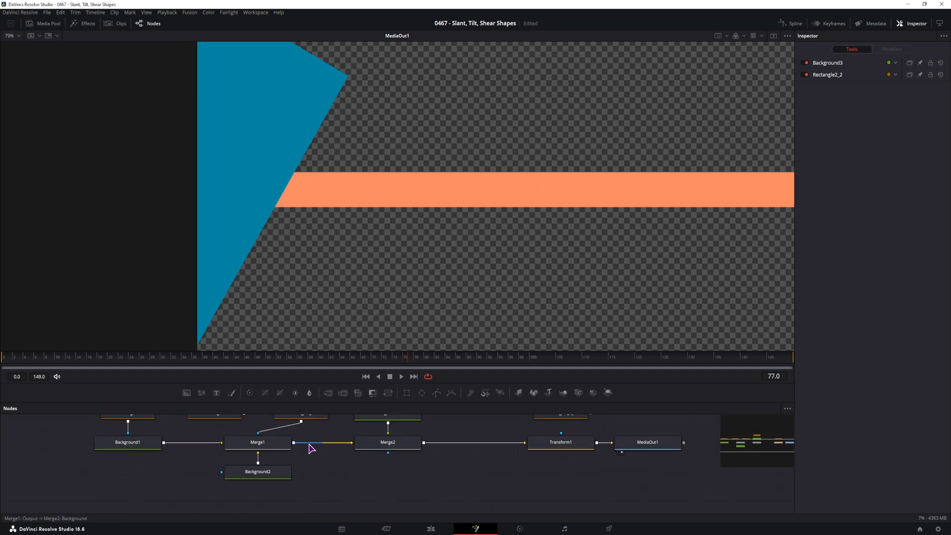
Rewire Merge1's output into Merge2 after checking the first merge's result.
{"action": "left_click", "coordinate": [257, 442]}
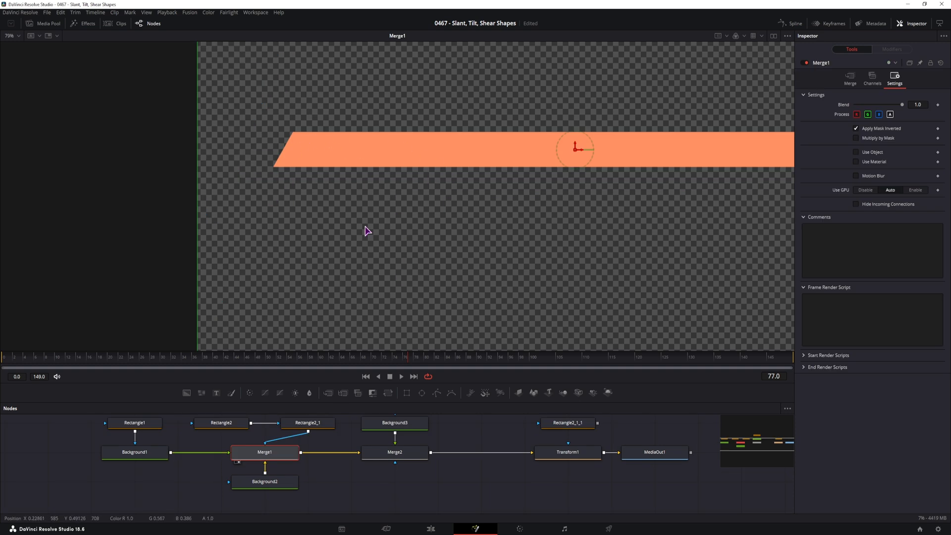
{"action": "left_click", "coordinate": [653, 451]}
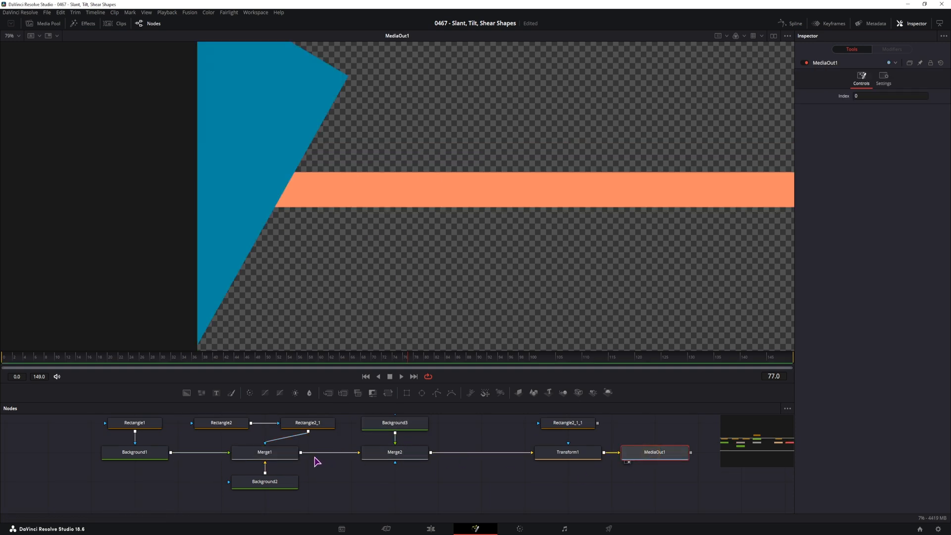
{"action": "left_click_drag", "start_coordinate": [303, 451], "coordinate": [388, 491]}
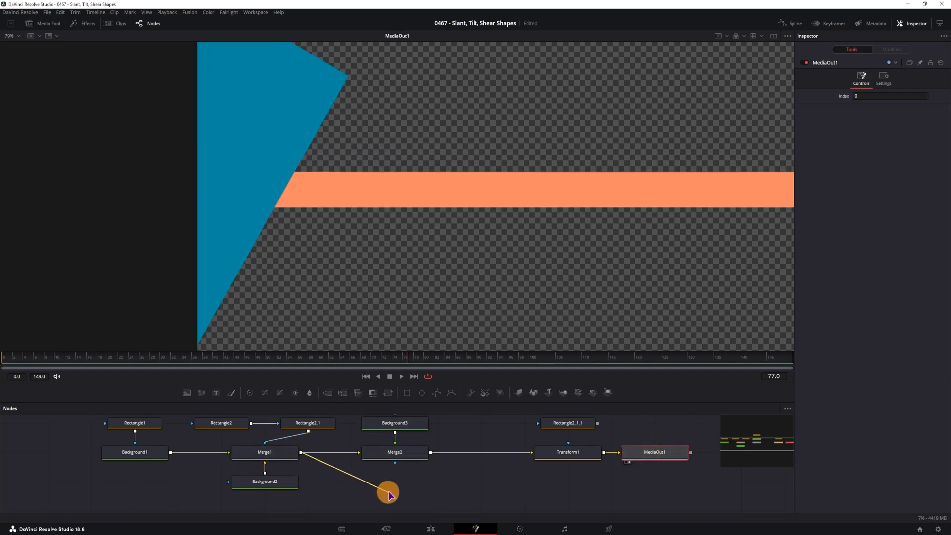
{"action": "left_click_drag", "start_coordinate": [388, 492], "coordinate": [397, 467]}
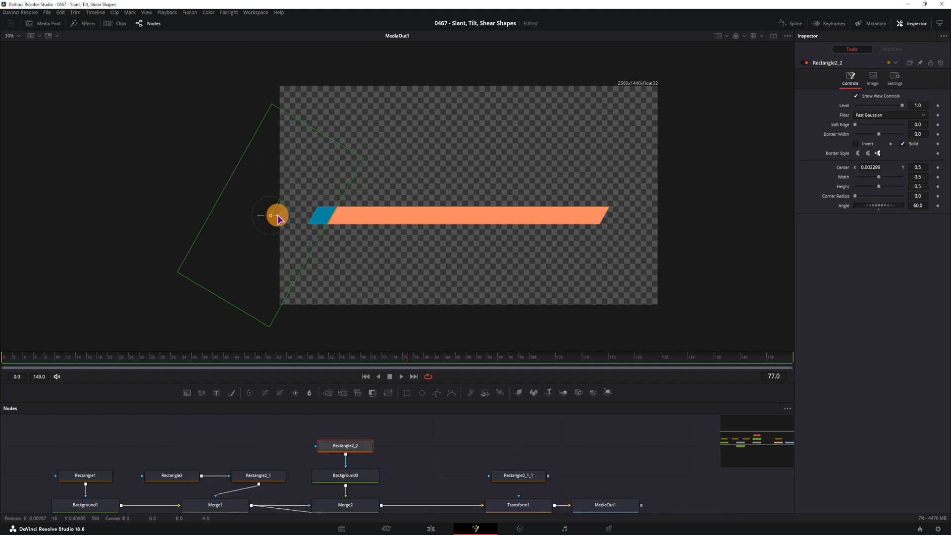
Slide Rectangle2_2's mask until only a thin blue strip shows at the left end.
{"action": "left_click_drag", "start_coordinate": [278, 215], "coordinate": [310, 217]}
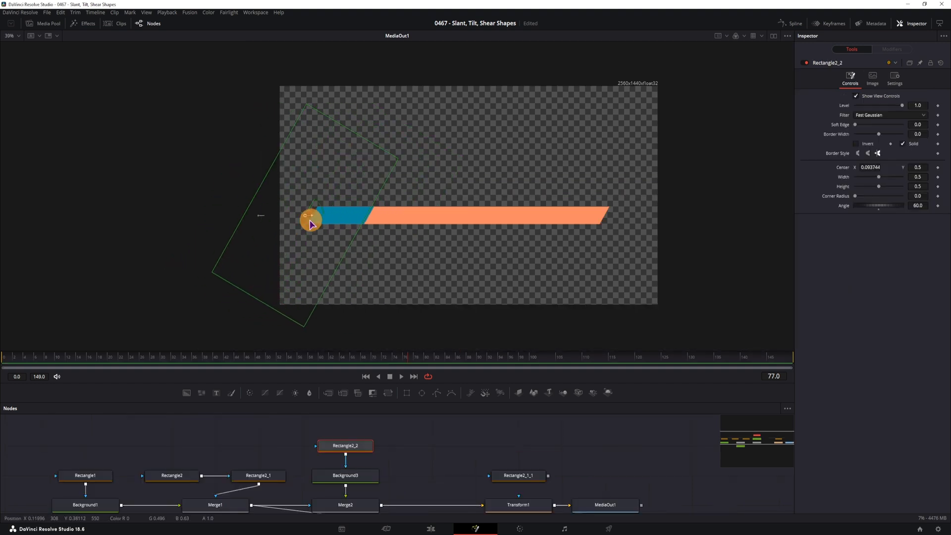
{"action": "left_click_drag", "start_coordinate": [310, 217], "coordinate": [261, 218]}
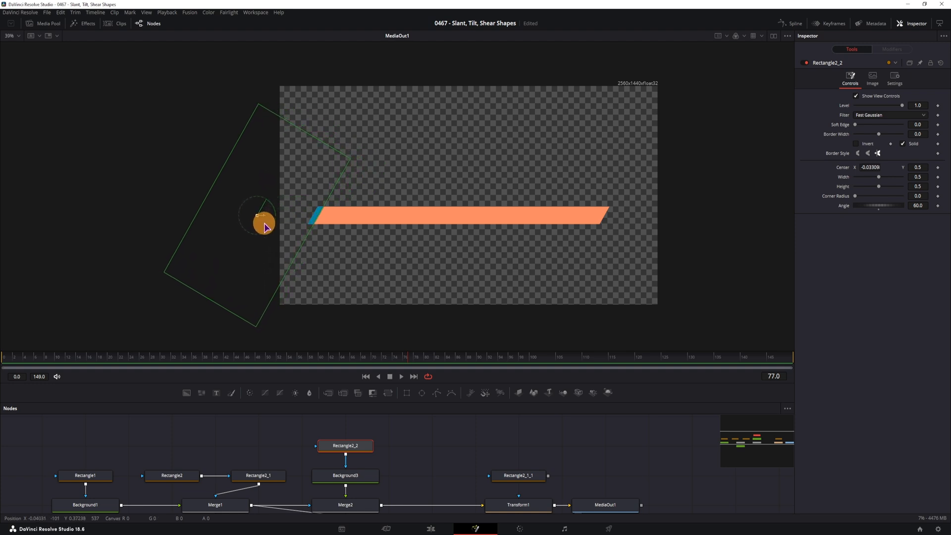
{"action": "left_click_drag", "start_coordinate": [266, 224], "coordinate": [268, 222]}
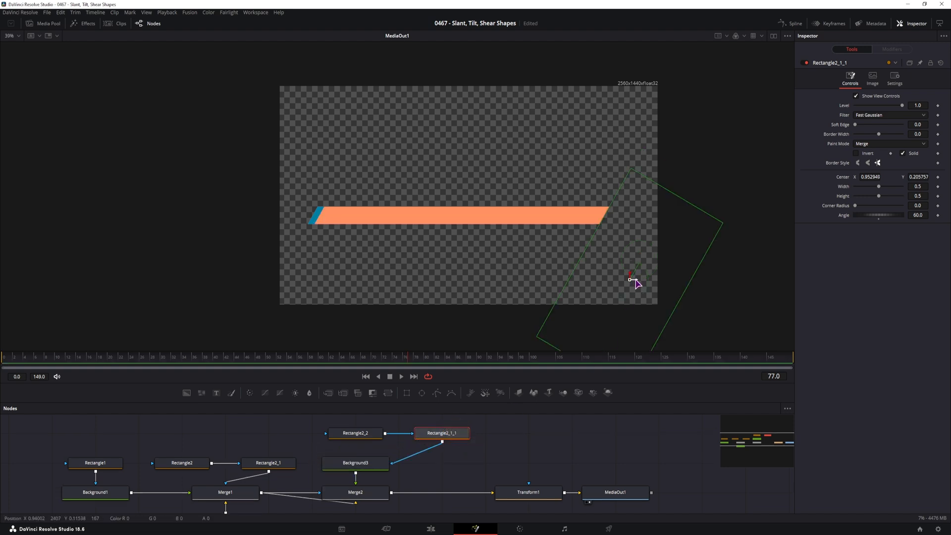
Flatten the copied rectangle into a thin line and slide it from the left end to the right end.
{"action": "left_click_drag", "start_coordinate": [629, 280], "coordinate": [631, 280]}
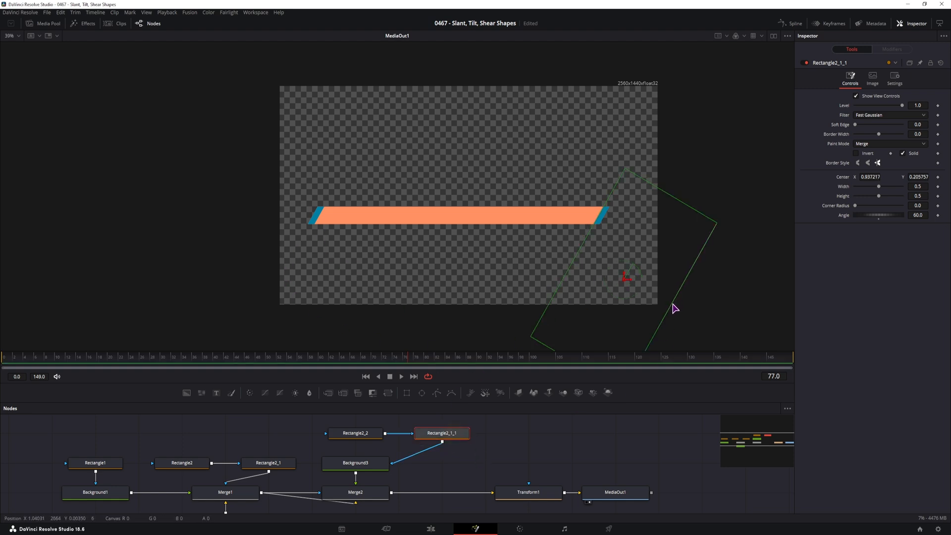
{"action": "left_click_drag", "start_coordinate": [629, 275], "coordinate": [624, 296]}
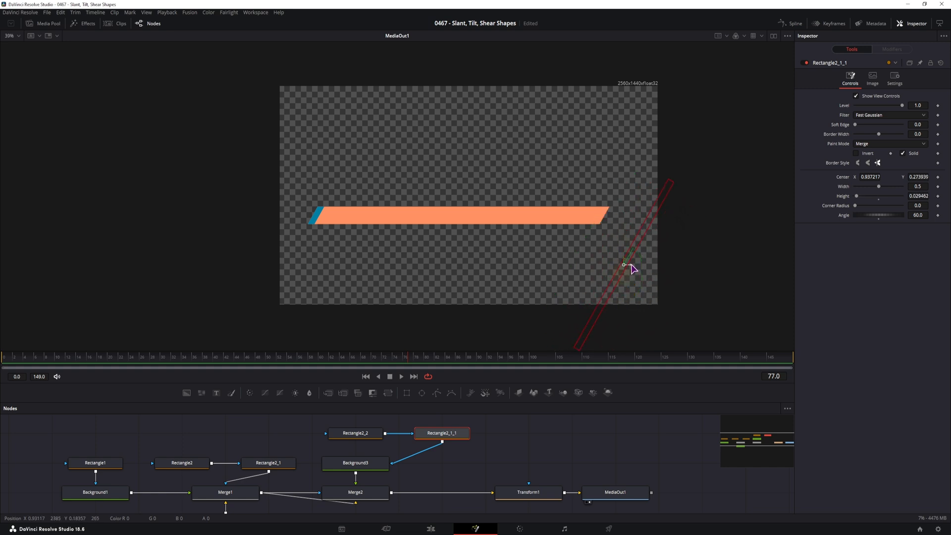
{"action": "left_click_drag", "start_coordinate": [624, 264], "coordinate": [299, 238]}
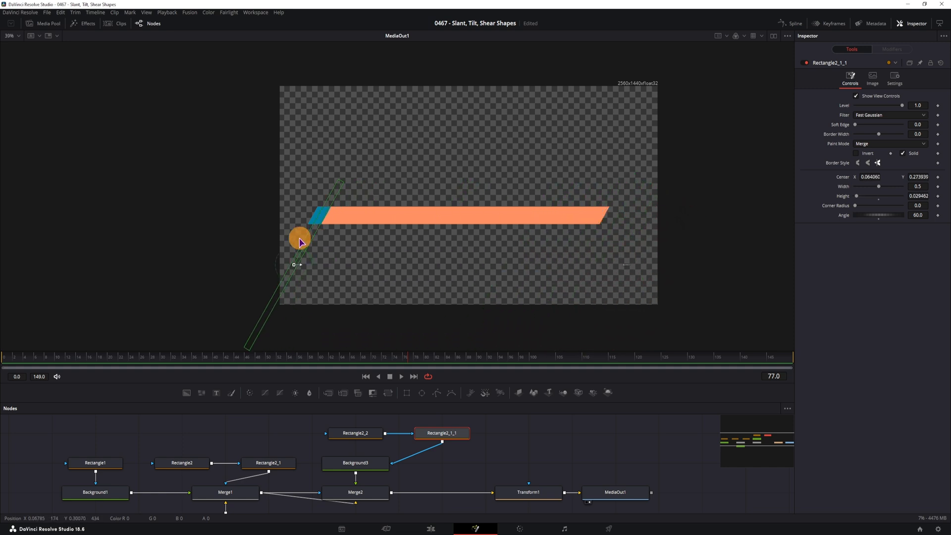
{"action": "left_click_drag", "start_coordinate": [300, 236], "coordinate": [281, 263]}
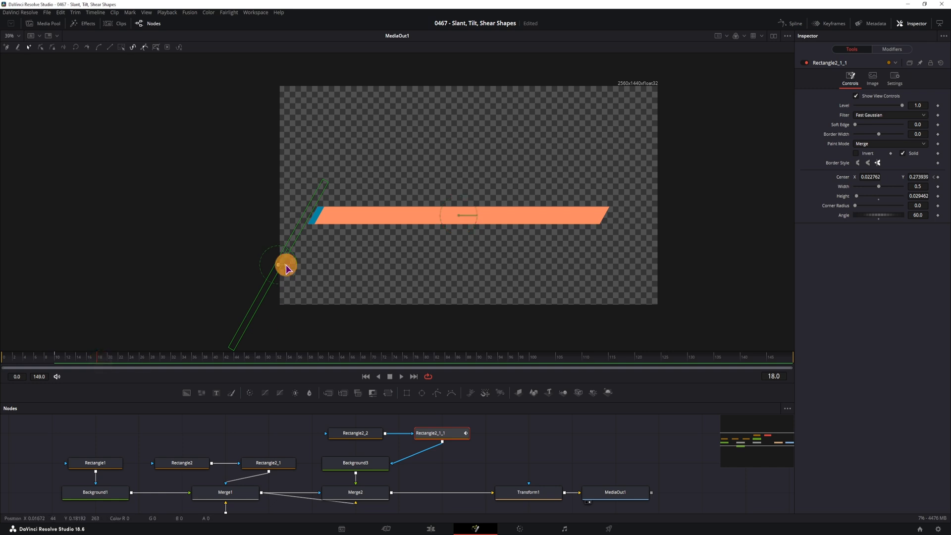
{"action": "left_click_drag", "start_coordinate": [288, 268], "coordinate": [583, 291]}
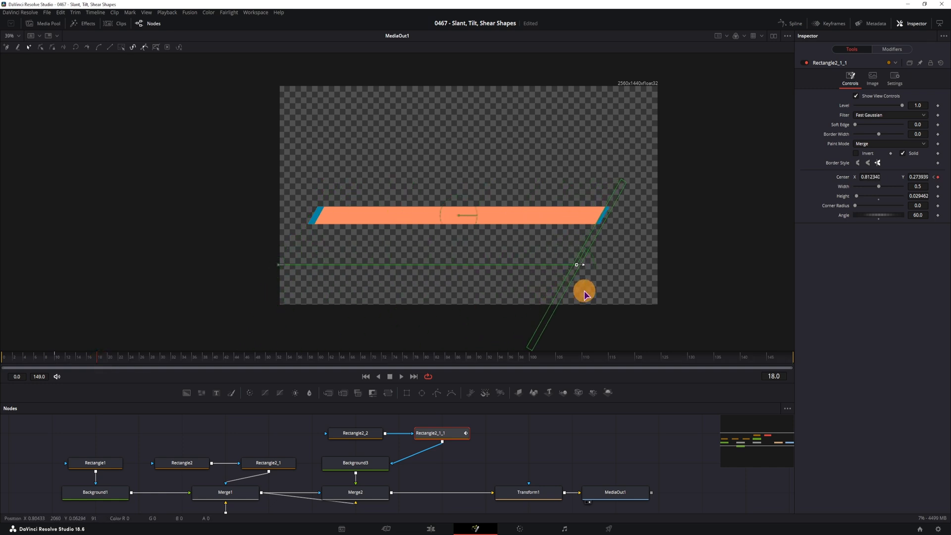